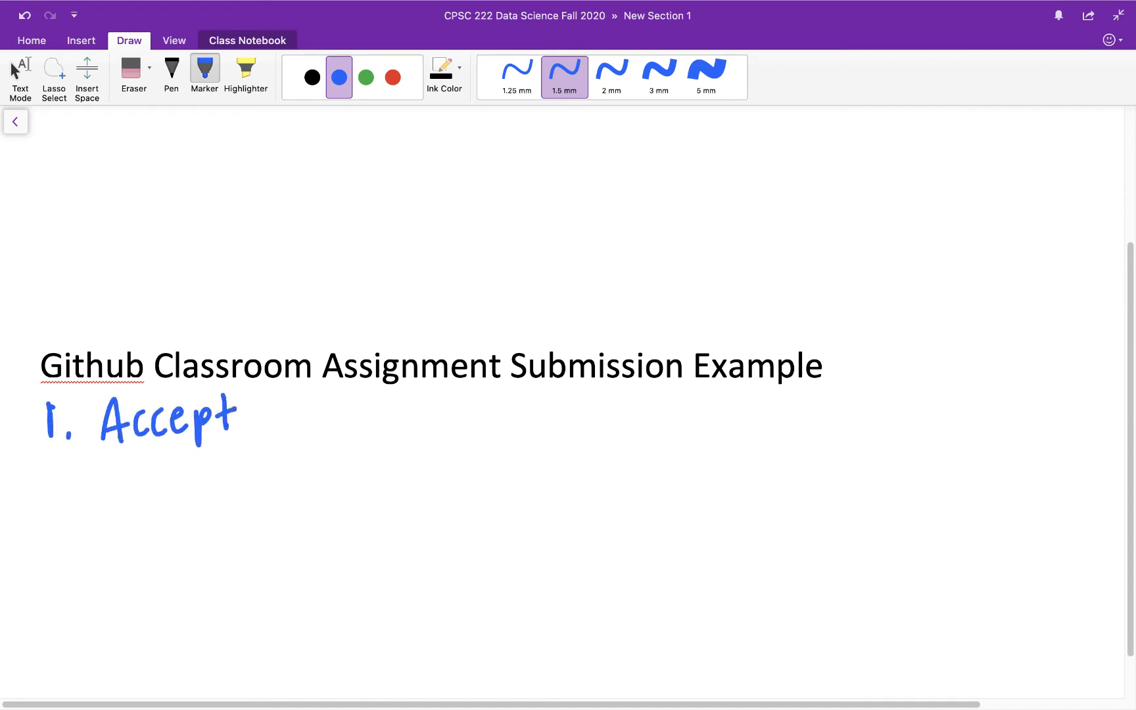
Step: Handwrite '1. Accept the assignment' in blue ink below the page title
left_click_drag(257, 417, 373, 416)
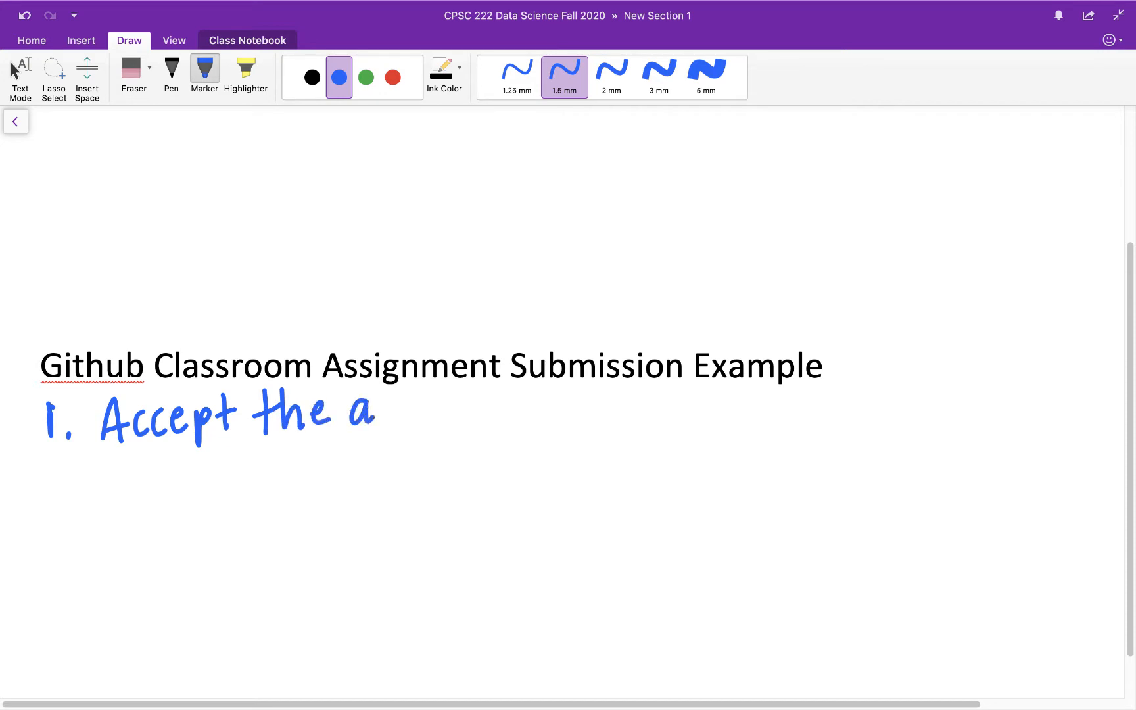
left_click_drag(377, 416, 485, 417)
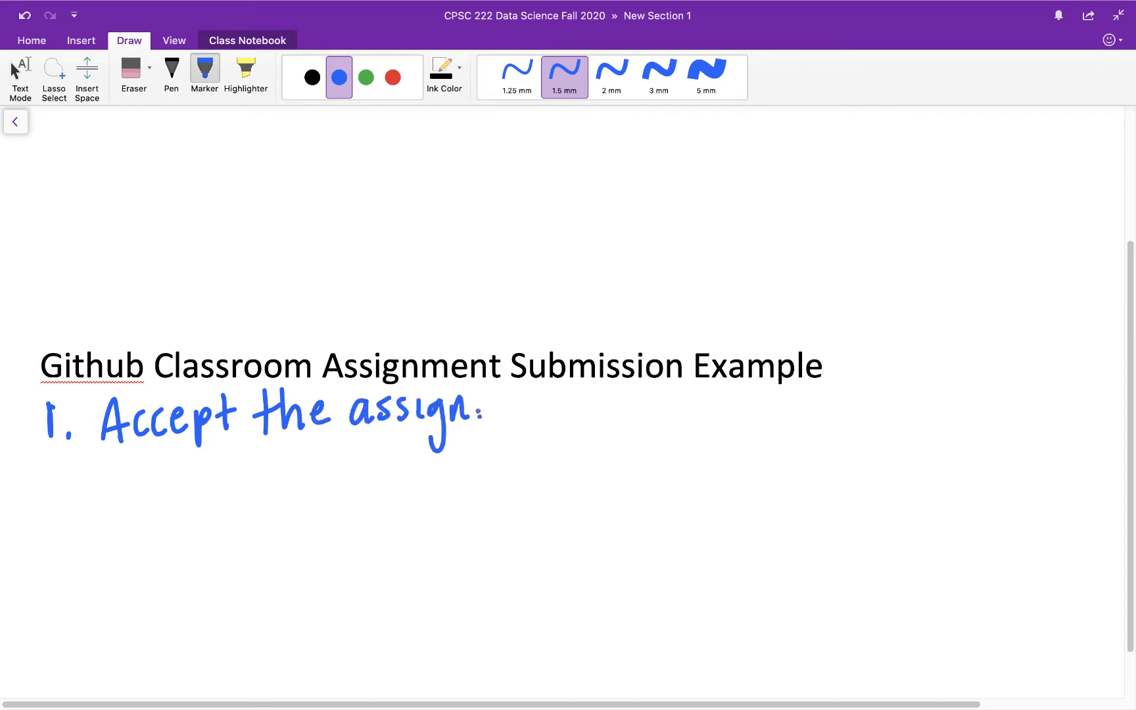
left_click_drag(478, 412, 551, 413)
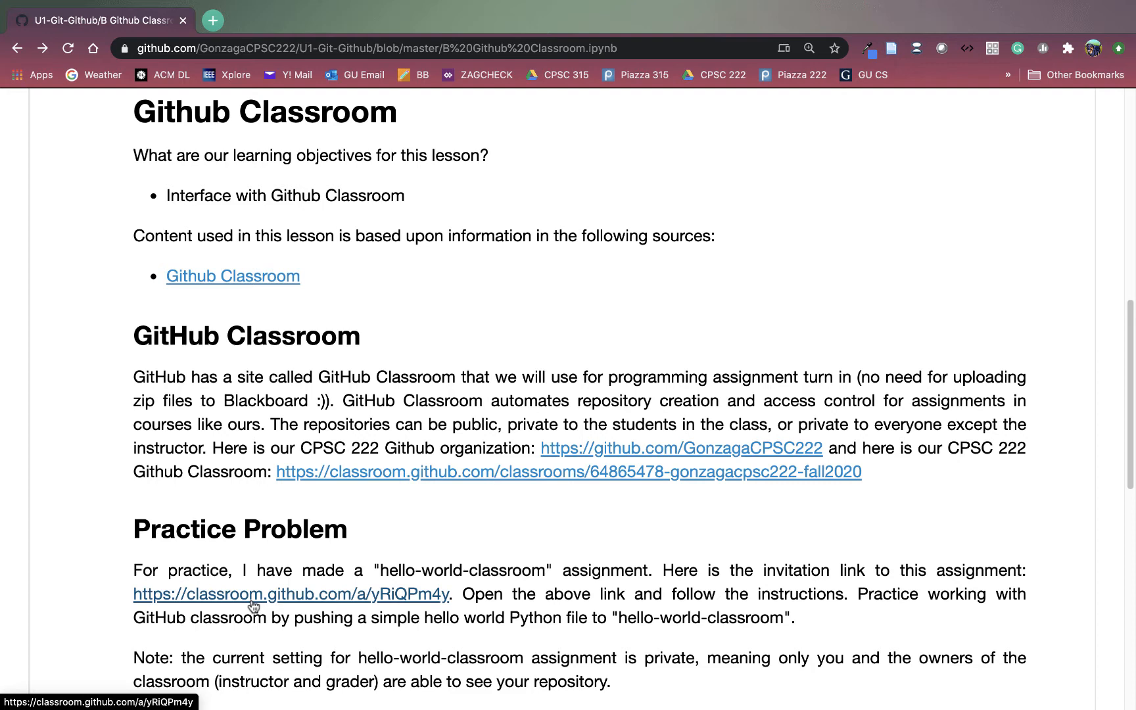
Step: Open the hello-world-classroom invitation, accept it, and highlight the Hello World Classroom name
left_click(291, 595)
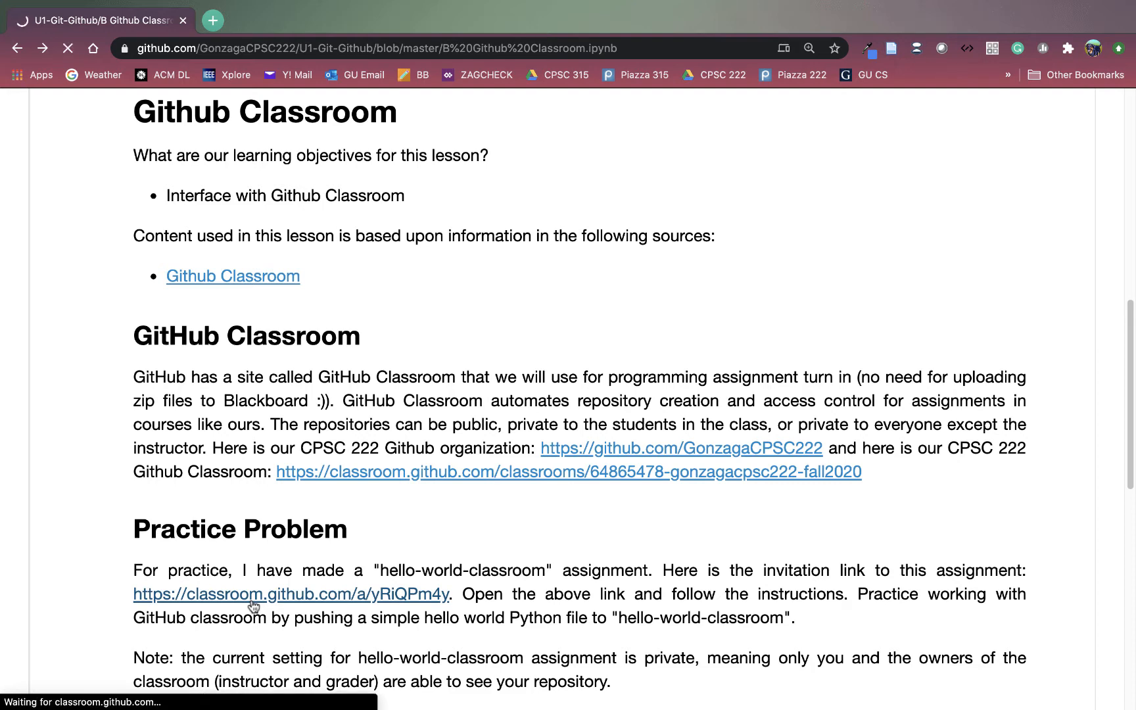
left_click(289, 594)
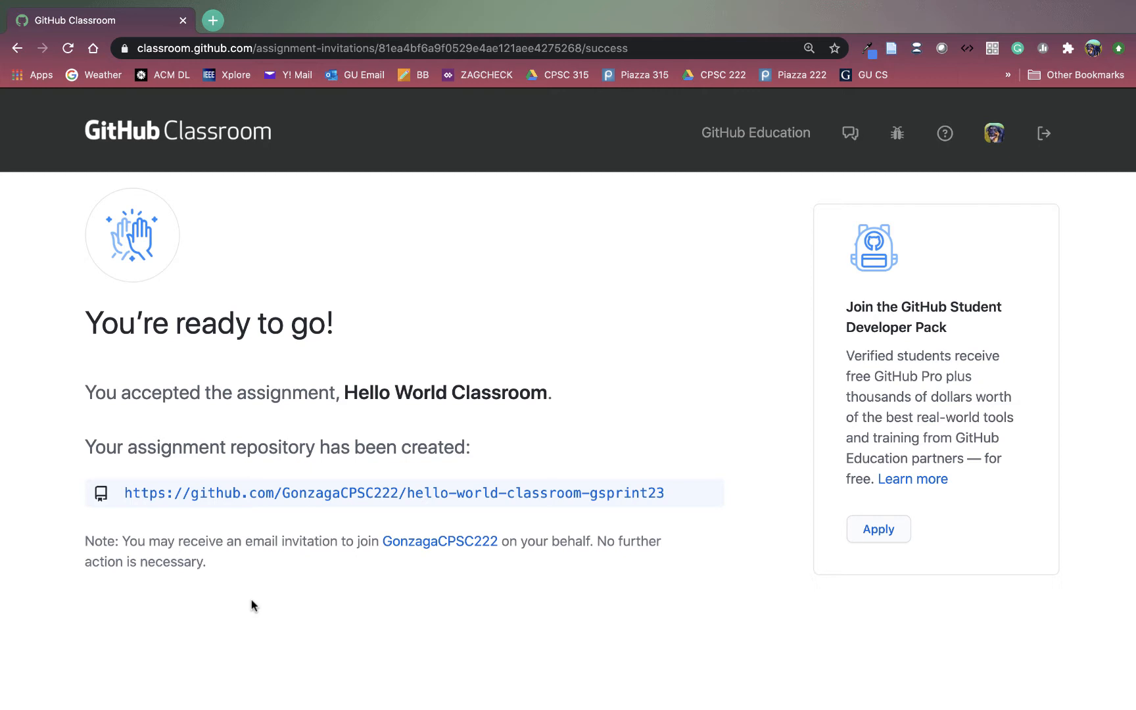
mouse_move(286, 484)
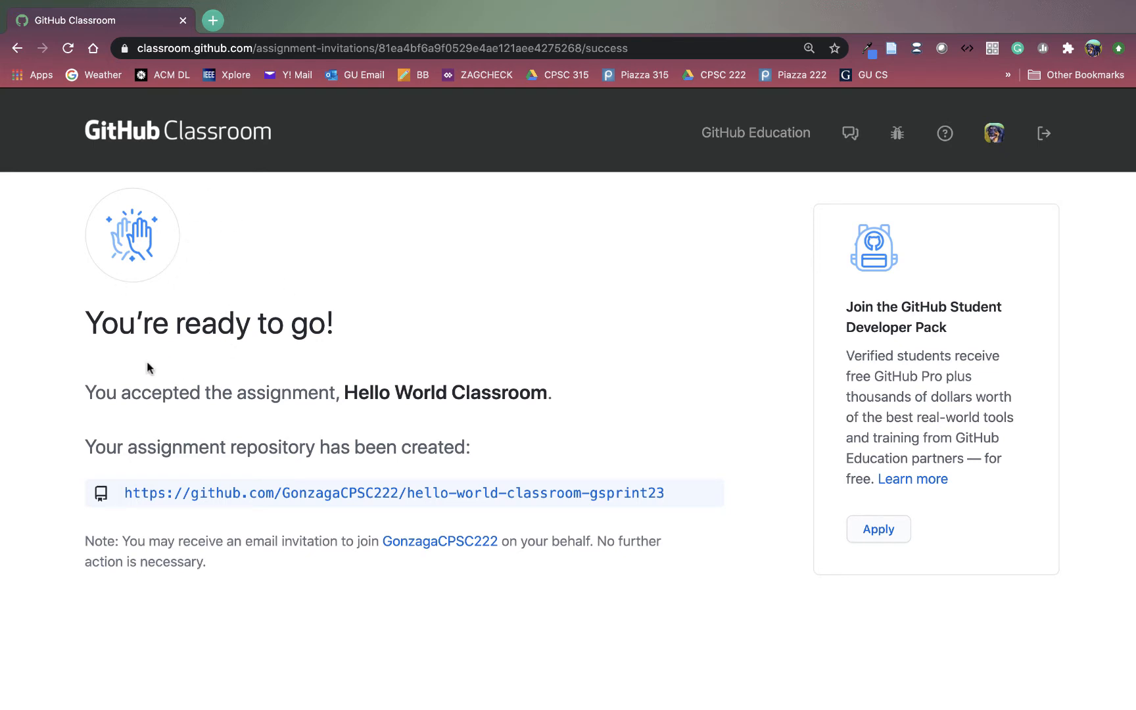
mouse_move(187, 281)
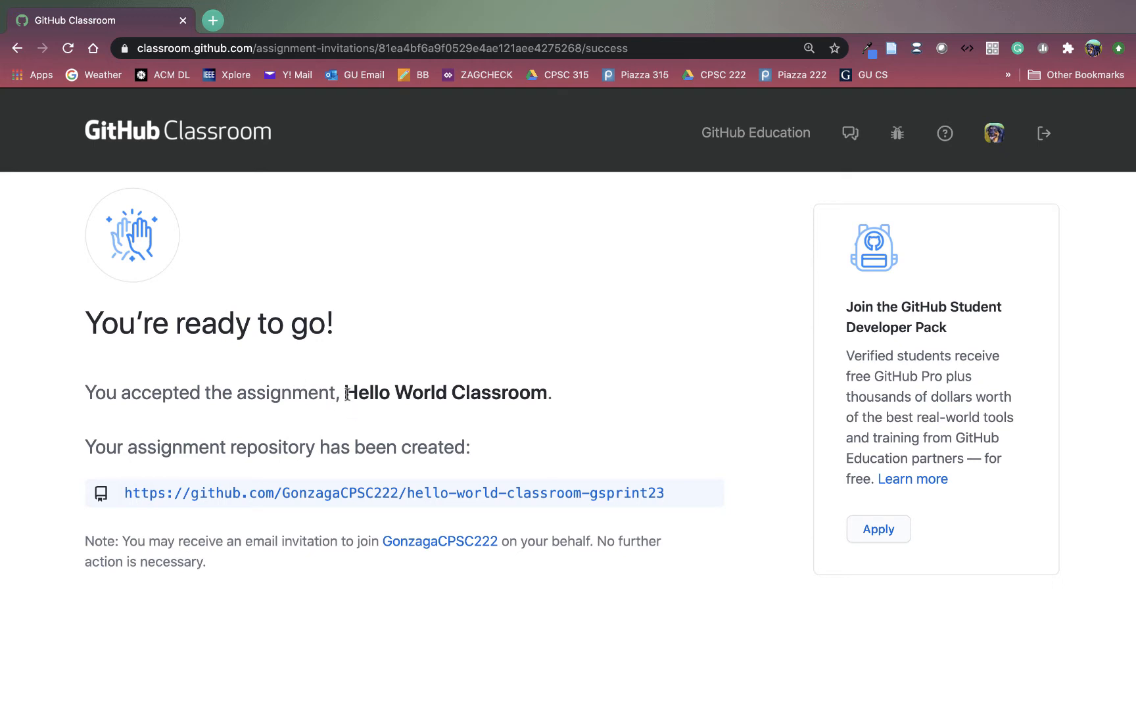
left_click_drag(346, 393, 549, 392)
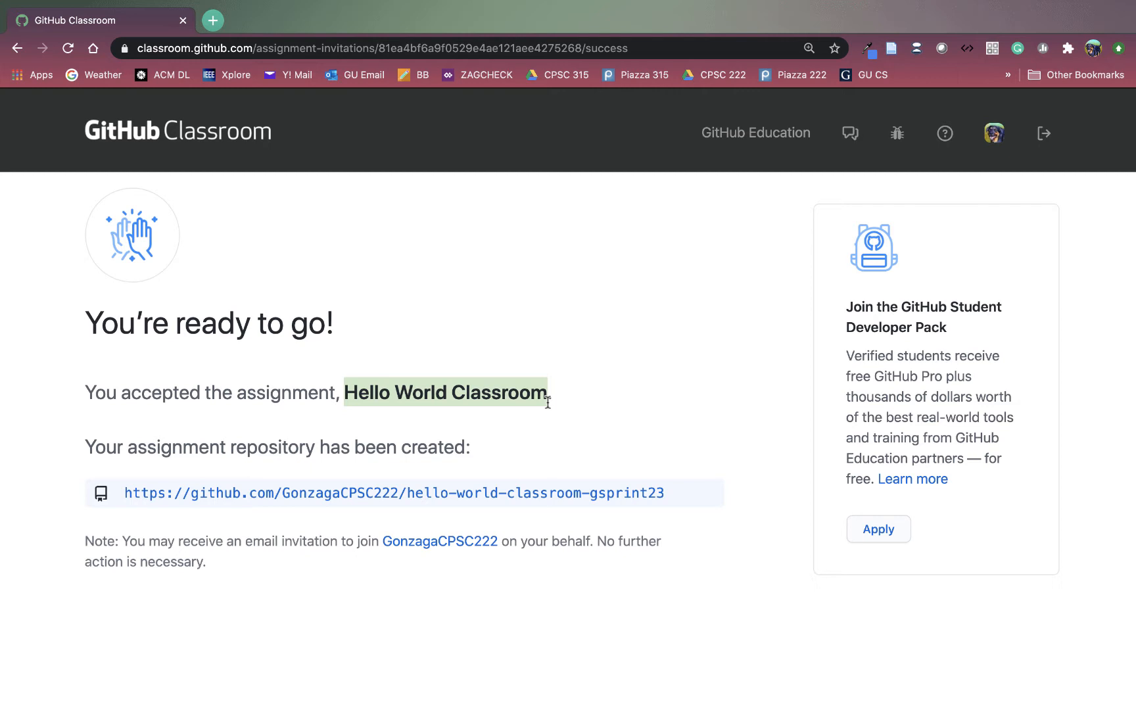
mouse_move(225, 331)
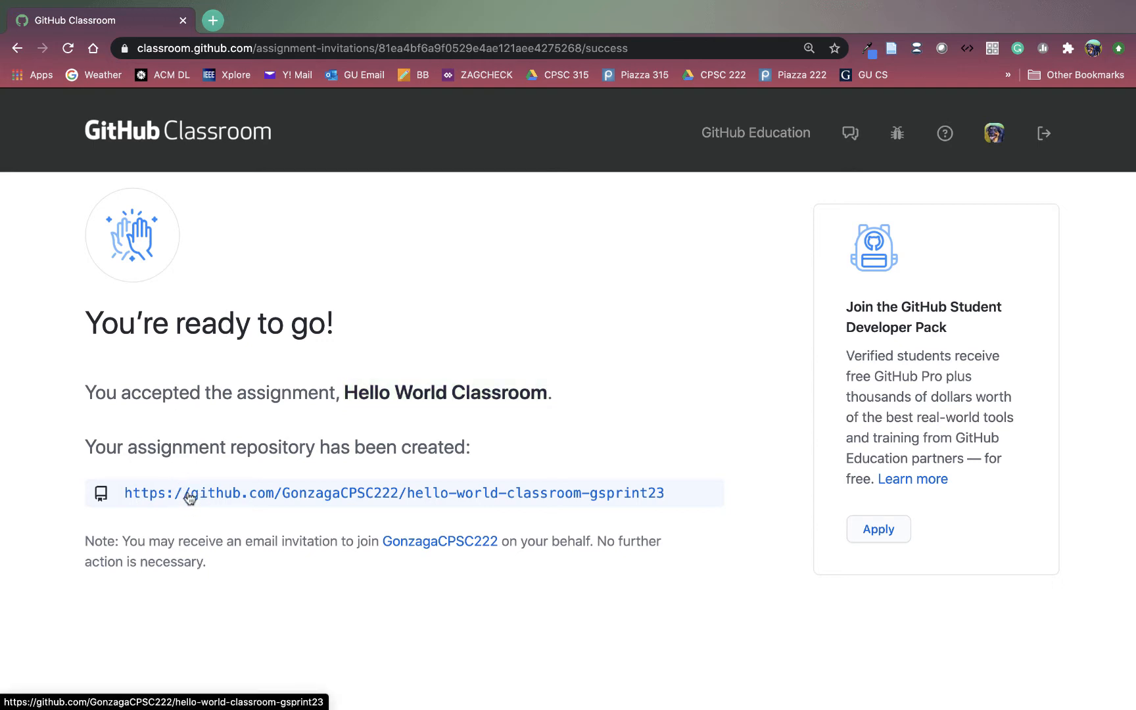
Step: Open the hello-world-classroom-gsprint23 repository and scroll through its Quick setup commands
left_click(393, 493)
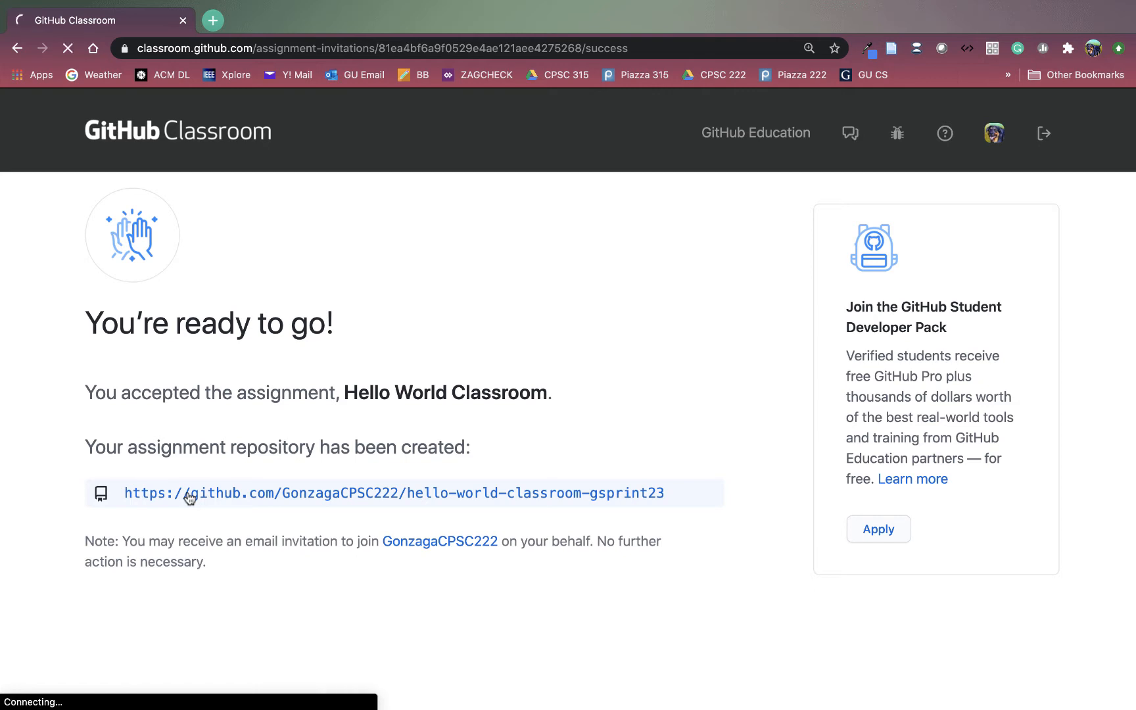
left_click(393, 493)
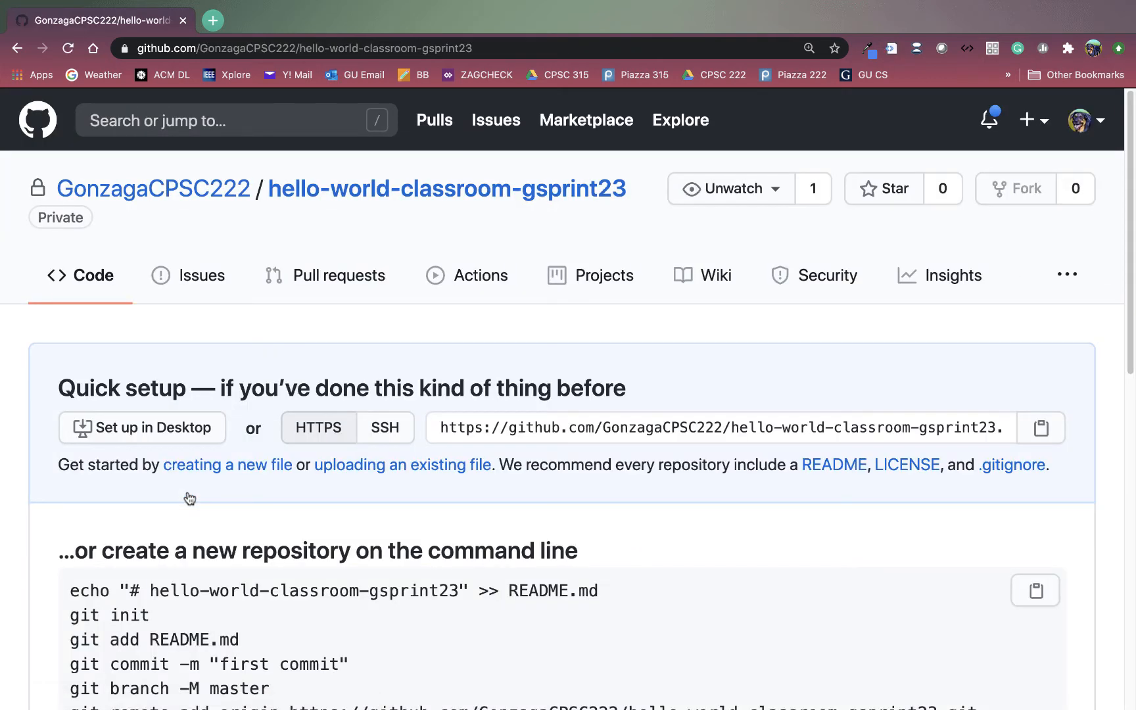
mouse_move(376, 539)
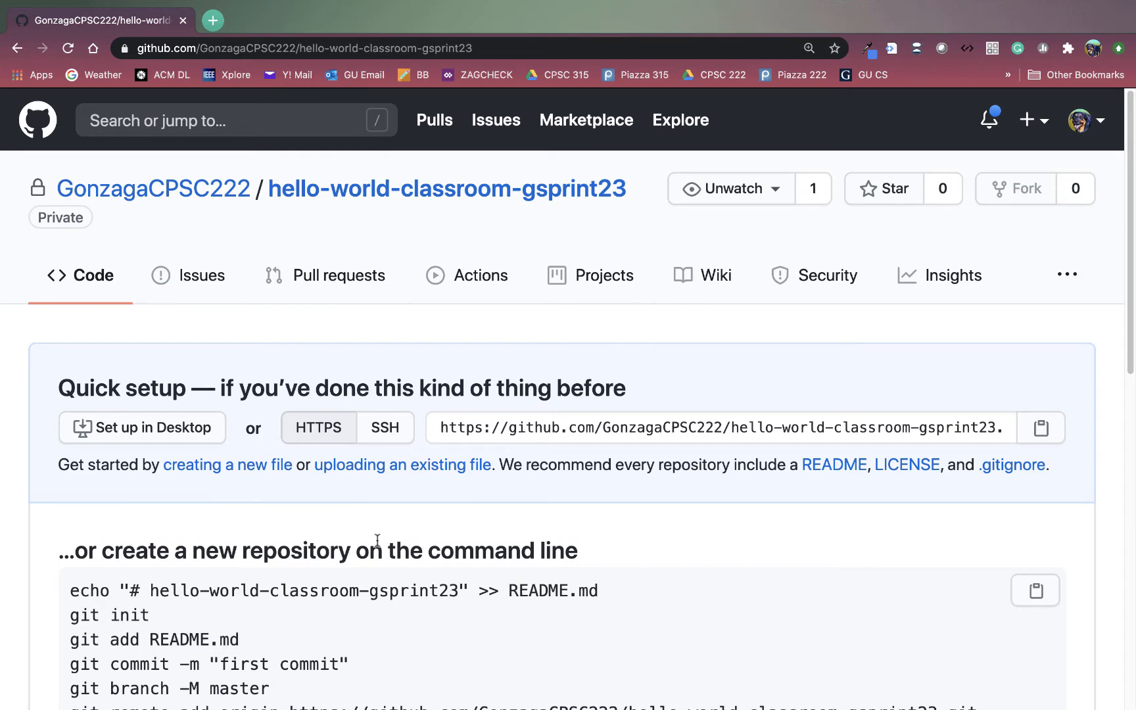
mouse_move(283, 494)
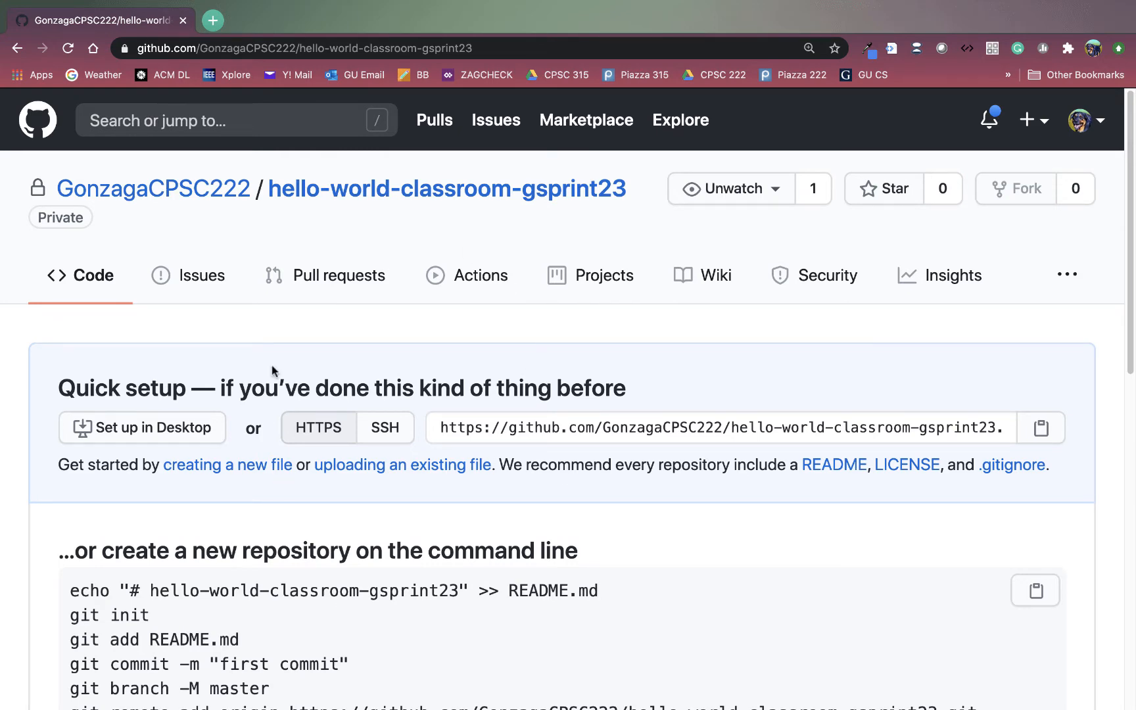
scroll("down", 3)
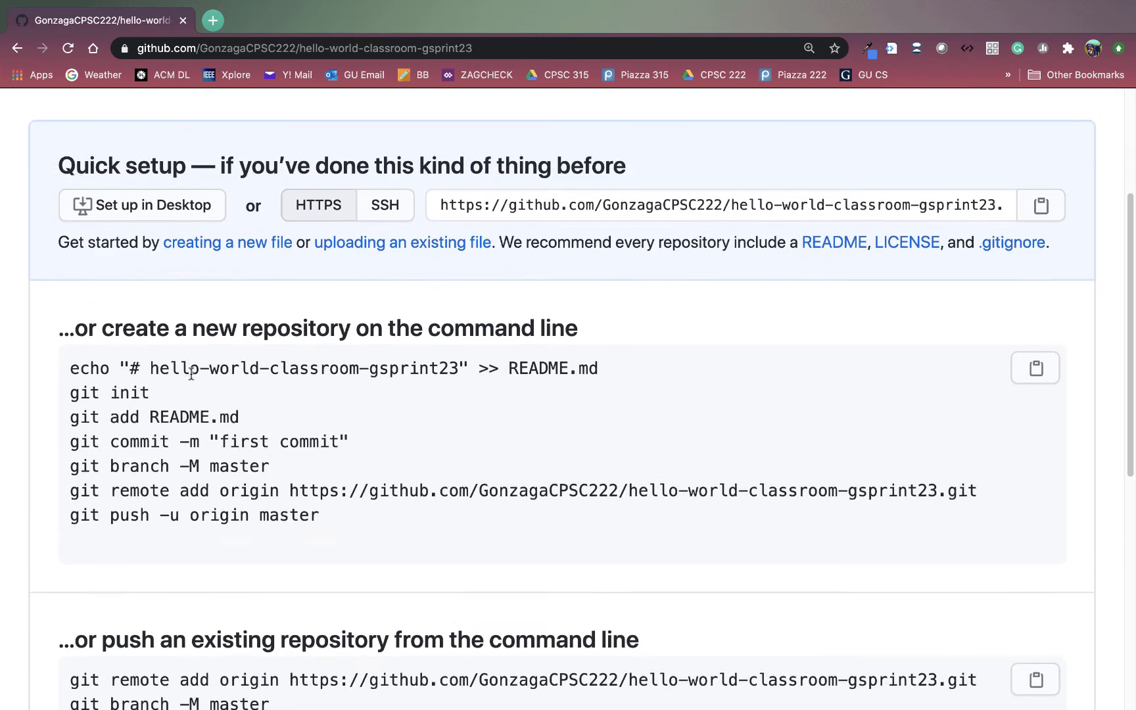
scroll("down", 3)
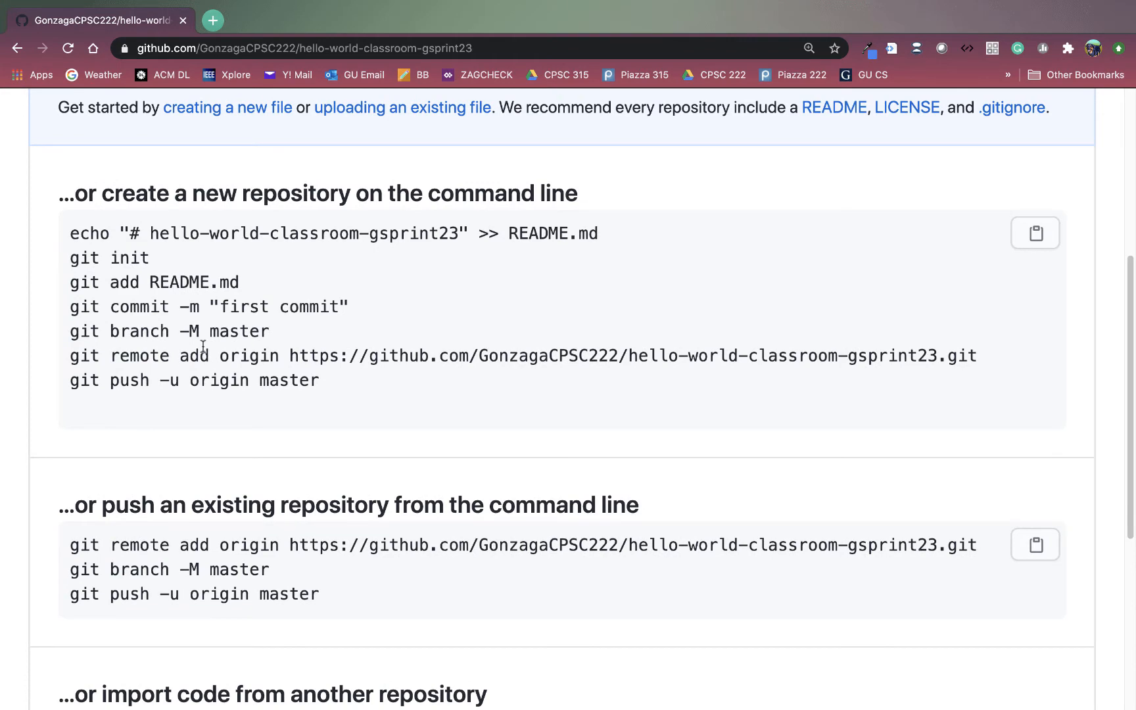
scroll("up", 3)
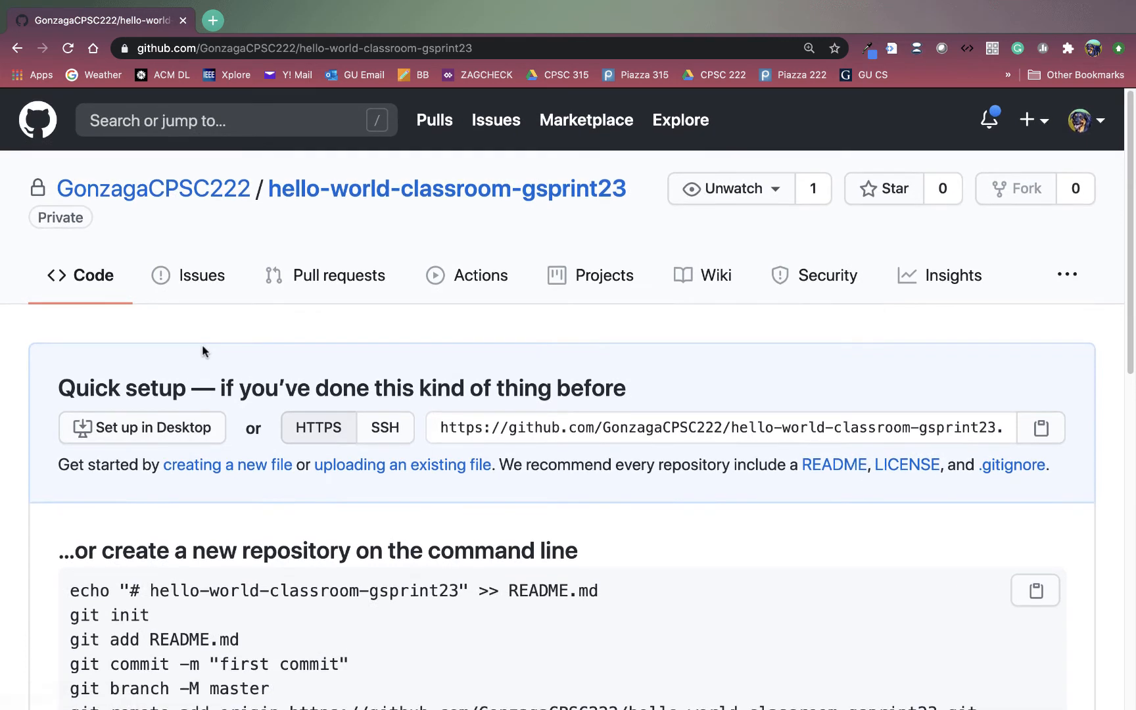
mouse_move(525, 428)
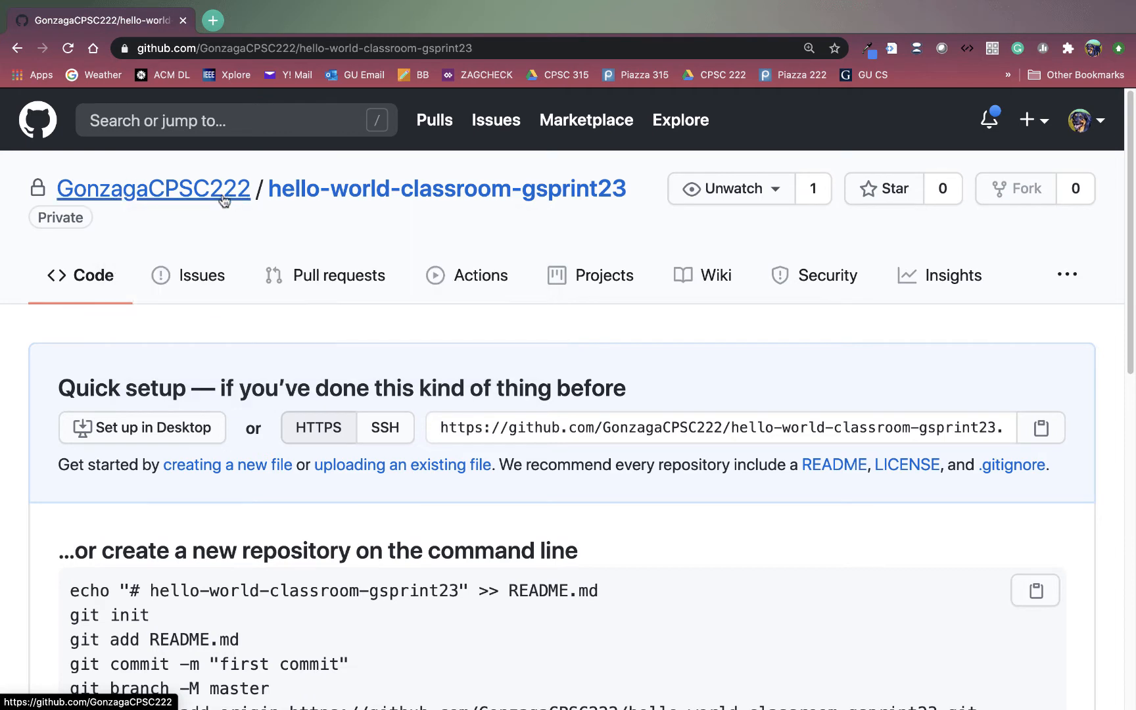
mouse_move(152, 189)
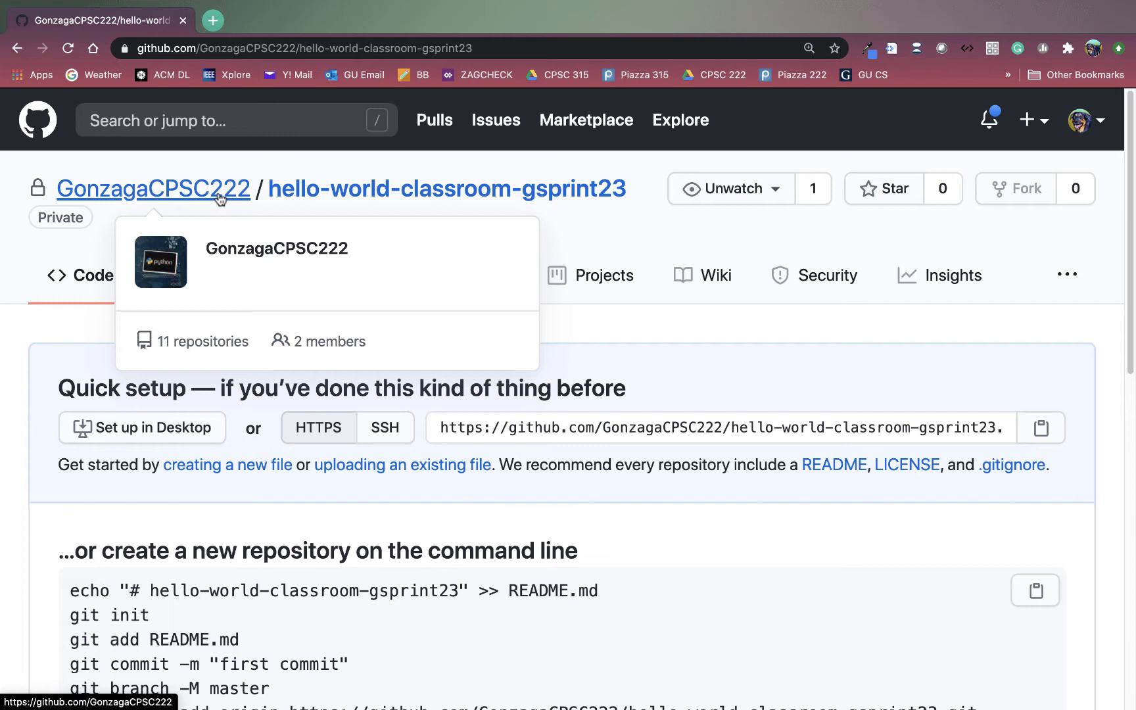
mouse_move(210, 201)
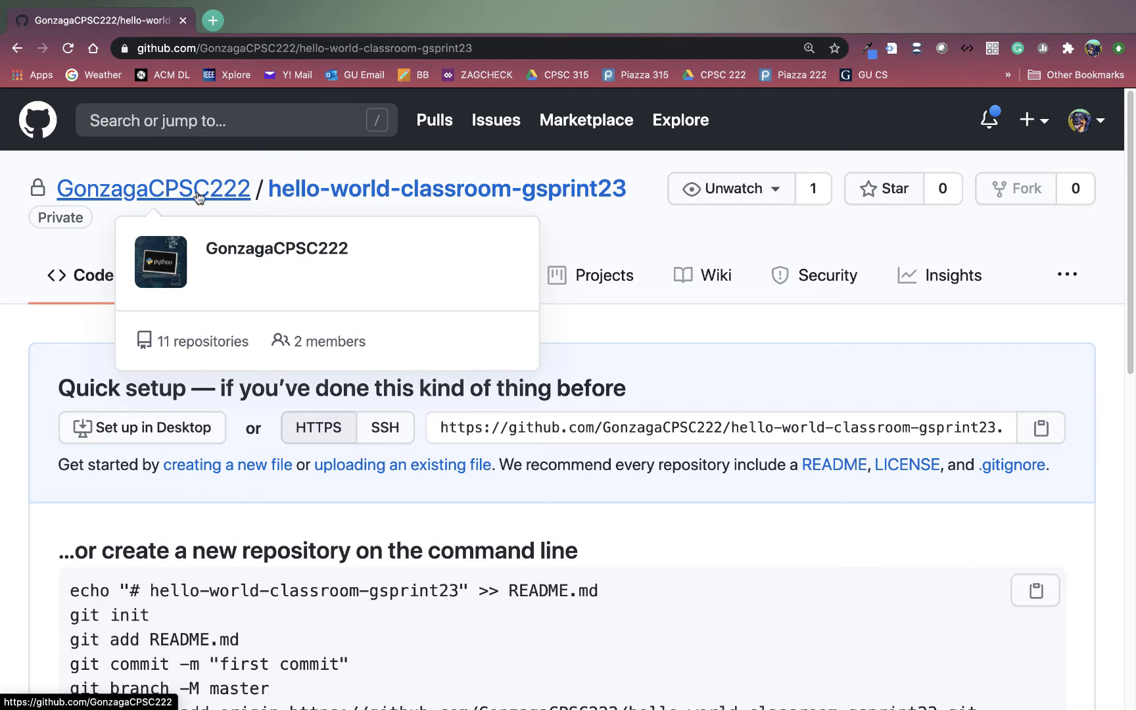
mouse_move(239, 199)
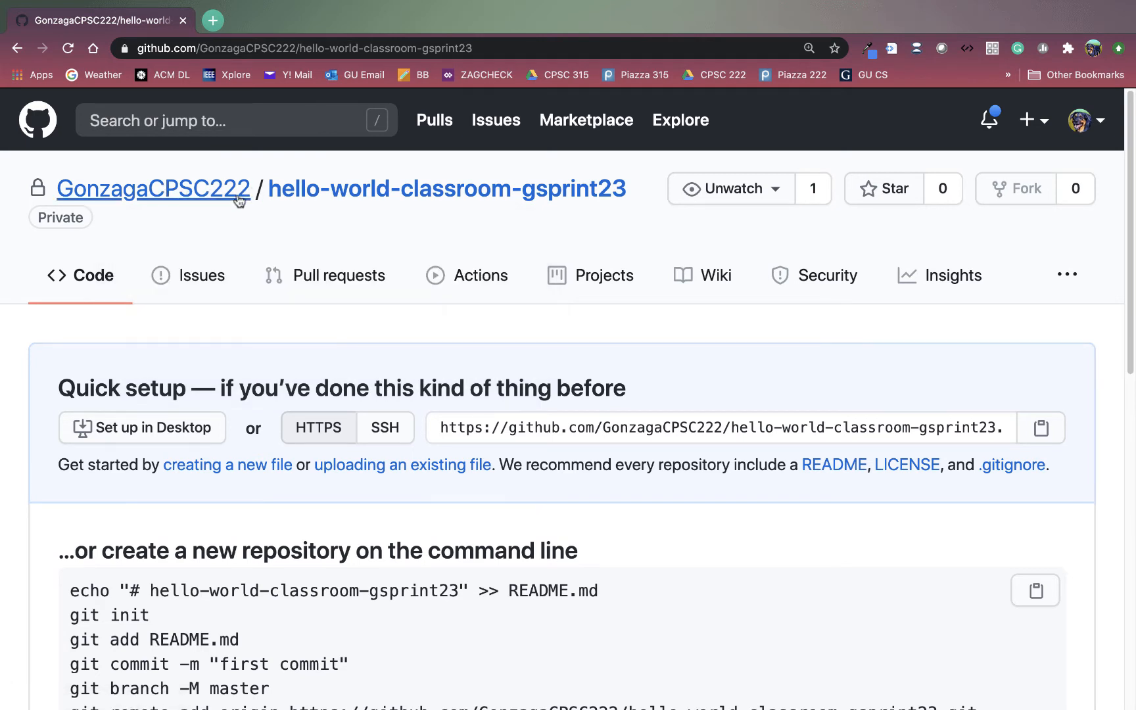
mouse_move(153, 189)
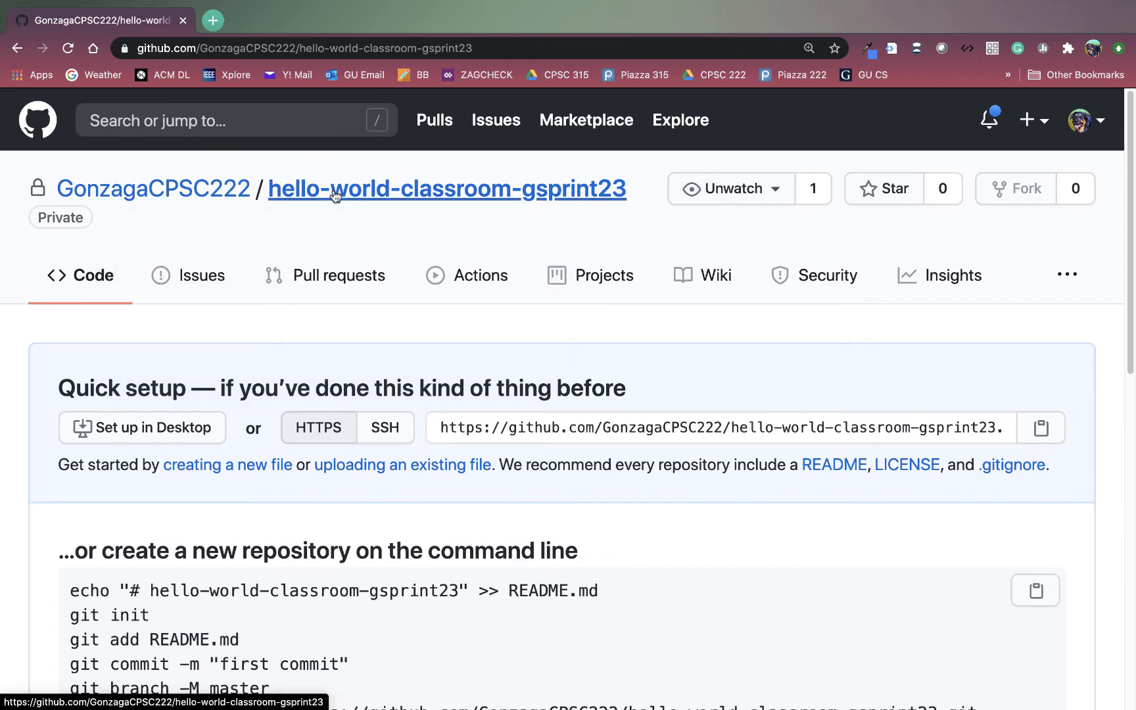
mouse_move(306, 194)
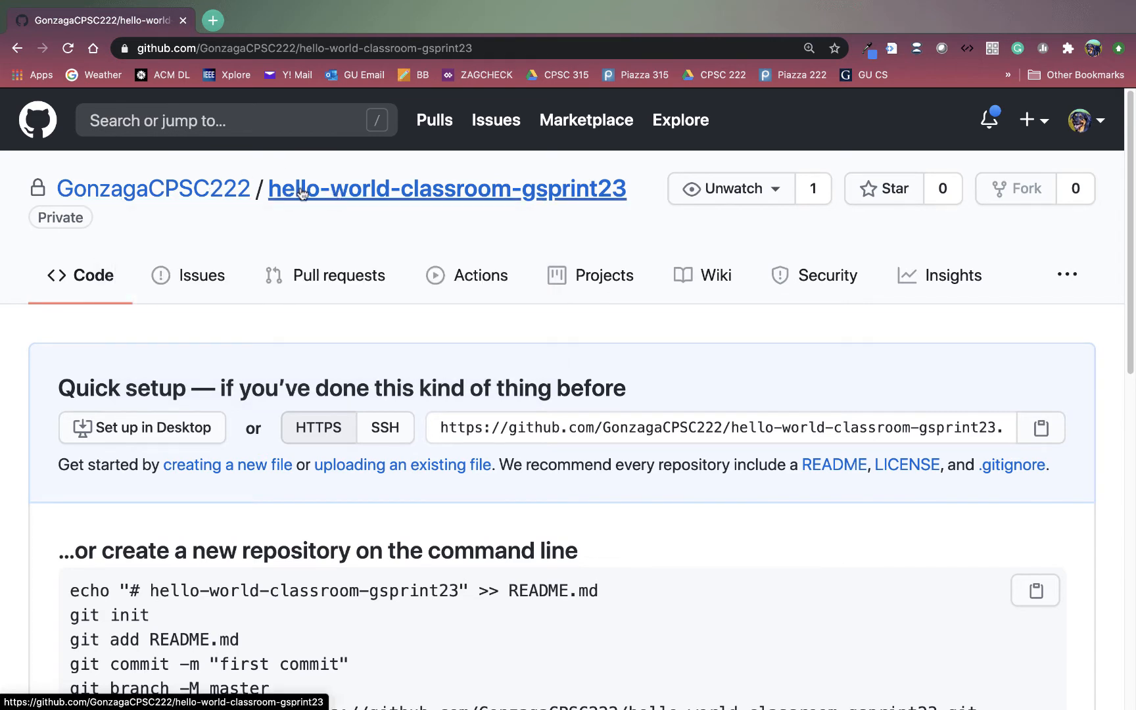
mouse_move(453, 194)
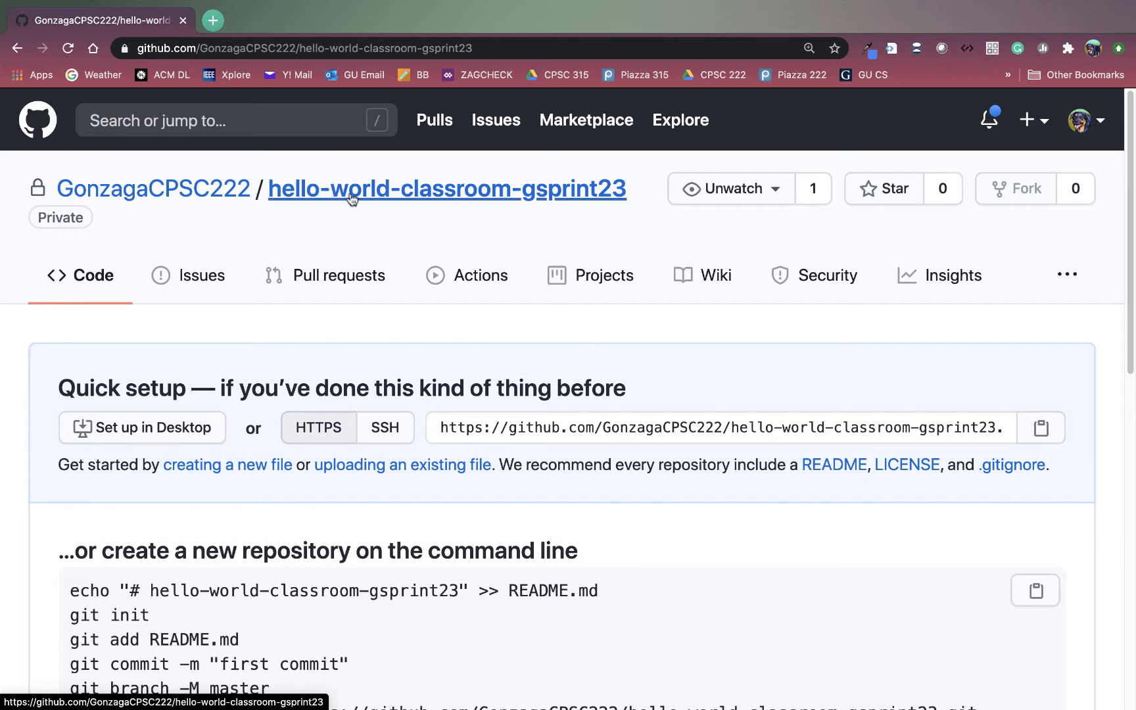
mouse_move(449, 198)
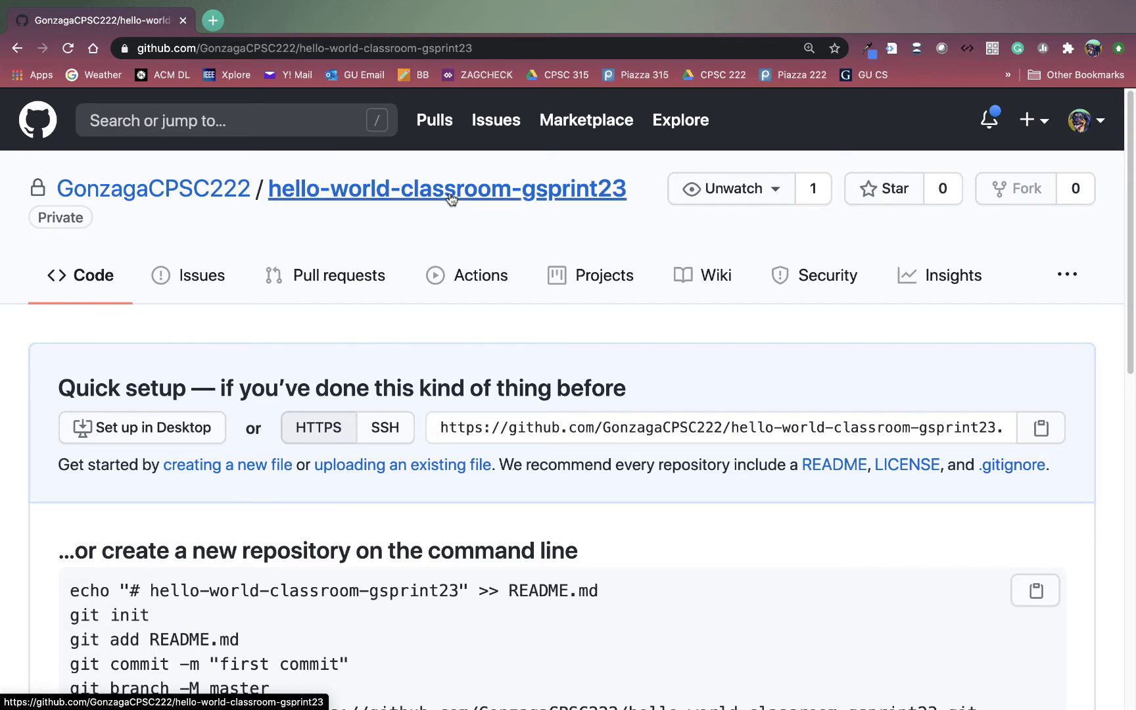
mouse_move(548, 200)
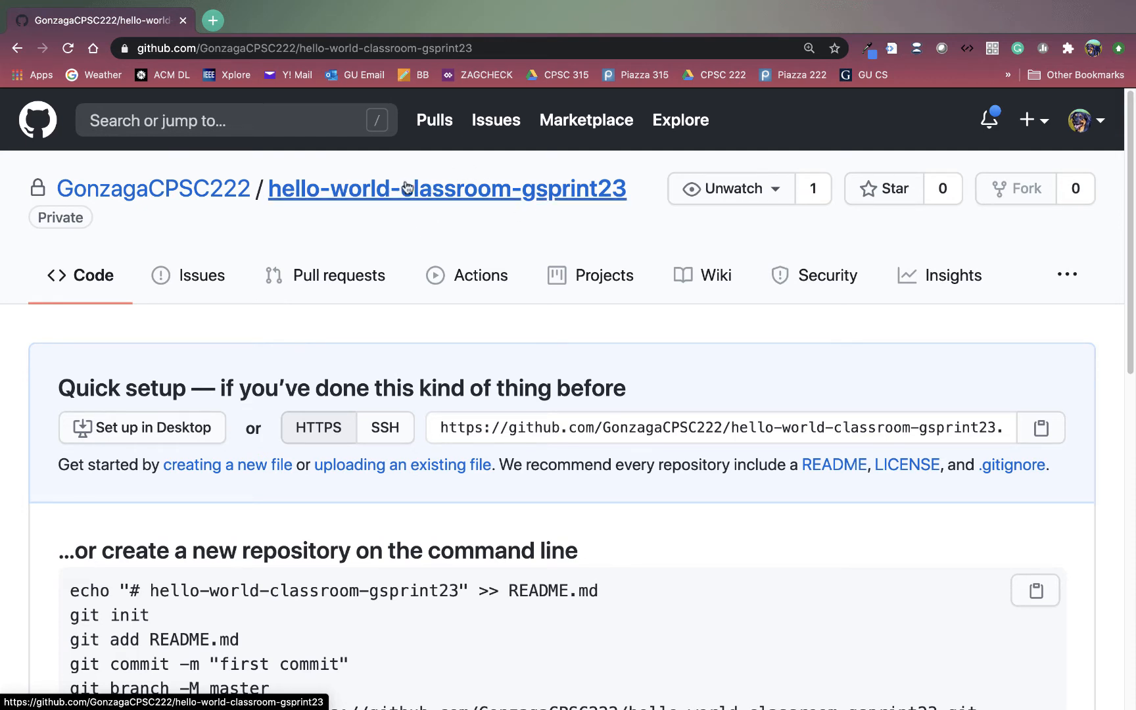
mouse_move(340, 232)
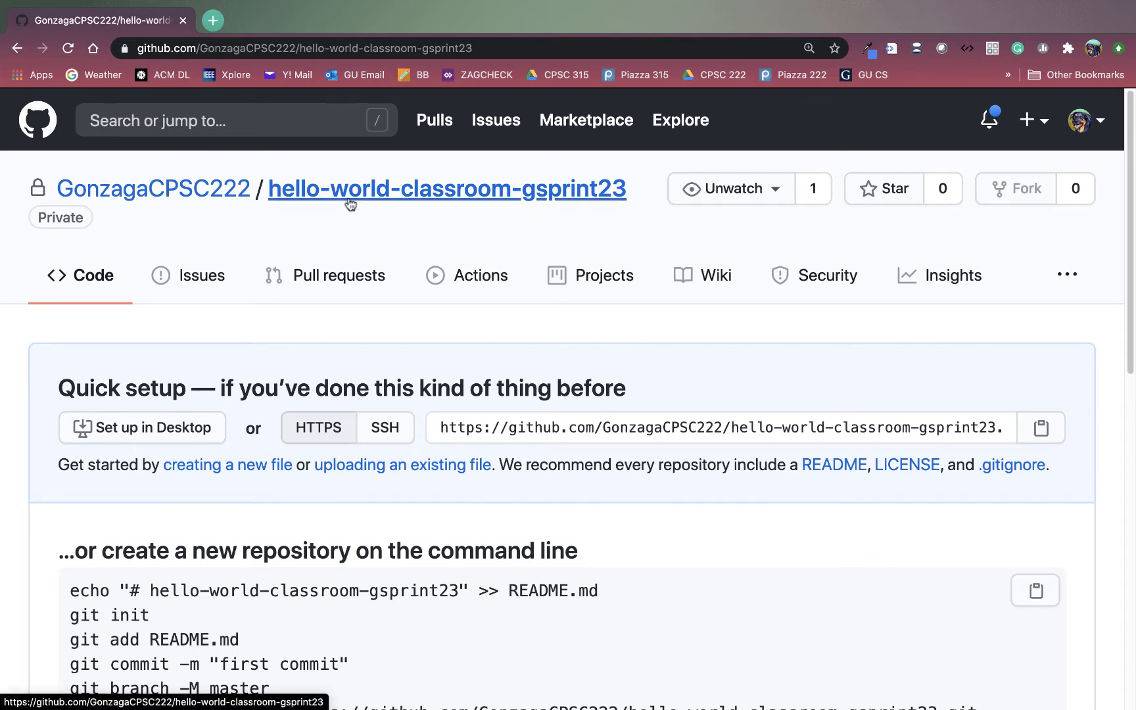
mouse_move(153, 189)
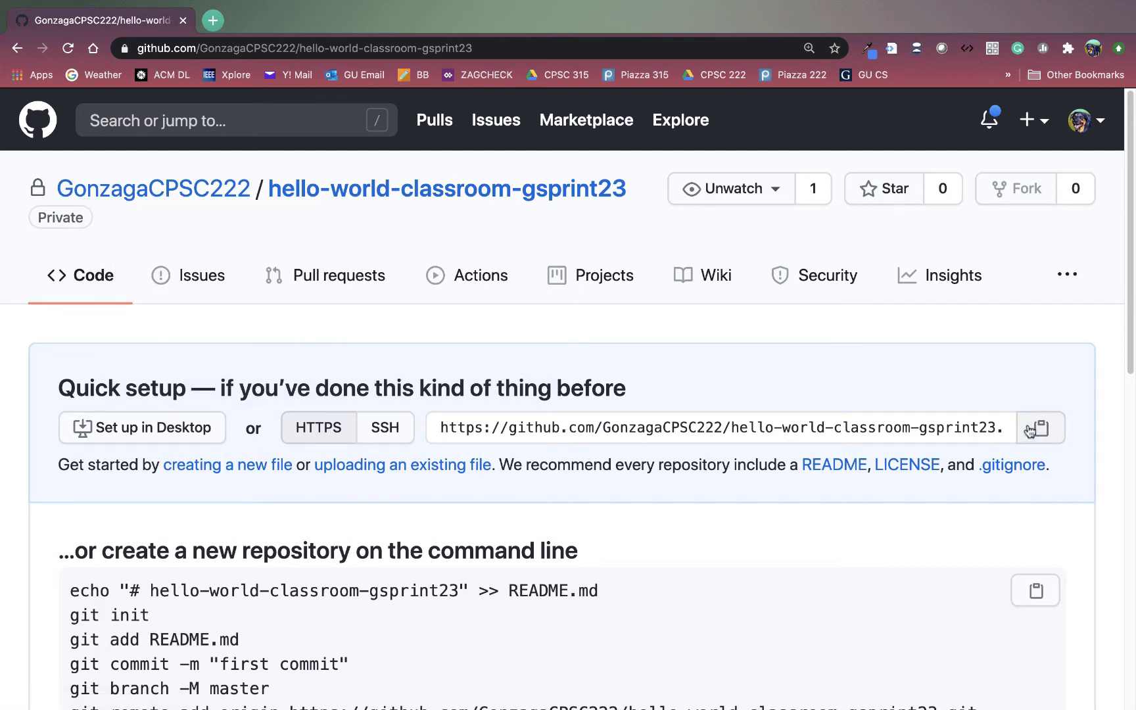
mouse_move(1001, 413)
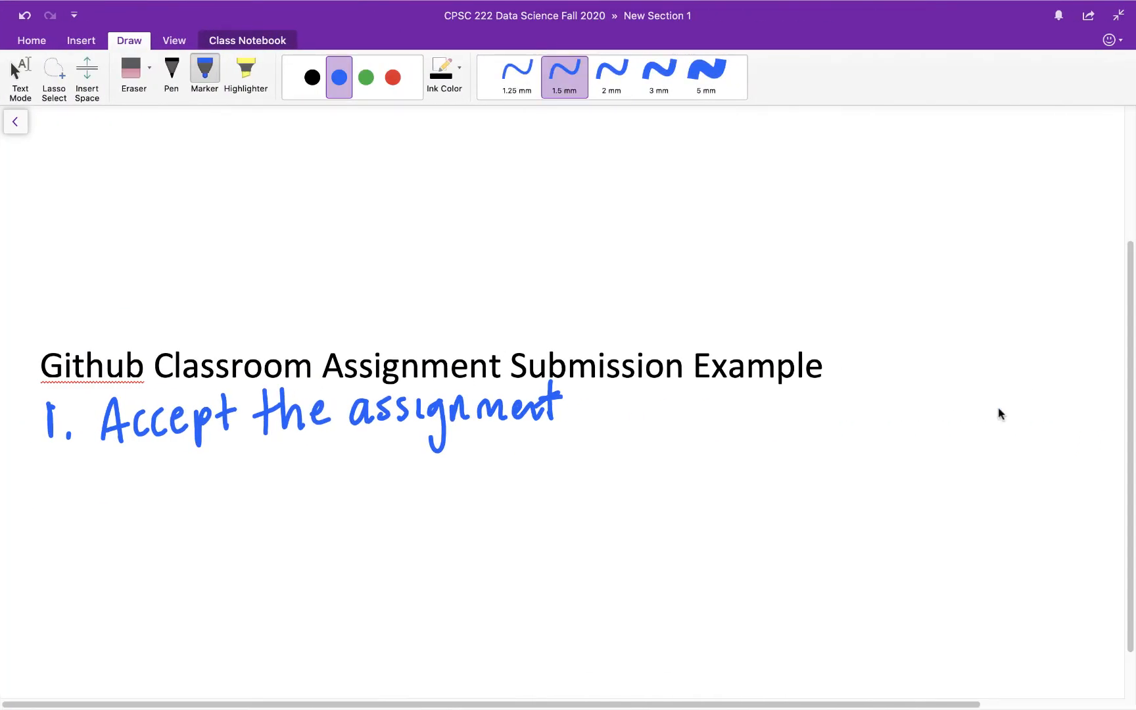
Step: Switch to green ink and handwrite '2. Setup your loc…' beneath step 1
left_click(366, 78)
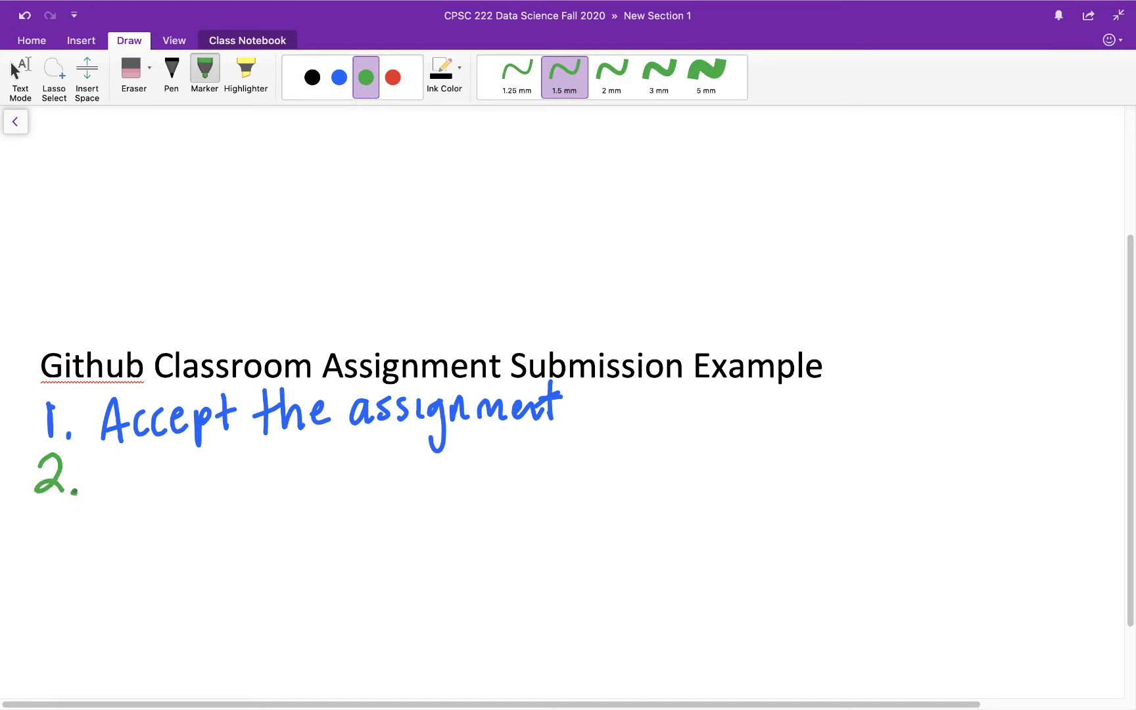
left_click_drag(101, 492, 151, 463)
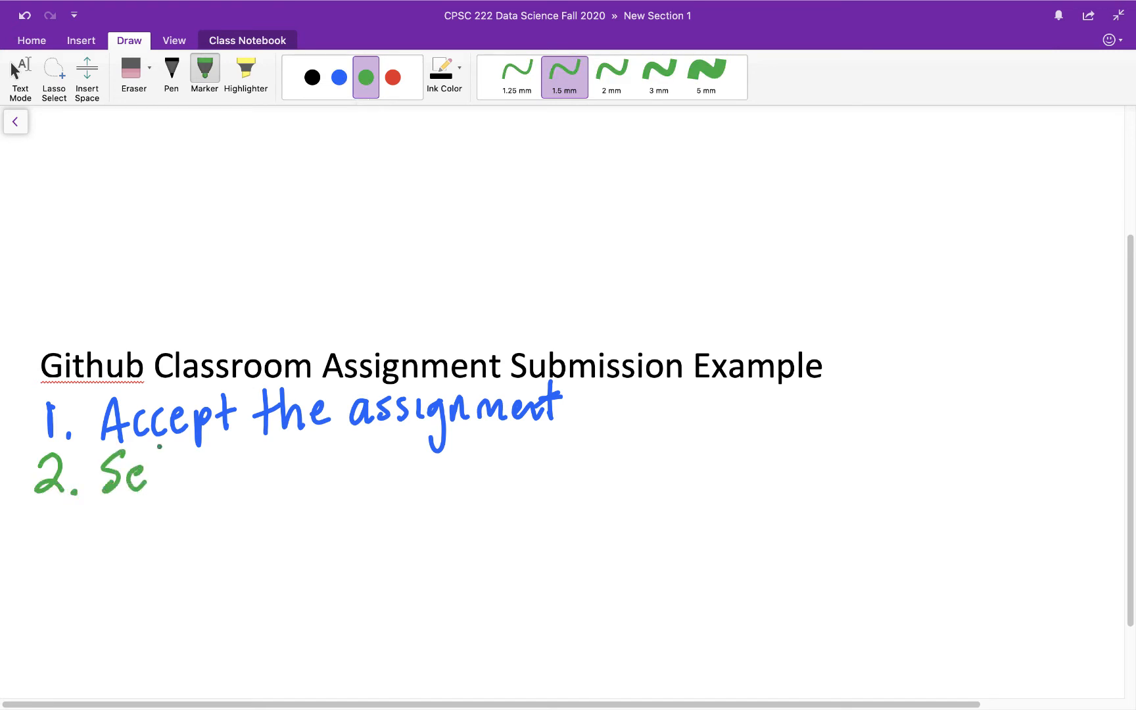
left_click_drag(152, 475, 275, 474)
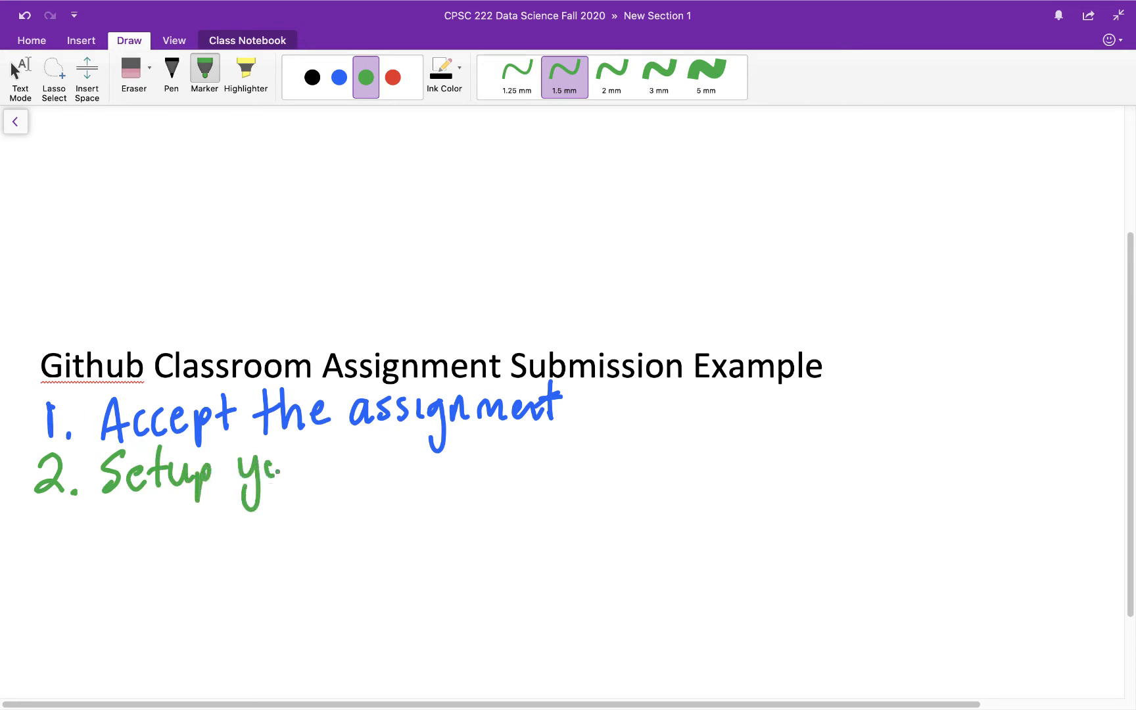
left_click_drag(283, 471, 409, 456)
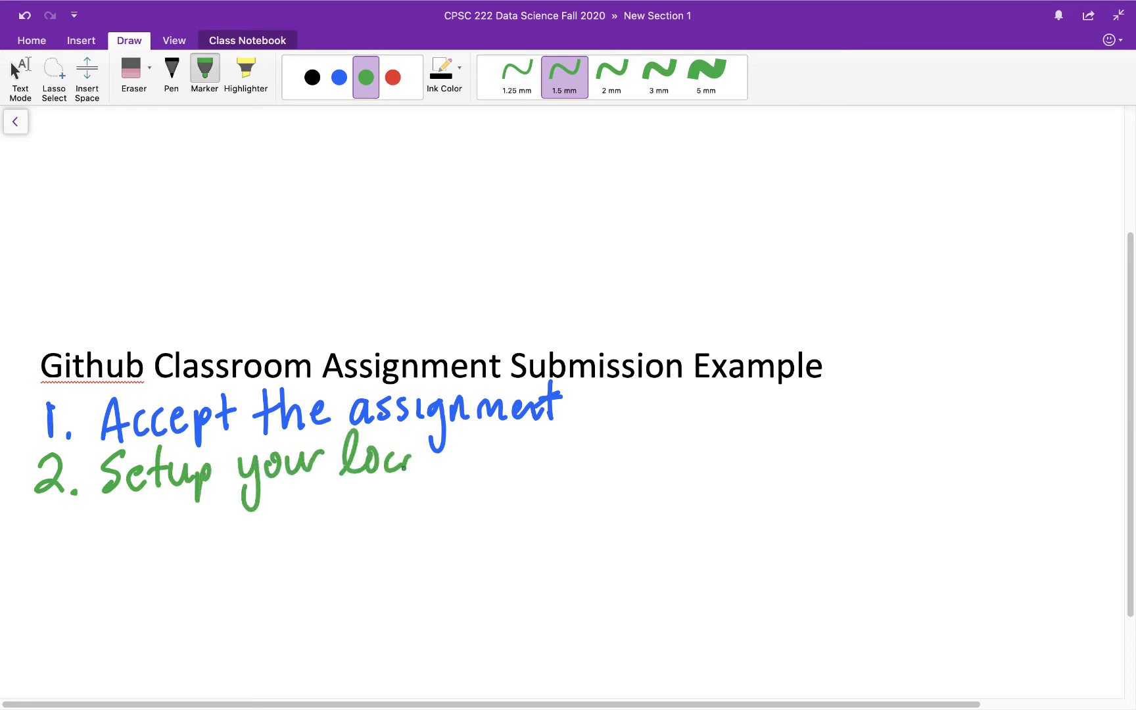
left_click_drag(413, 456, 536, 456)
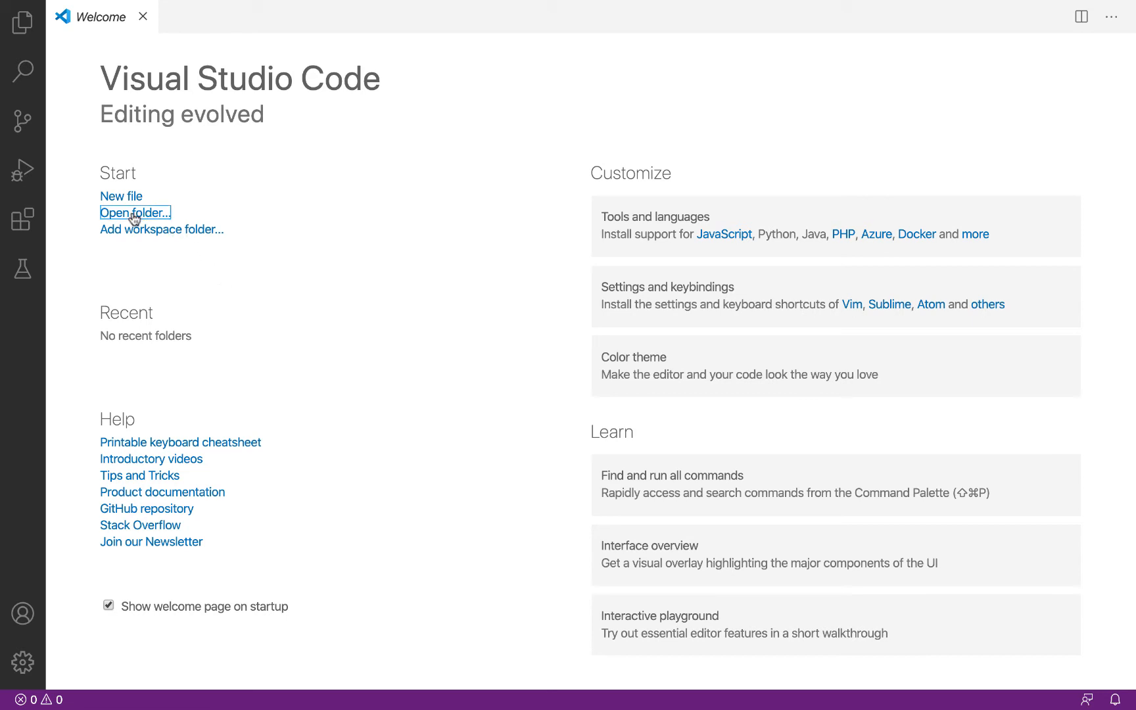
Step: Make a hello-world-classroom folder inside CPSC222 and open it in VS Code
left_click(135, 212)
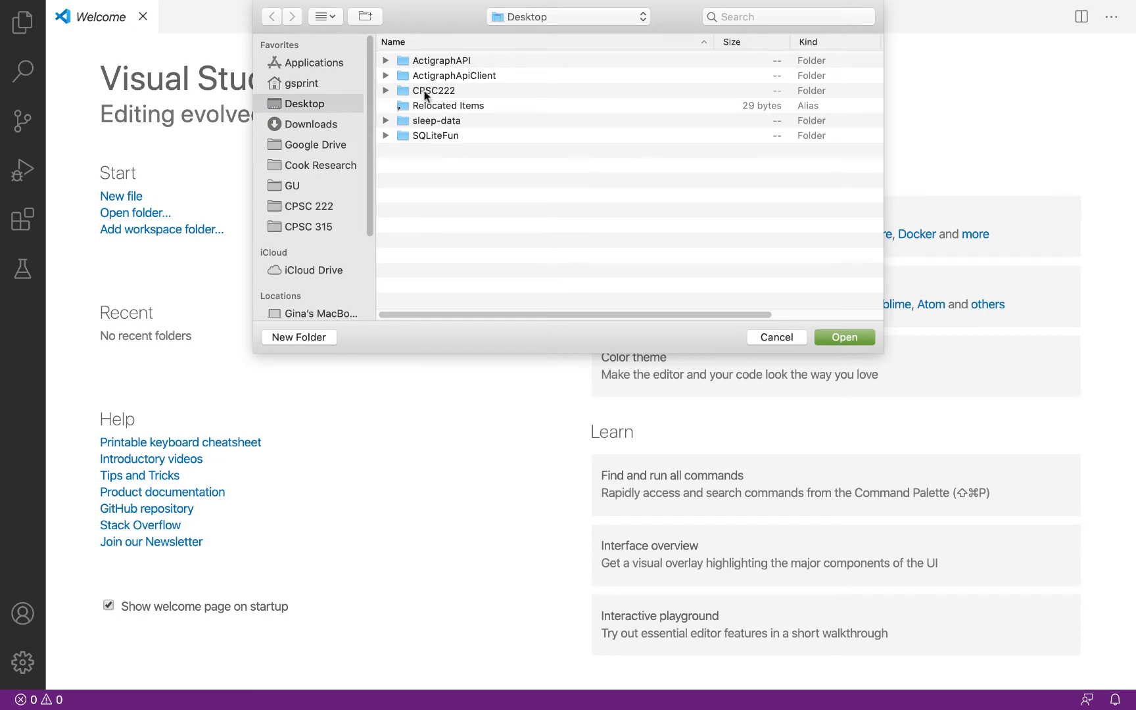
double_click(432, 90)
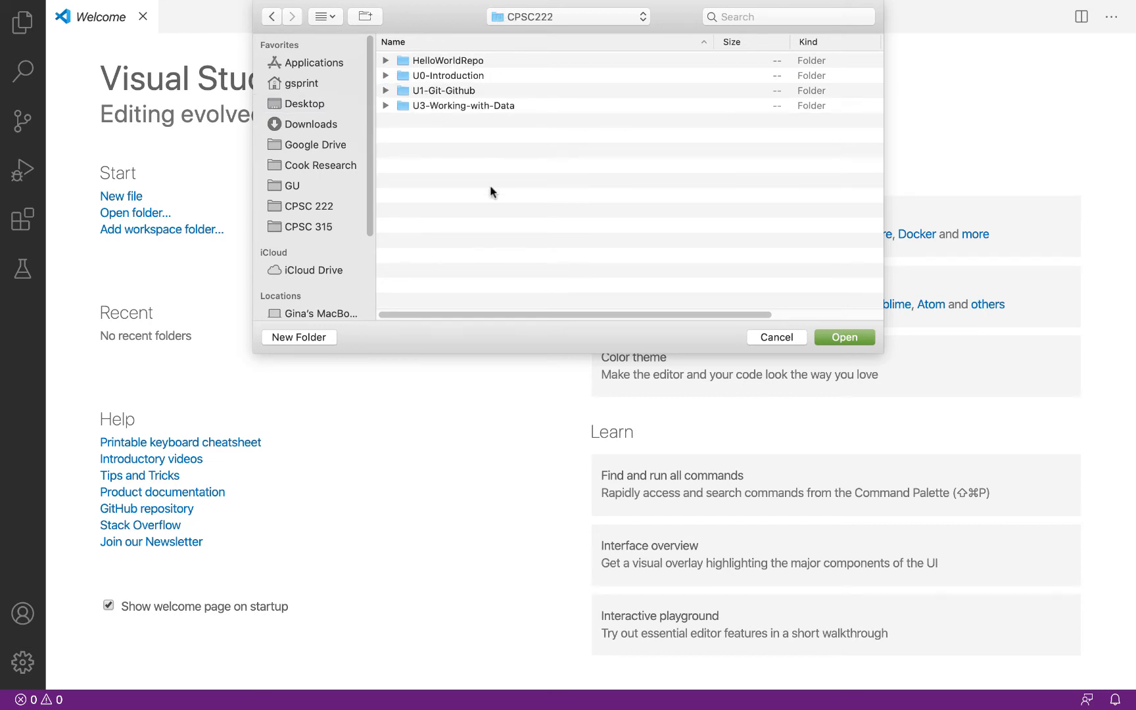
left_click(299, 337)
type("h")
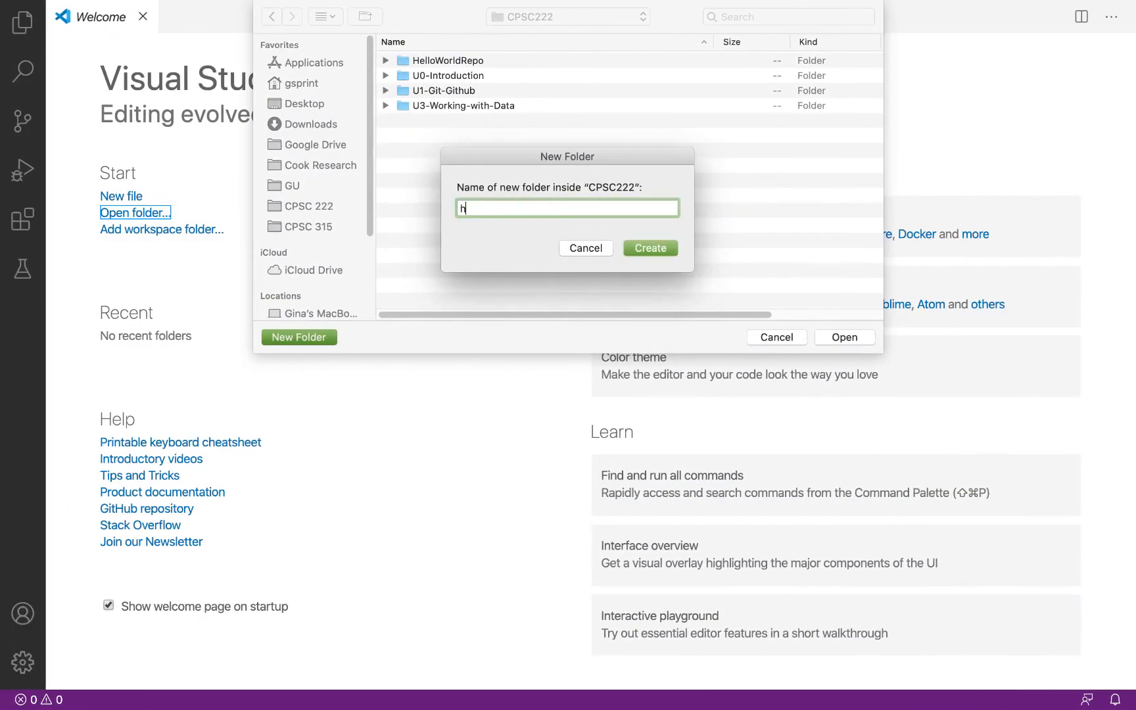
type("ello-world-c")
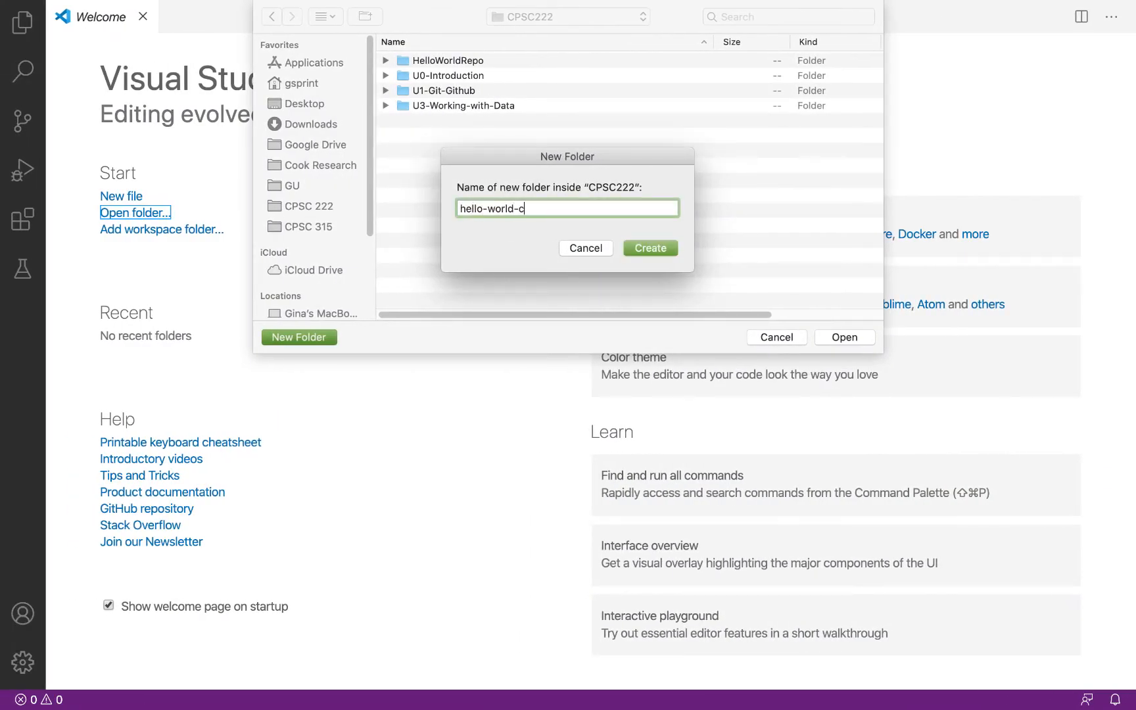
type("lassroom")
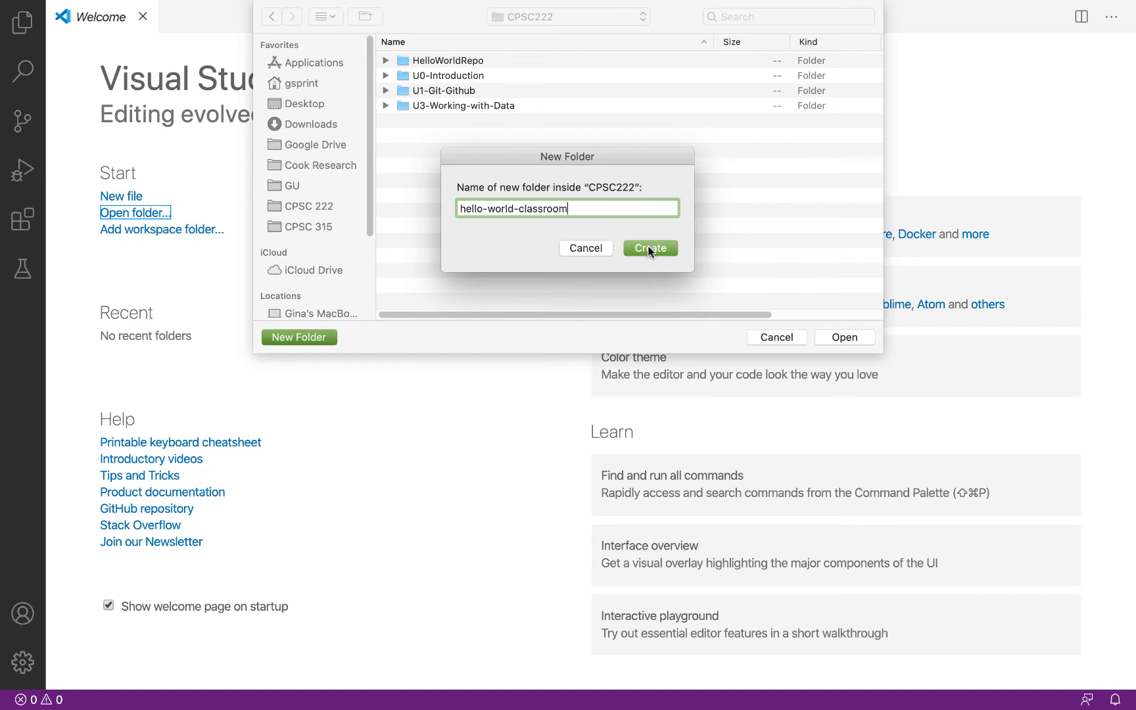
left_click(649, 248)
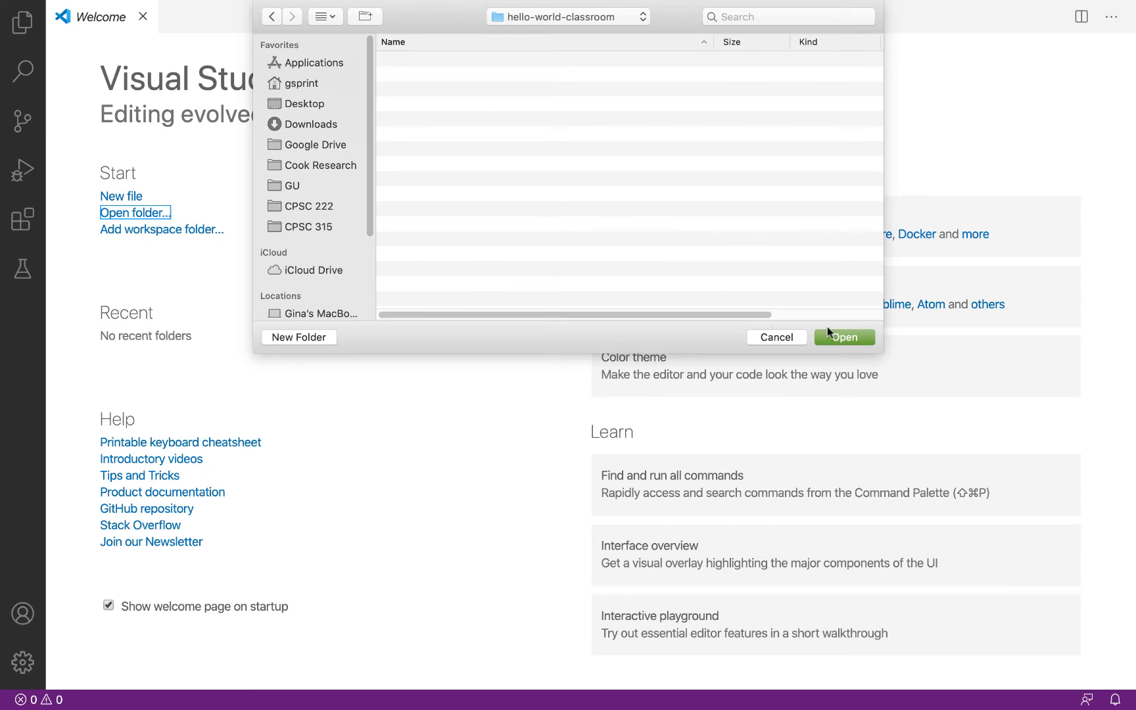
mouse_move(555, 28)
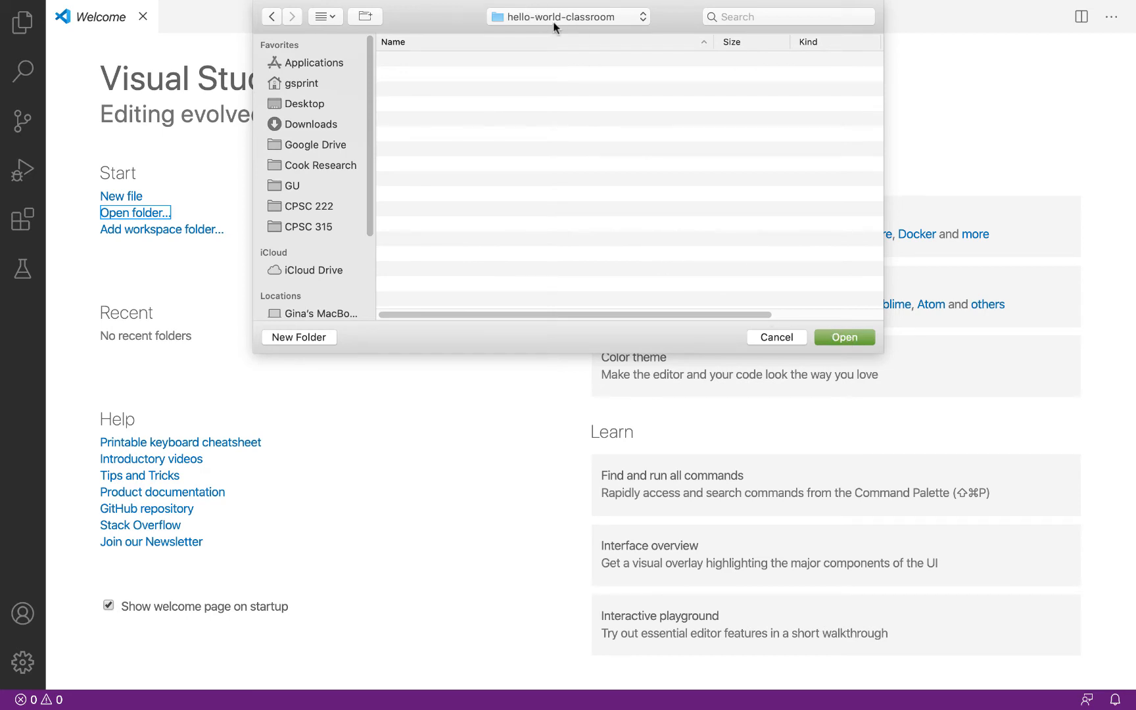
left_click(843, 336)
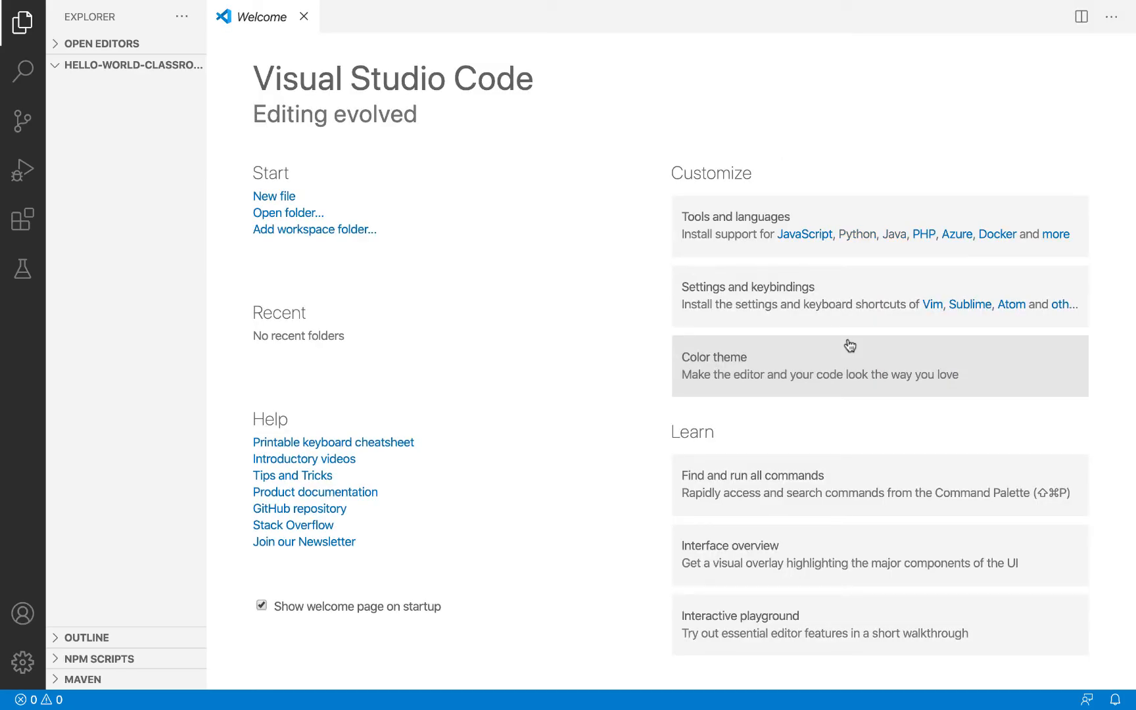
mouse_move(468, 477)
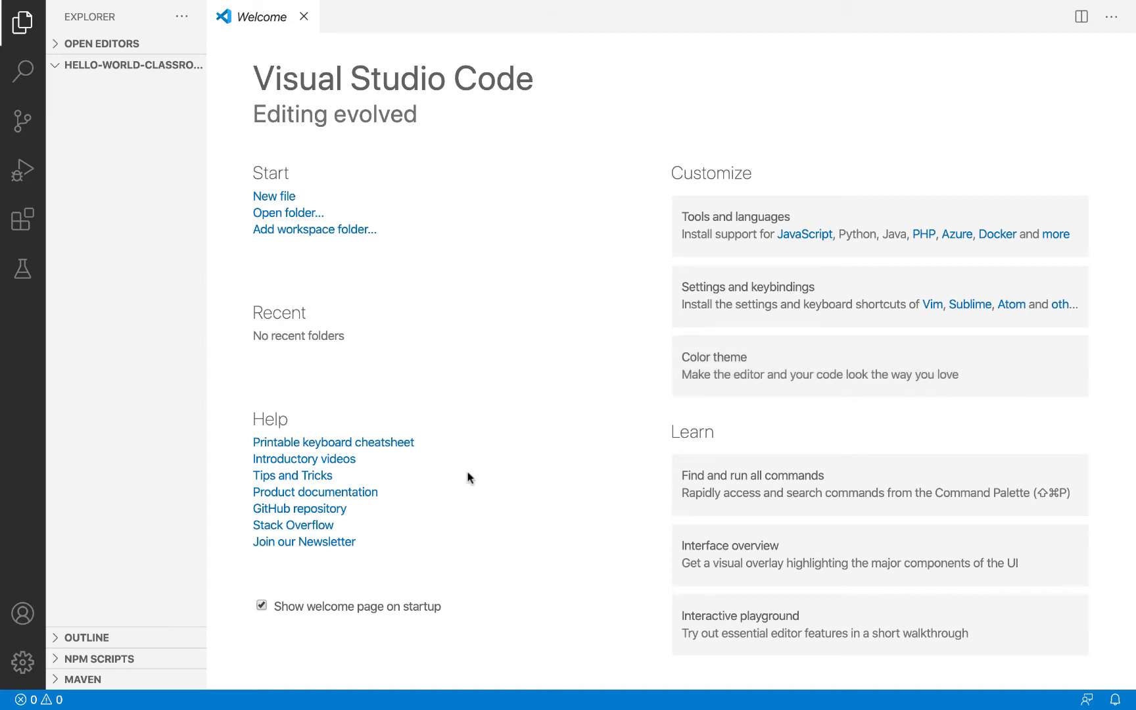
mouse_move(99, 143)
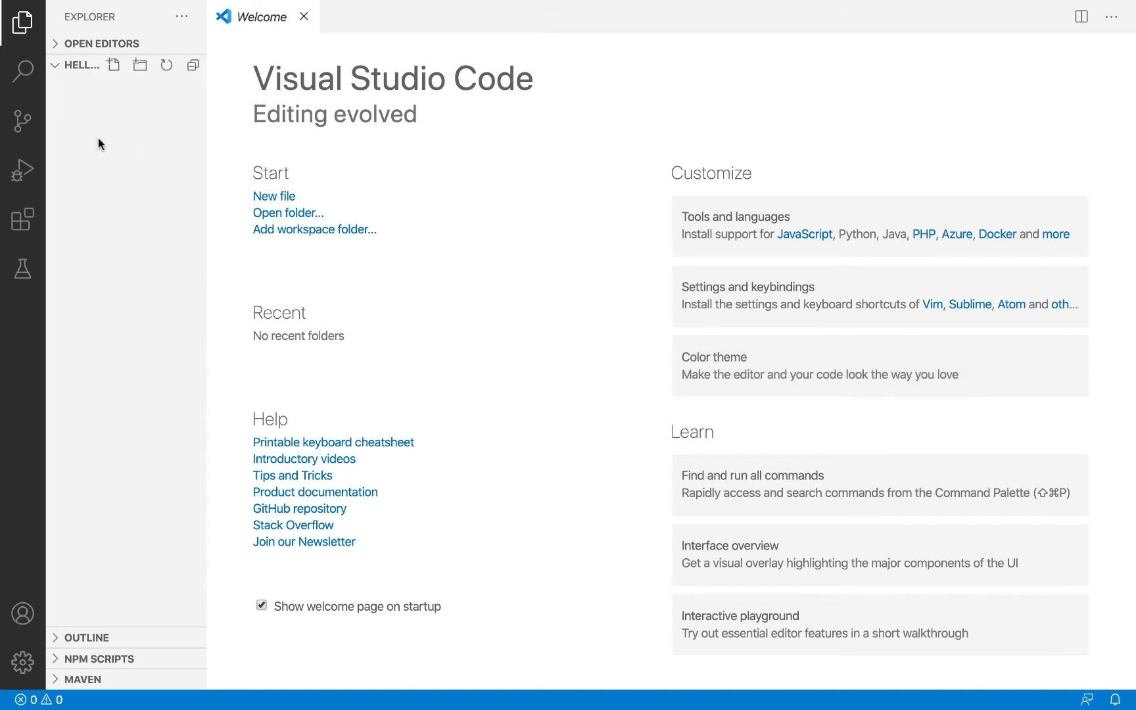
mouse_move(158, 261)
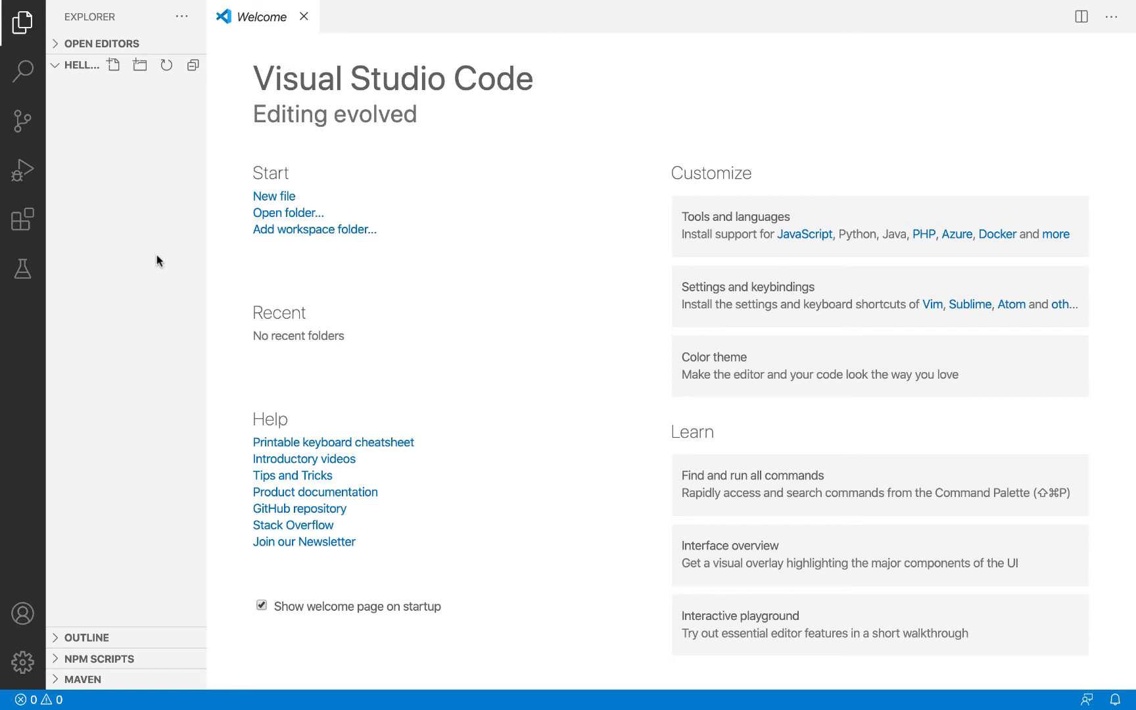
mouse_move(75, 168)
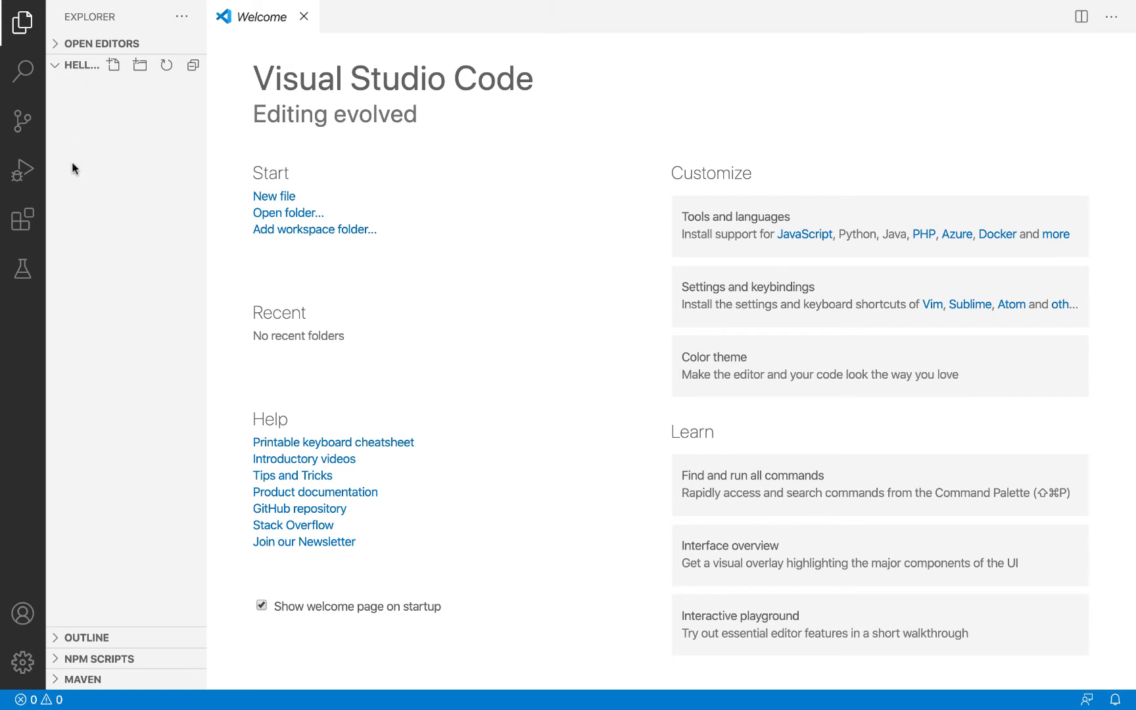
mouse_move(98, 303)
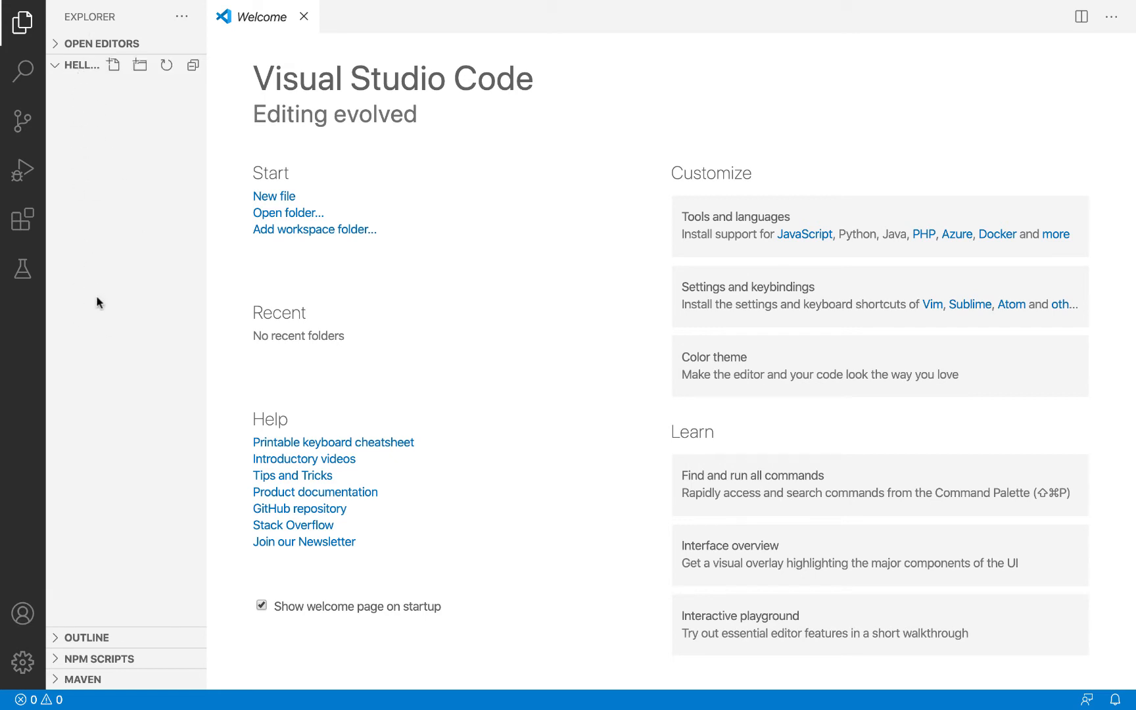
mouse_move(102, 306)
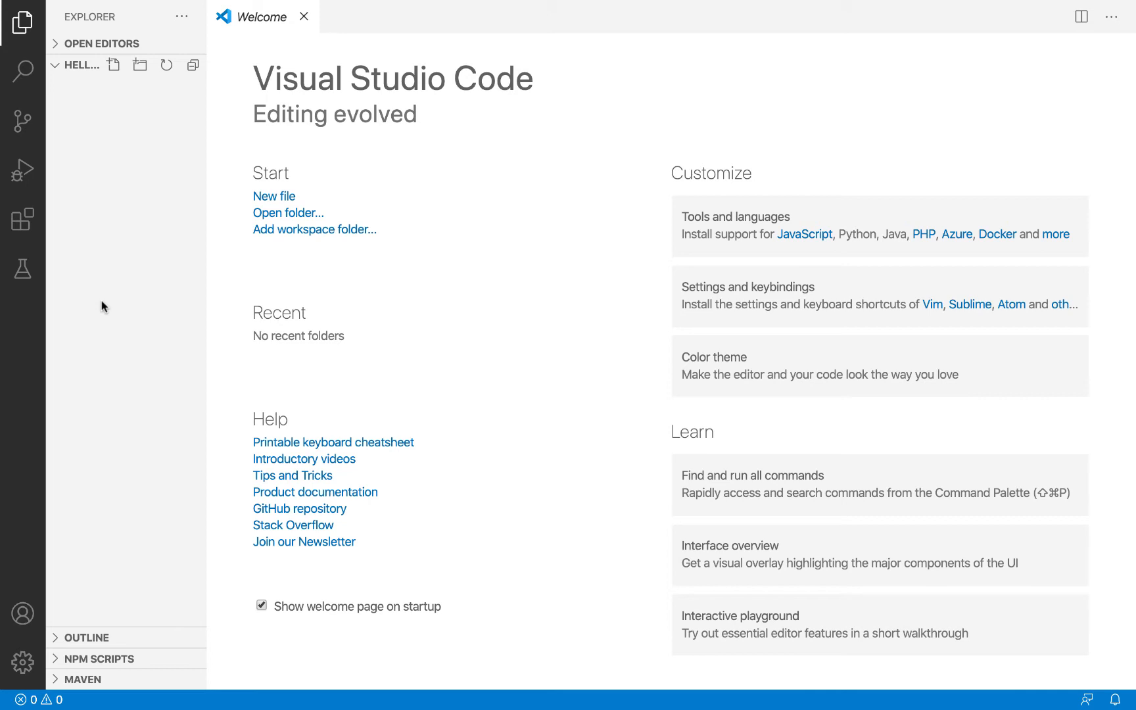
mouse_move(114, 77)
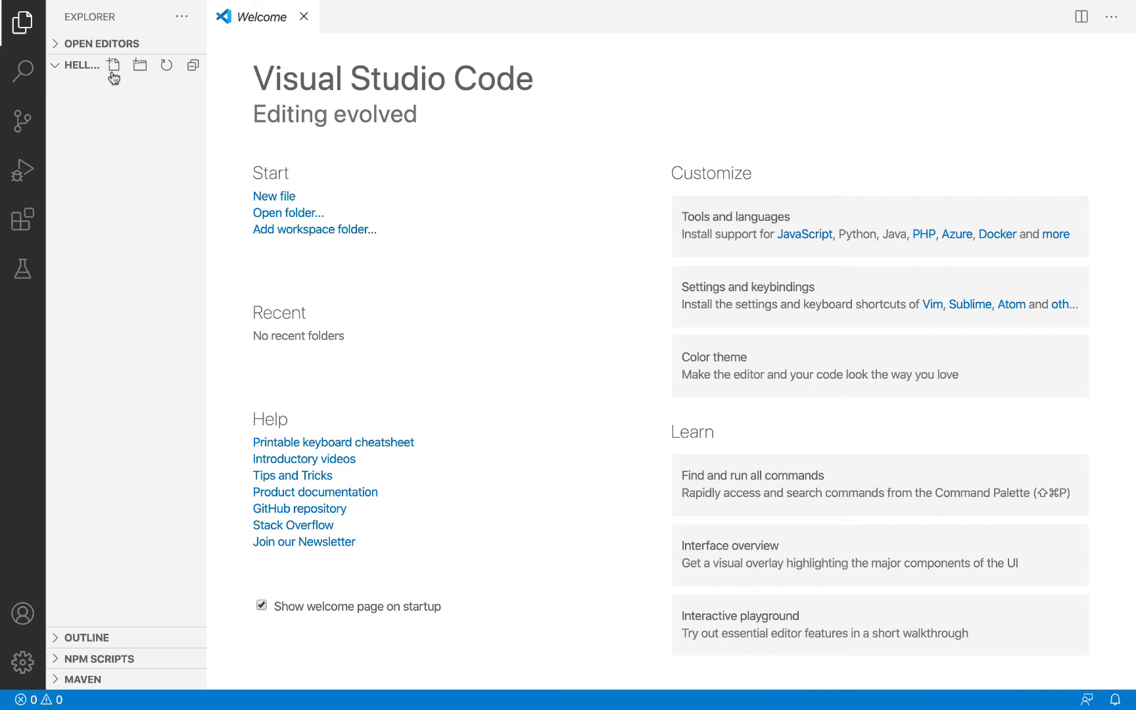
mouse_move(113, 65)
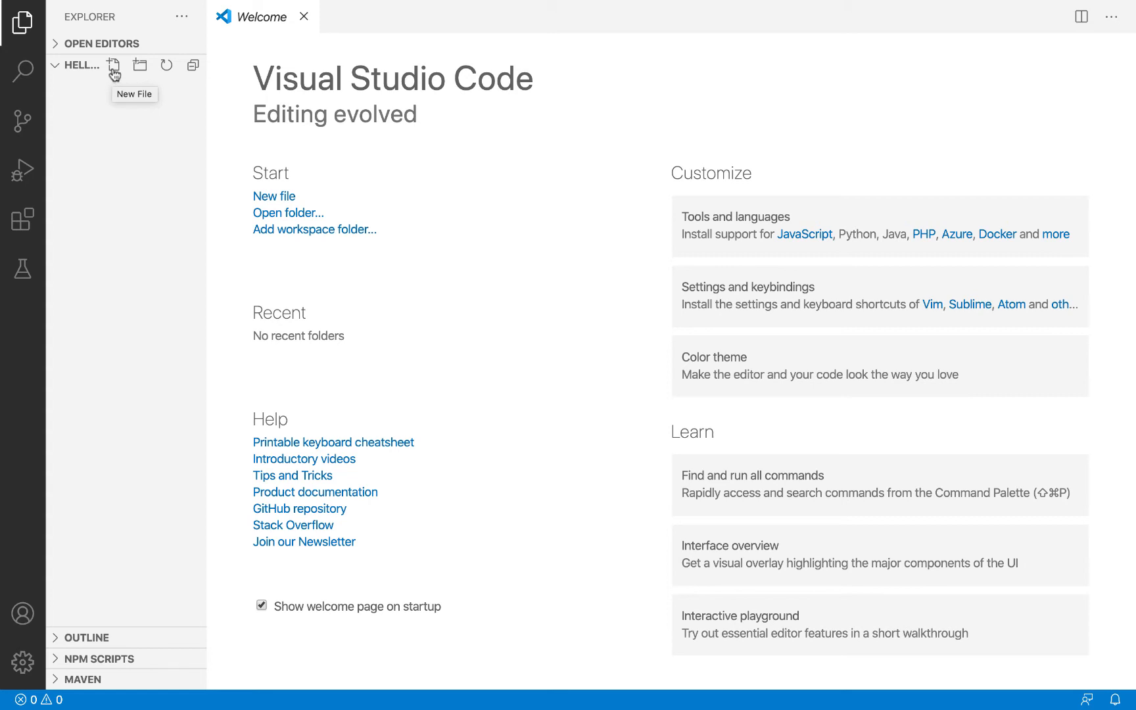
mouse_move(114, 69)
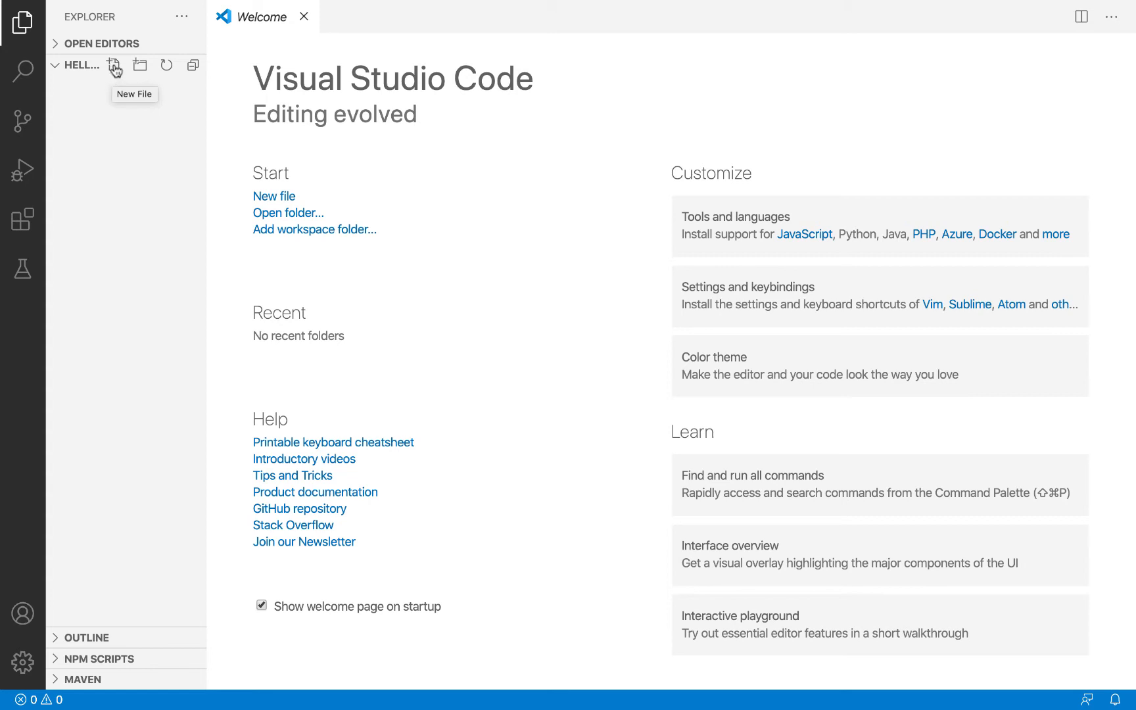
Step: Create main.py in the project containing print("hello world")
left_click(114, 65)
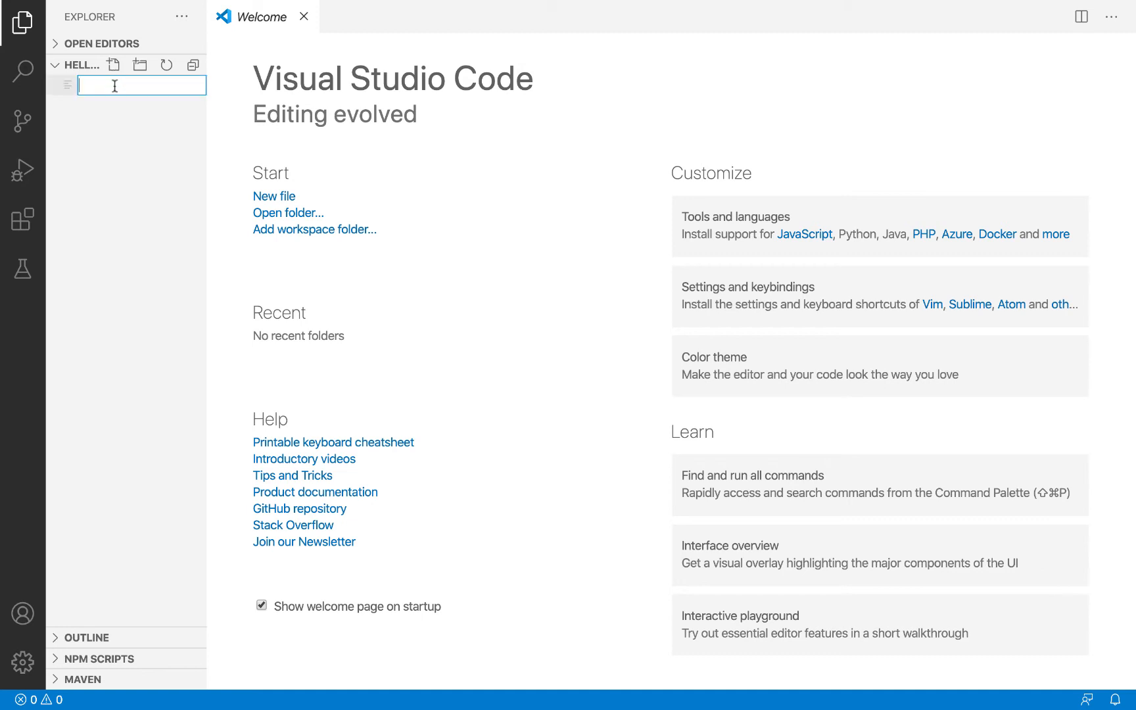
type("main.py")
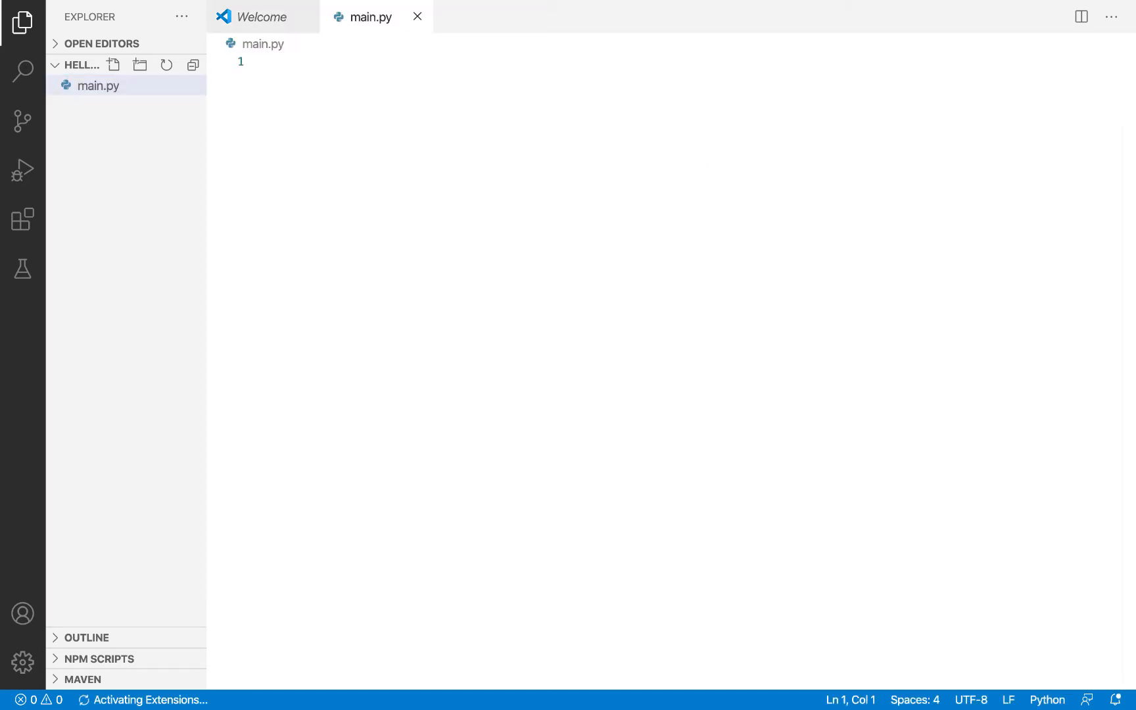
type("print")
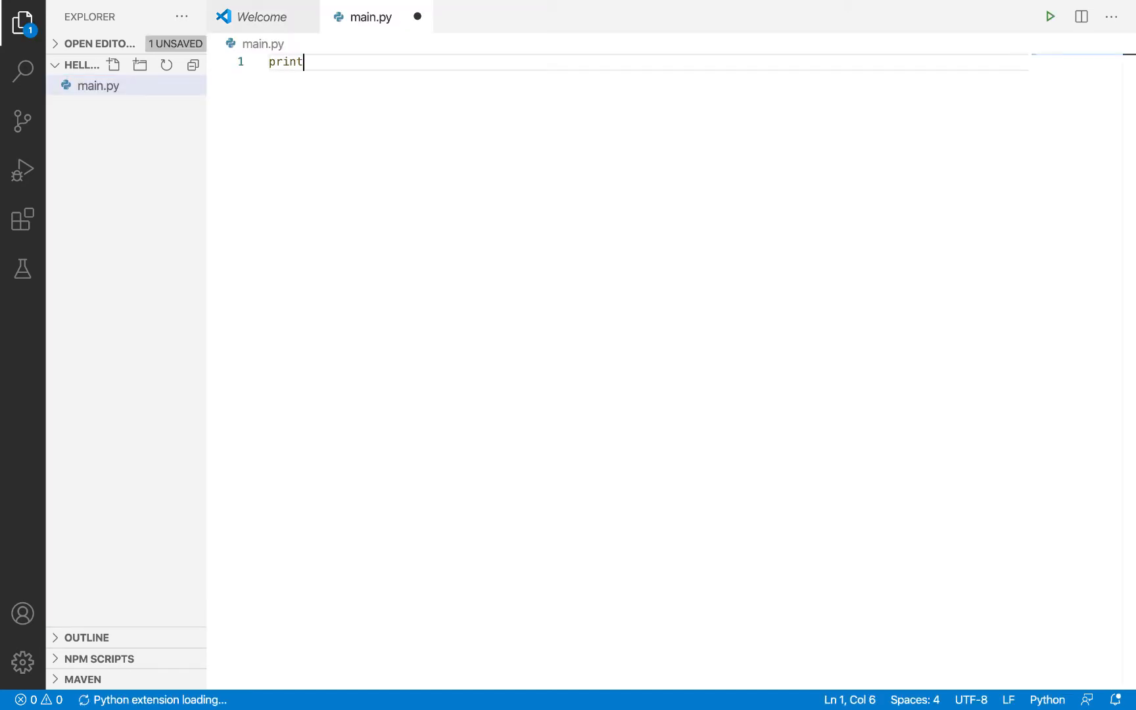
type("(\"hello world\")")
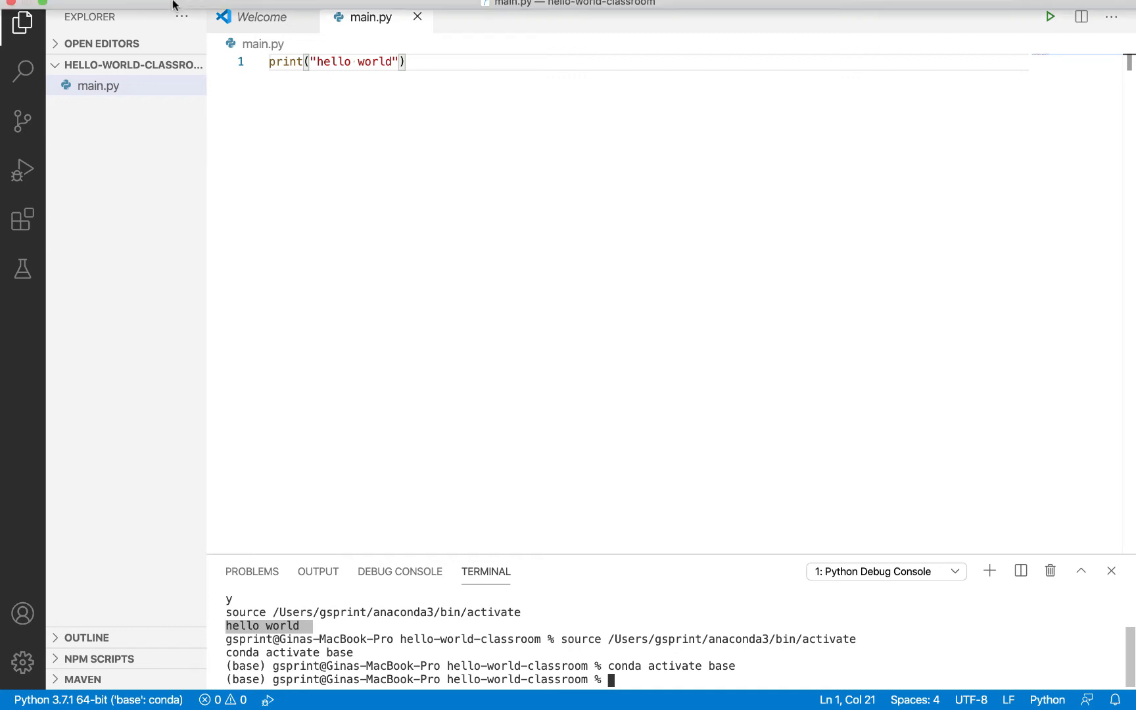
left_click(93, 9)
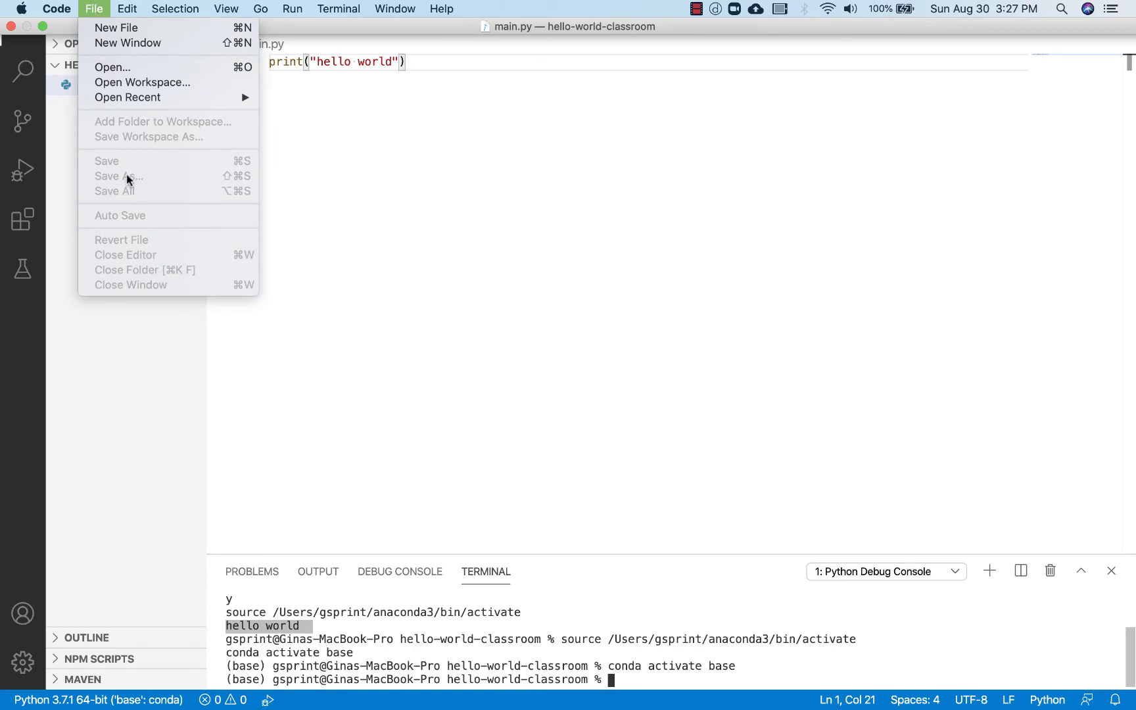
mouse_move(142, 166)
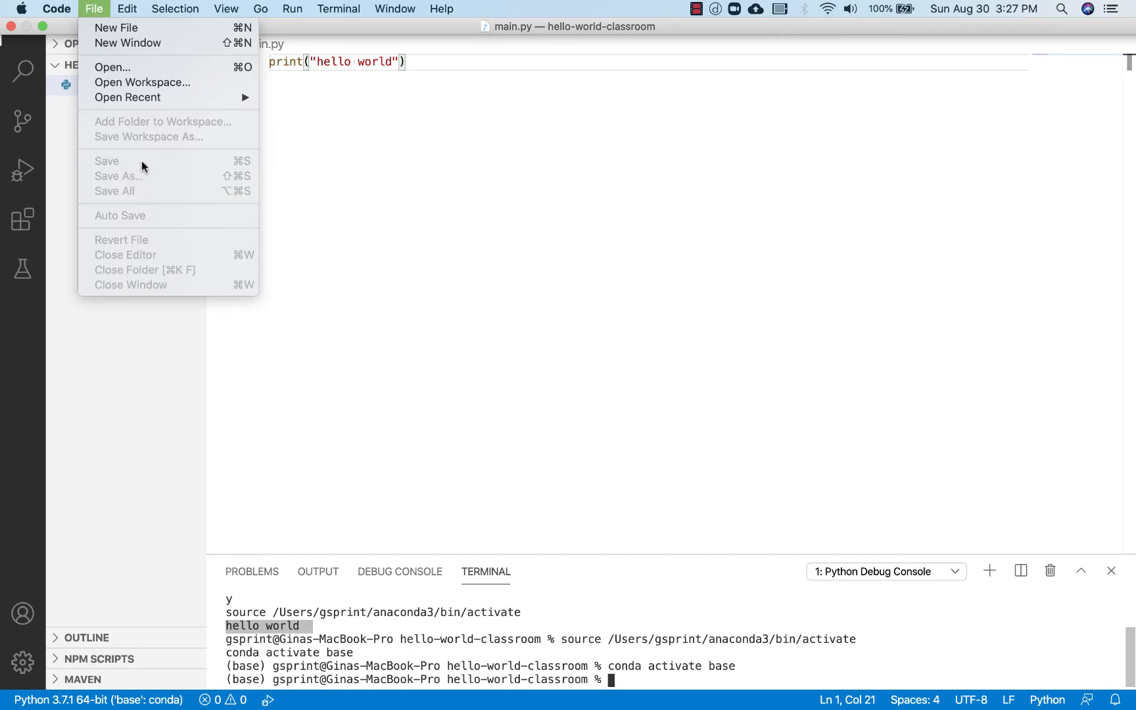
mouse_move(163, 165)
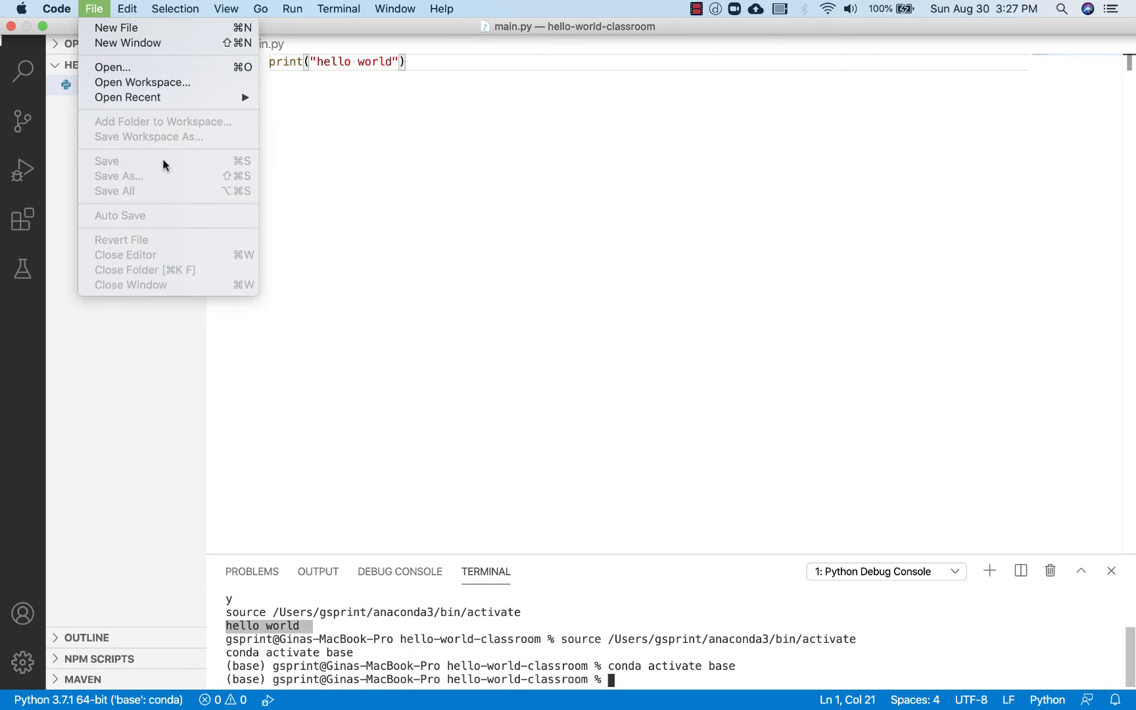
mouse_move(219, 165)
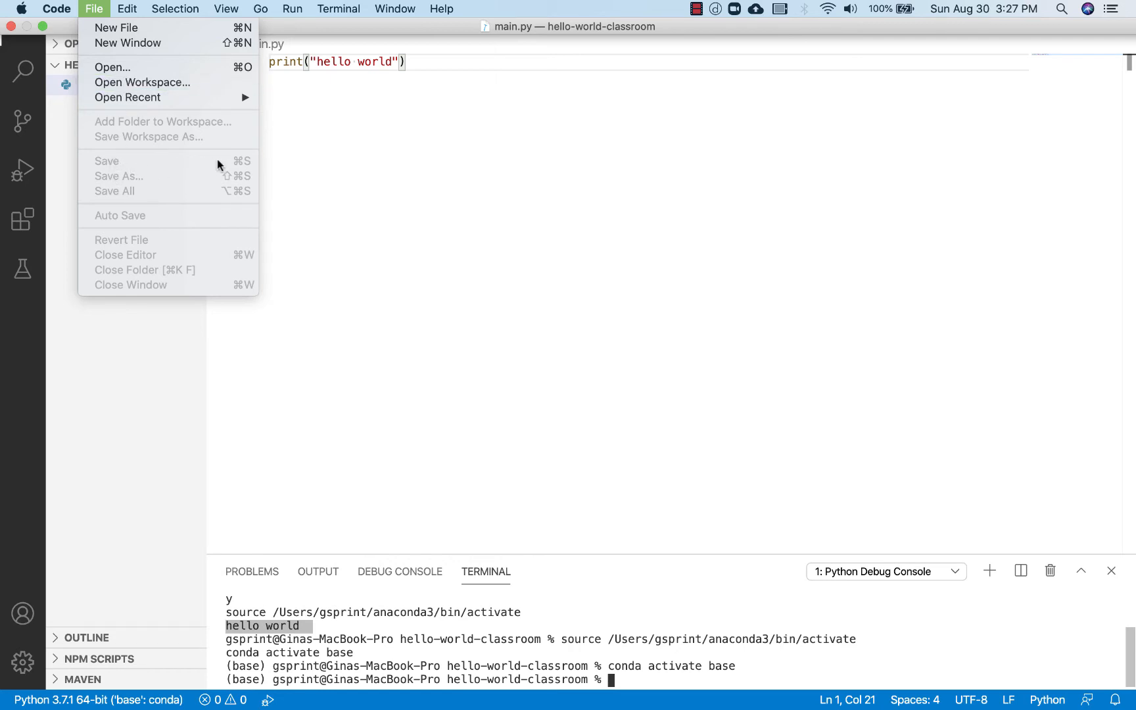
mouse_move(113, 167)
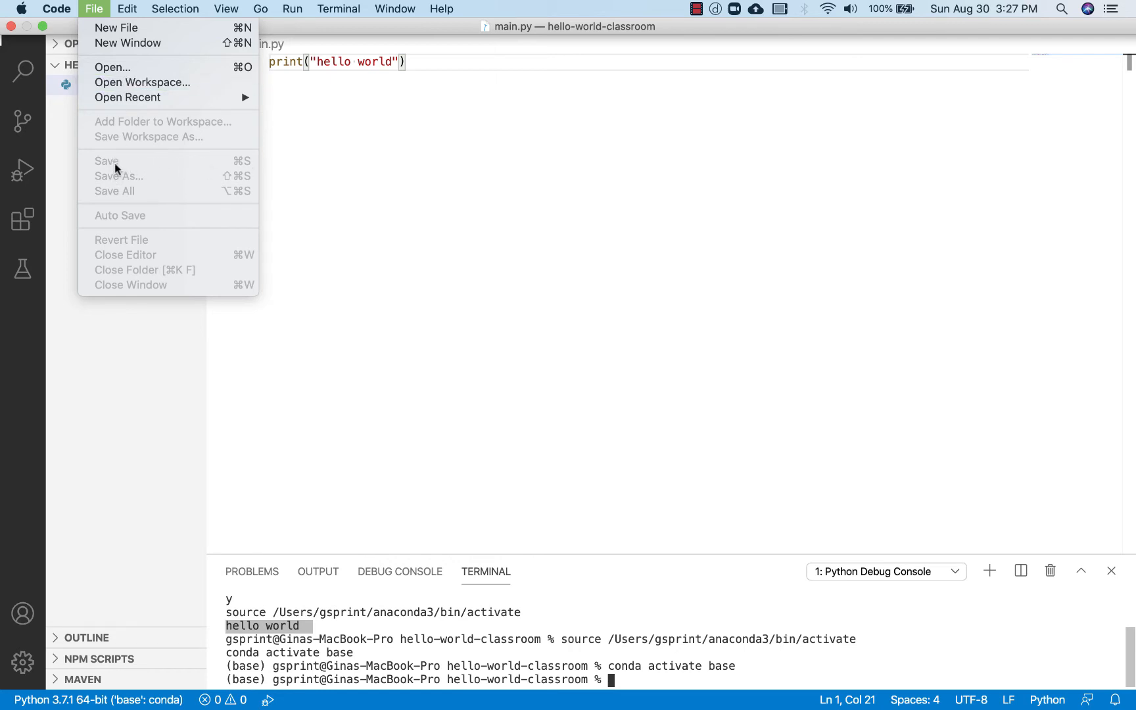
mouse_move(409, 132)
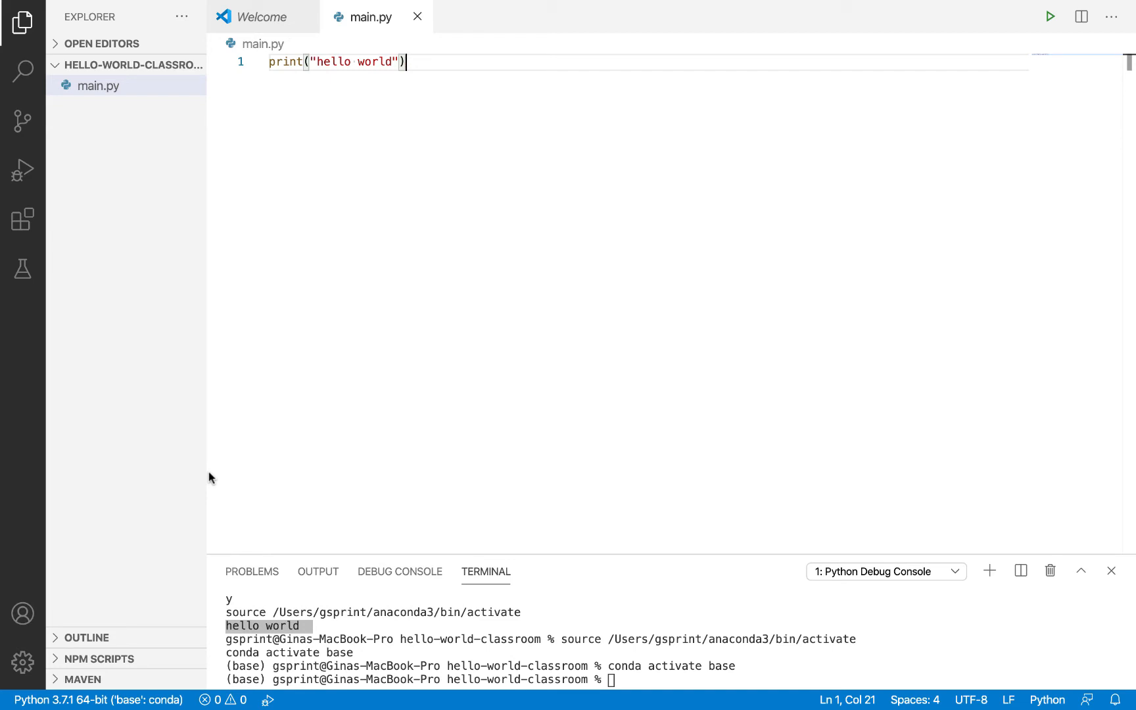
mouse_move(22, 120)
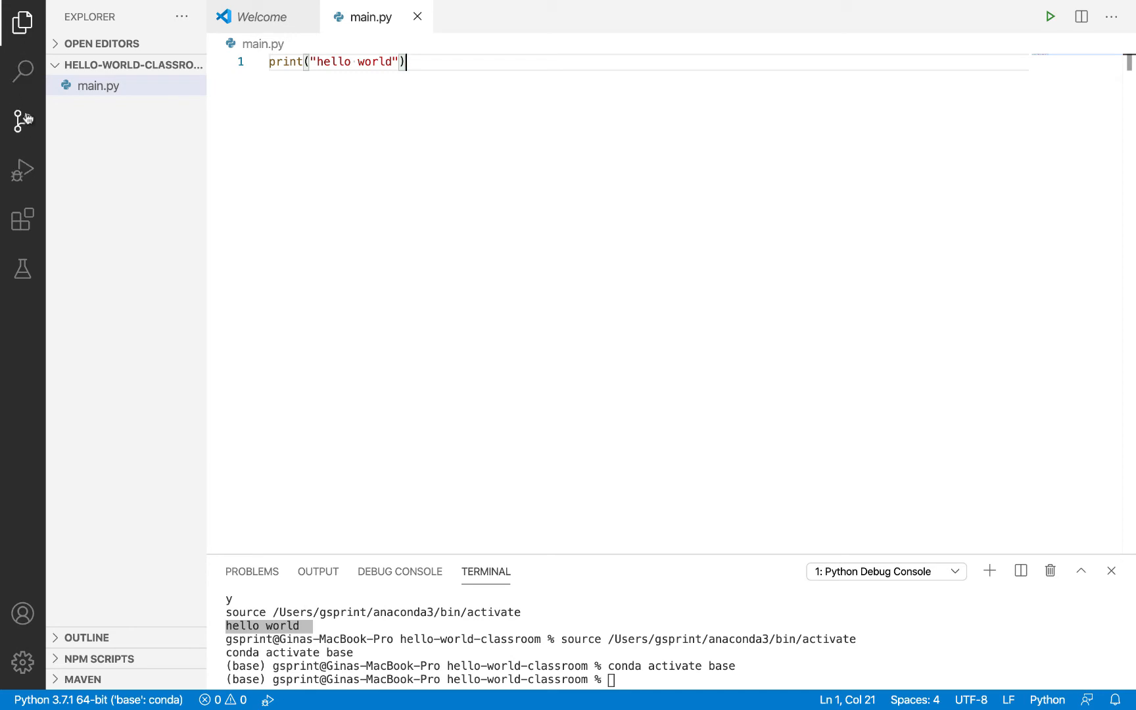
mouse_move(23, 120)
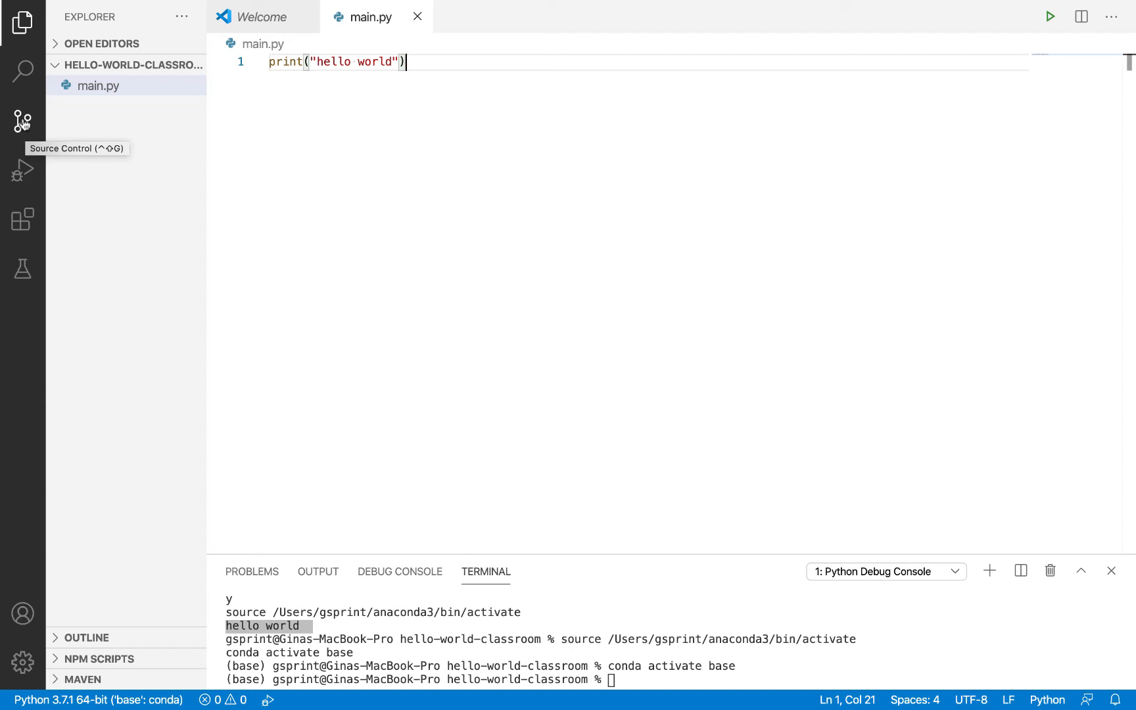
Step: Initialize a git repository for the folder from the Source Control view
left_click(23, 120)
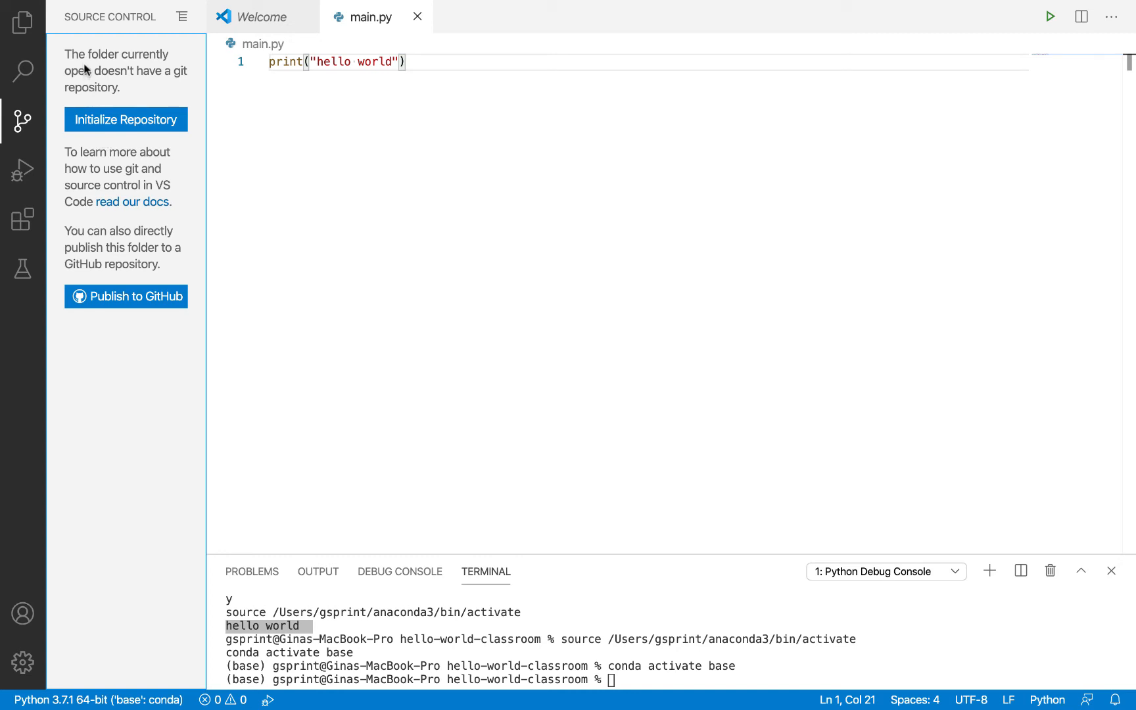
mouse_move(168, 119)
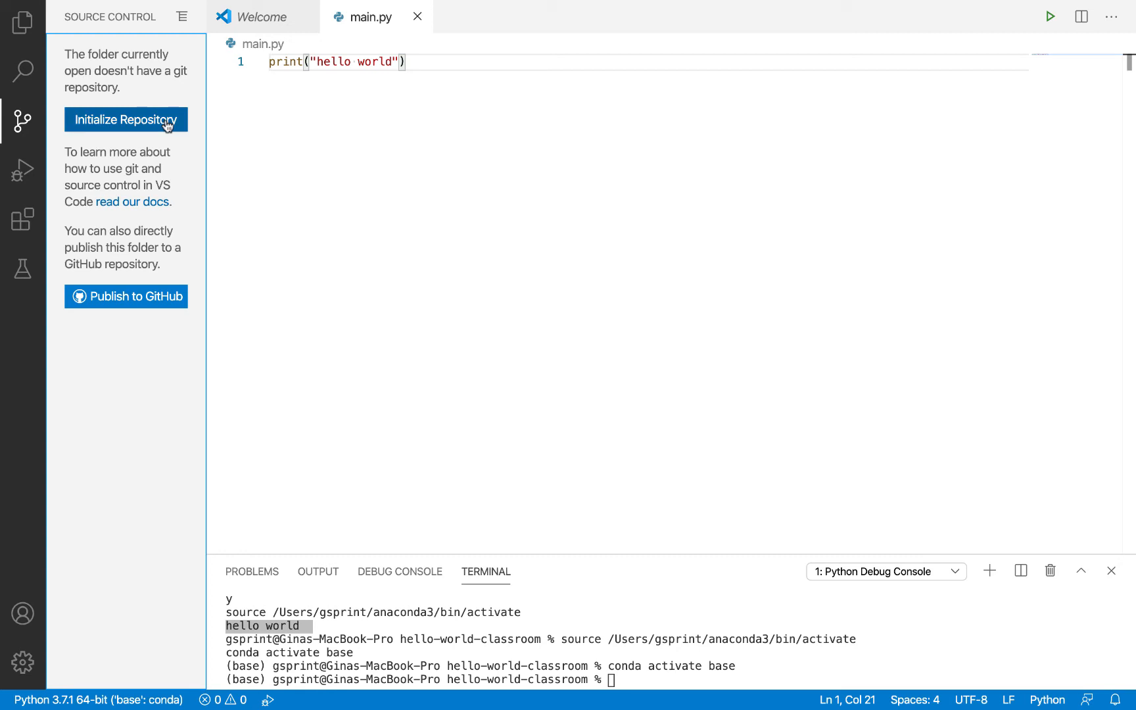
mouse_move(110, 131)
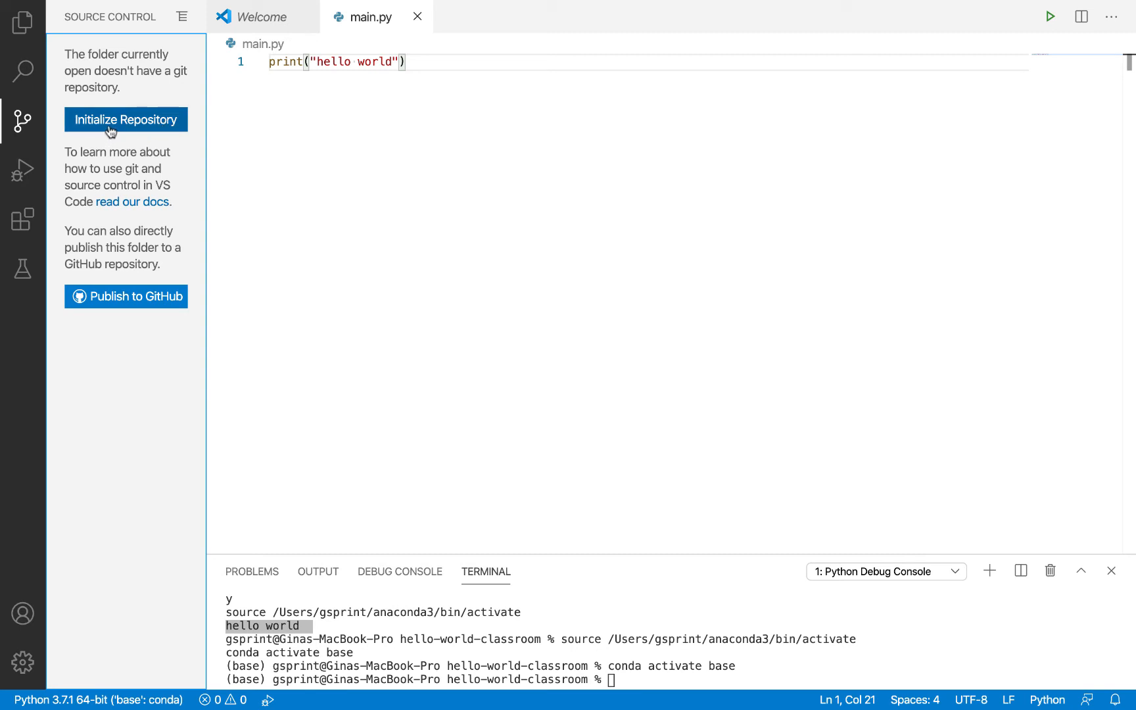
mouse_move(111, 131)
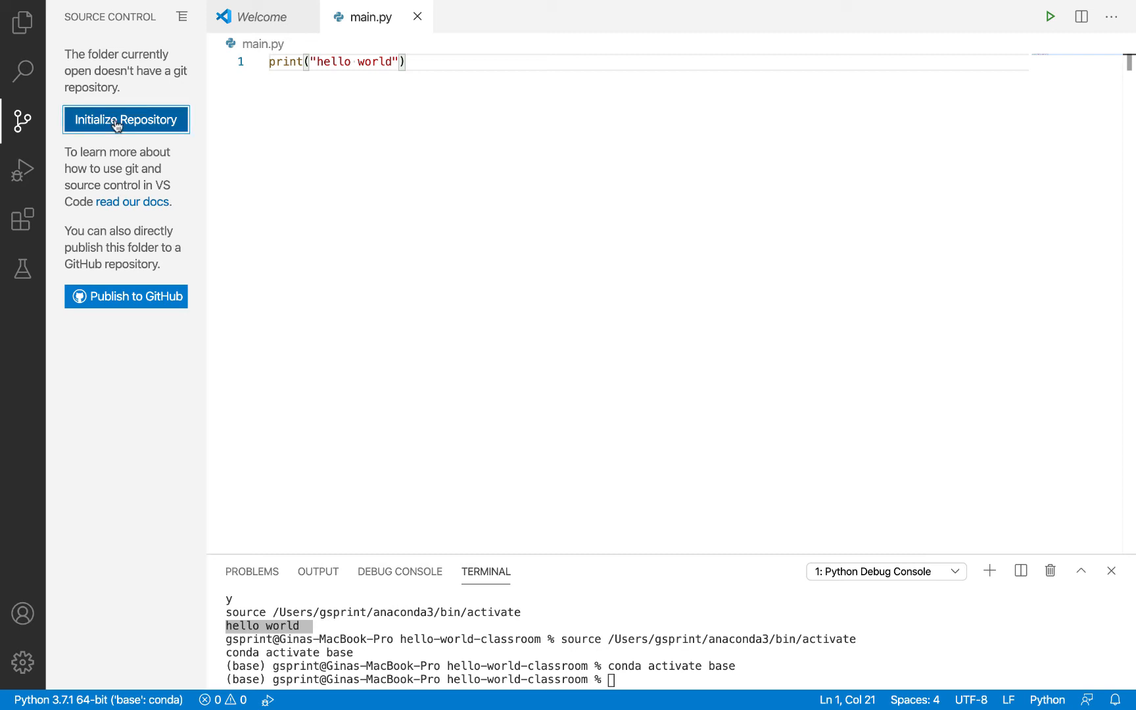
left_click(126, 119)
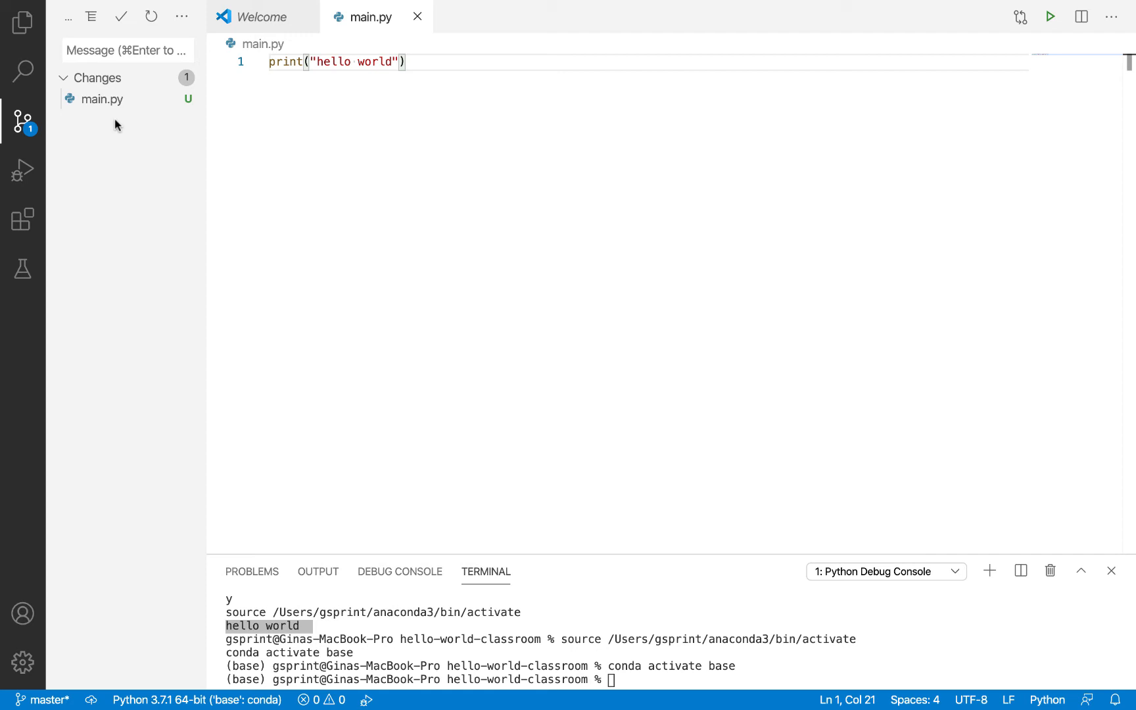
mouse_move(104, 155)
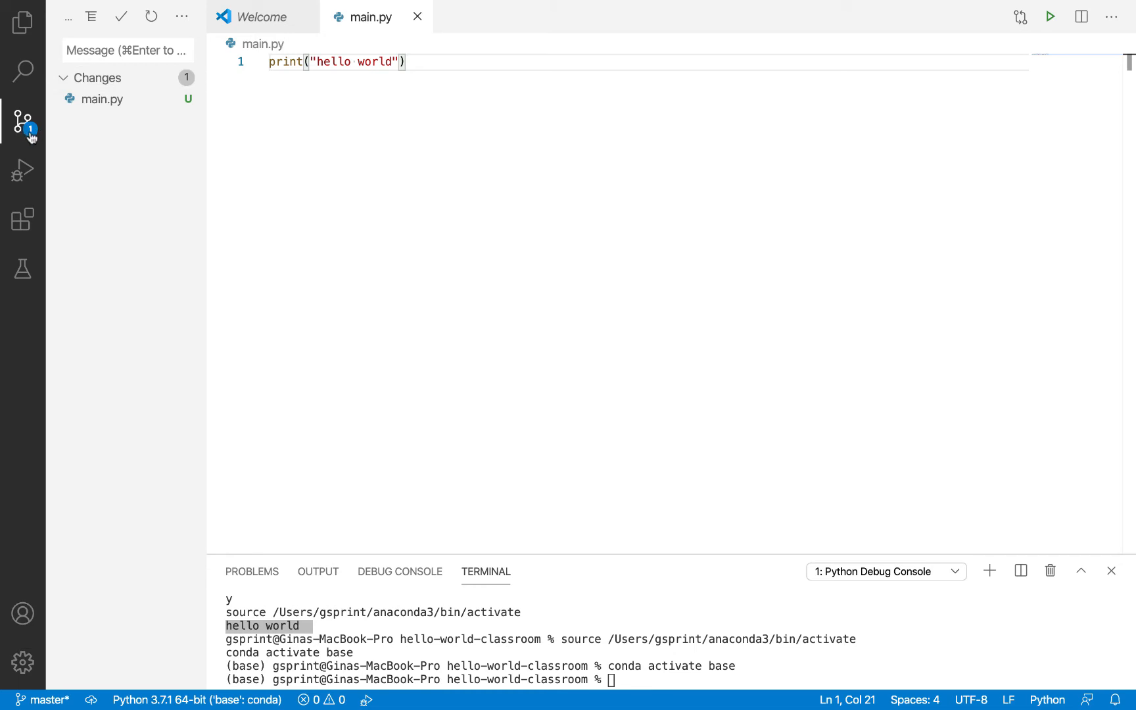
mouse_move(23, 123)
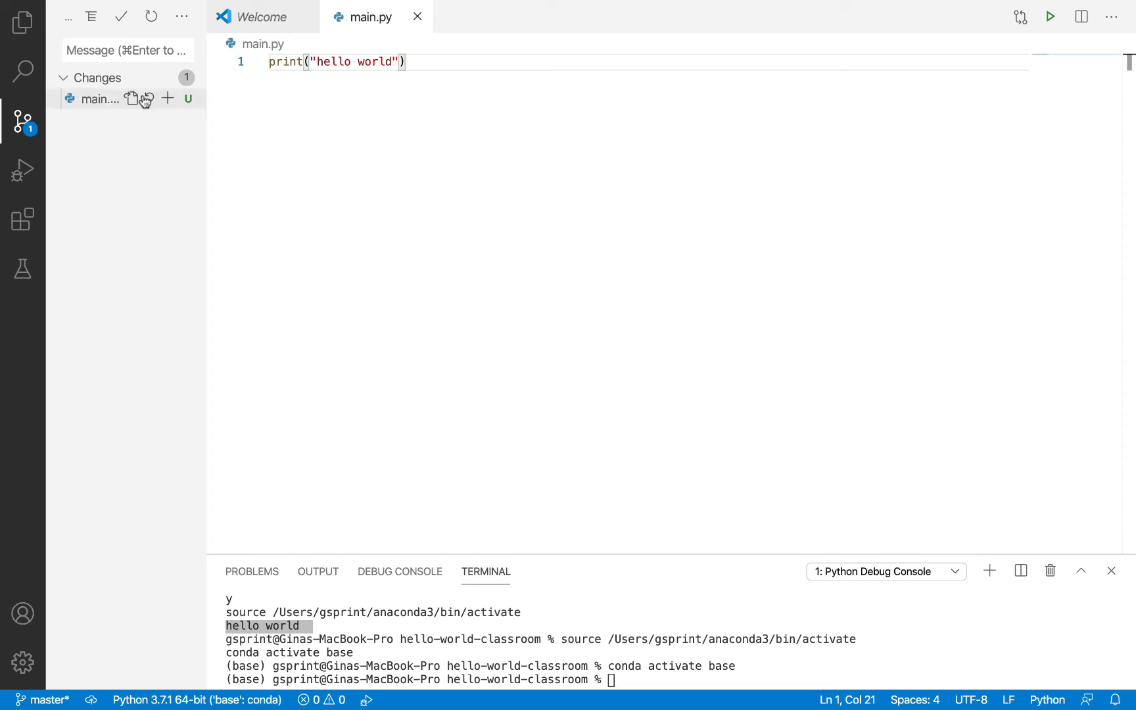
mouse_move(142, 119)
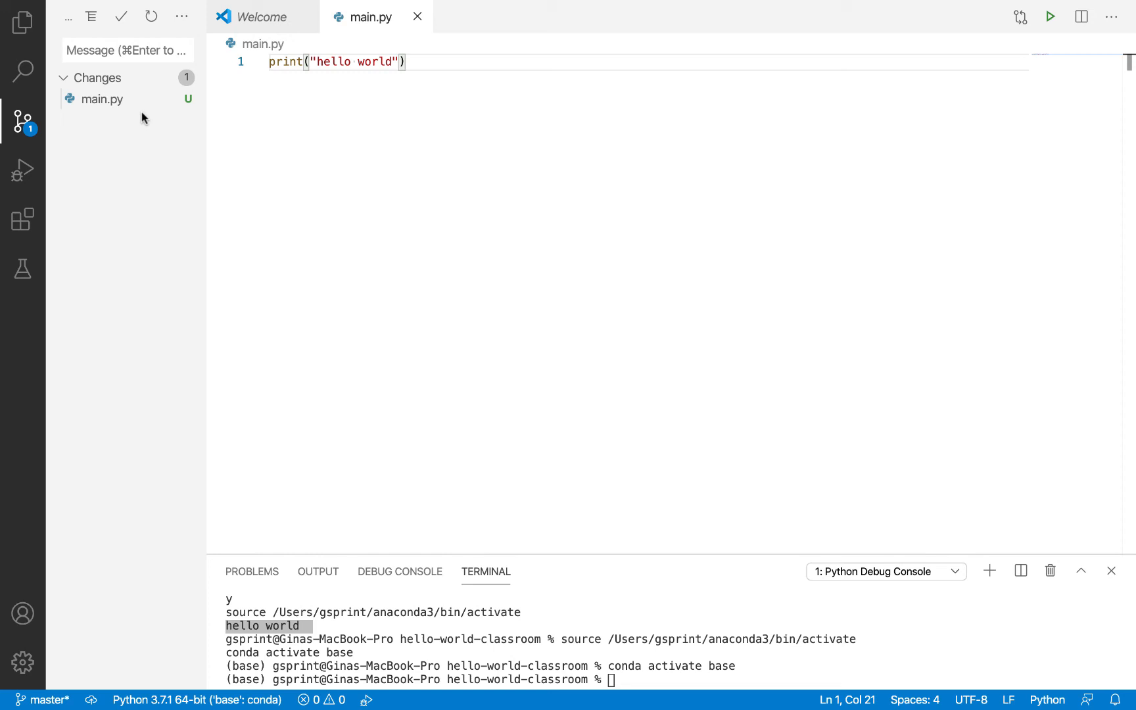
mouse_move(108, 203)
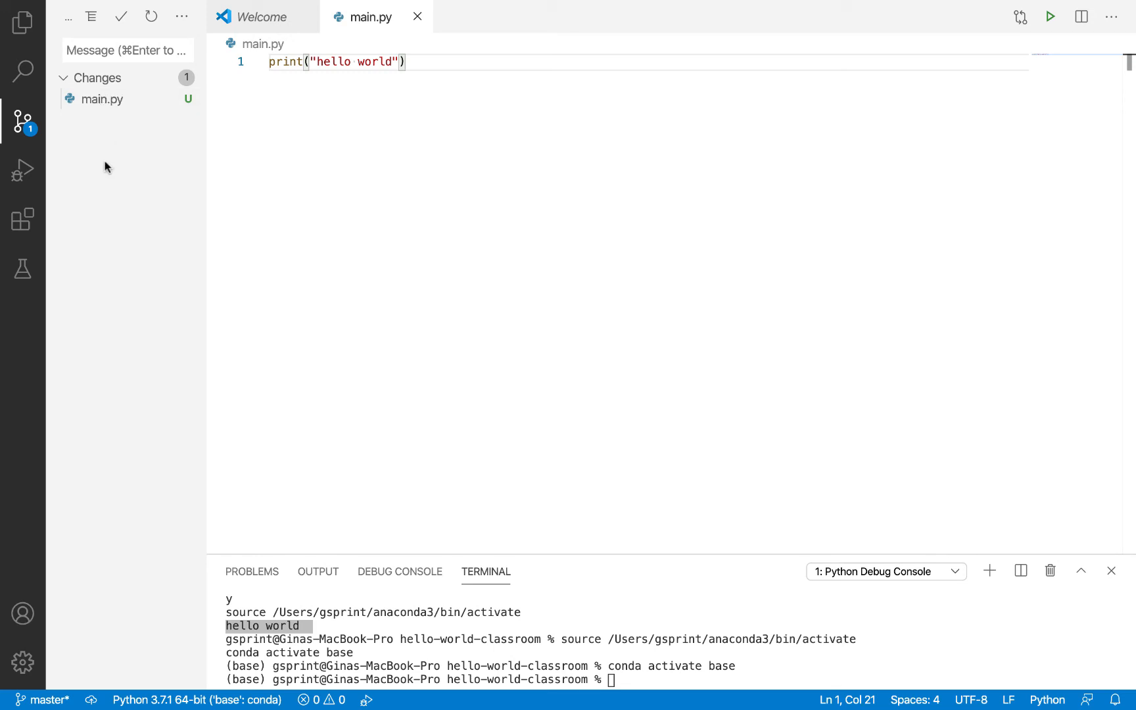
mouse_move(99, 100)
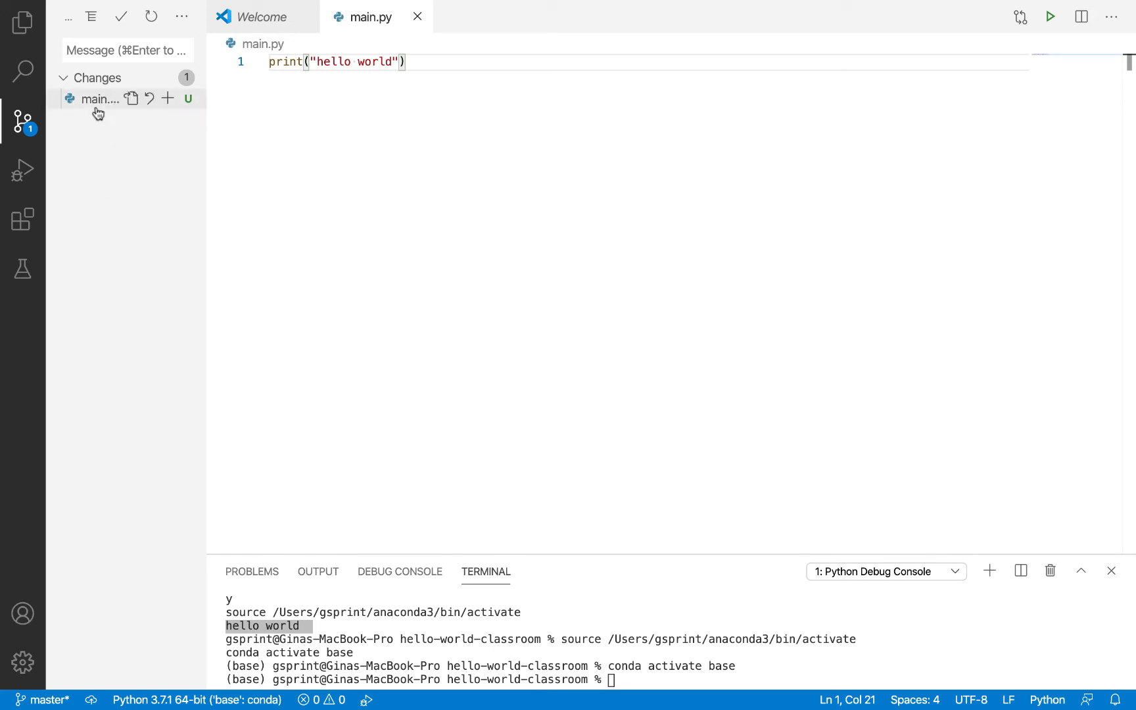
mouse_move(100, 99)
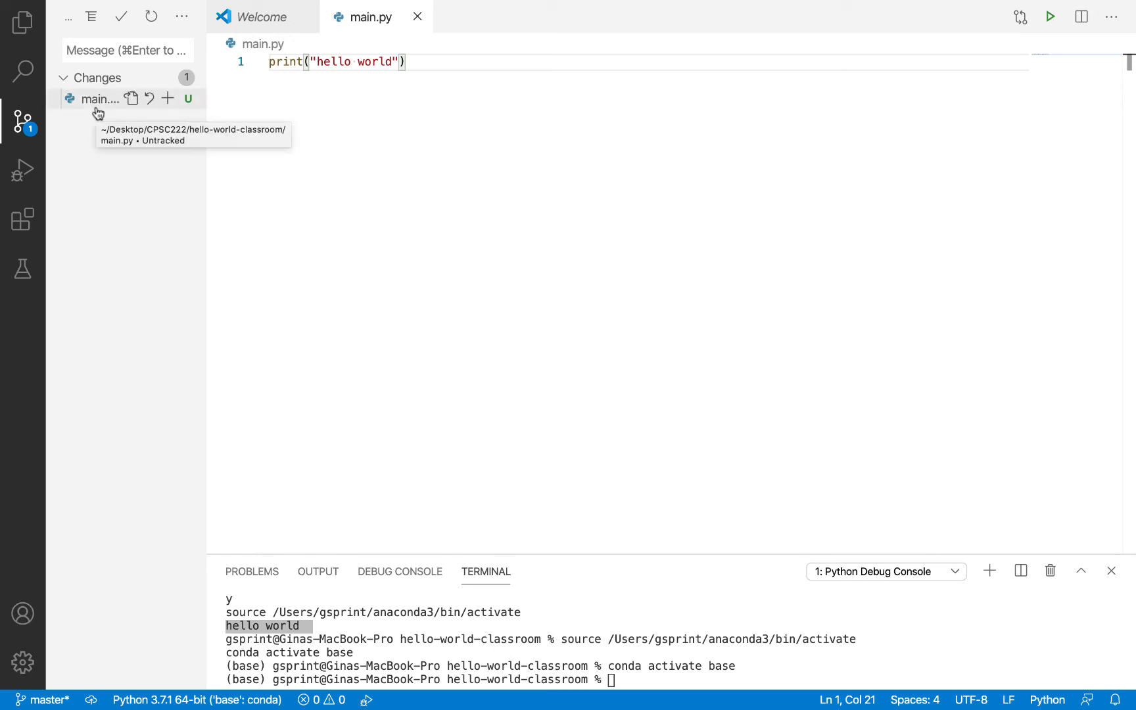
Step: Commit all changes with the message 'initial commit', choosing Yes to stage everything
left_click(127, 50)
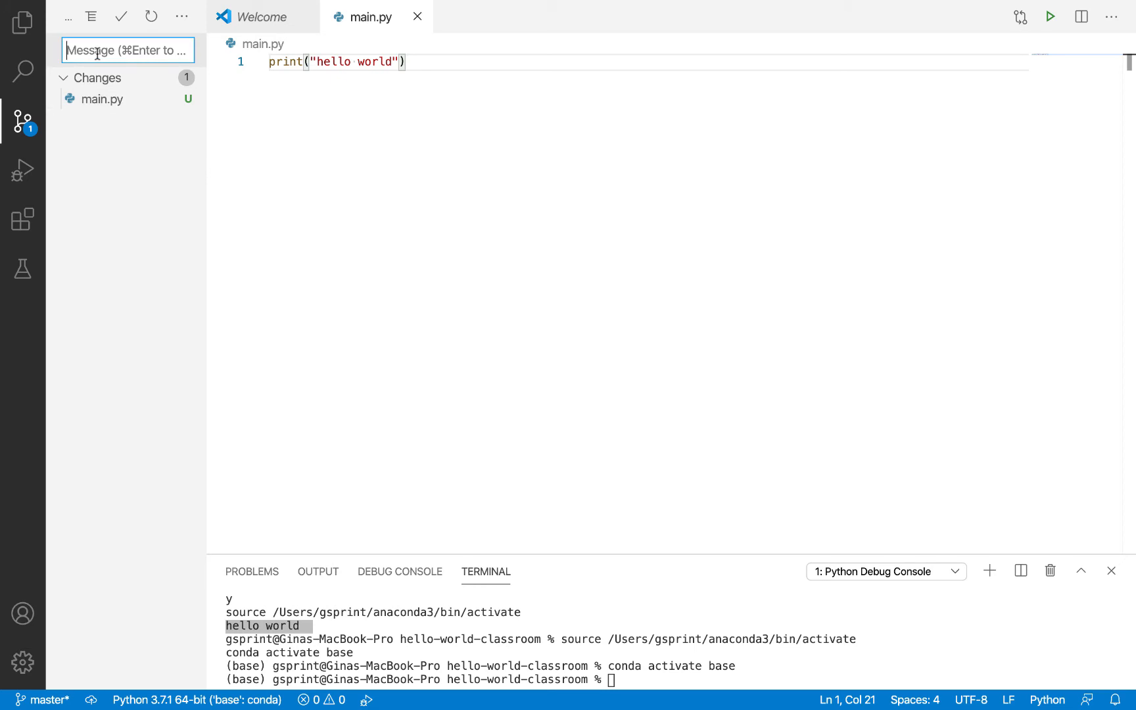
type("i")
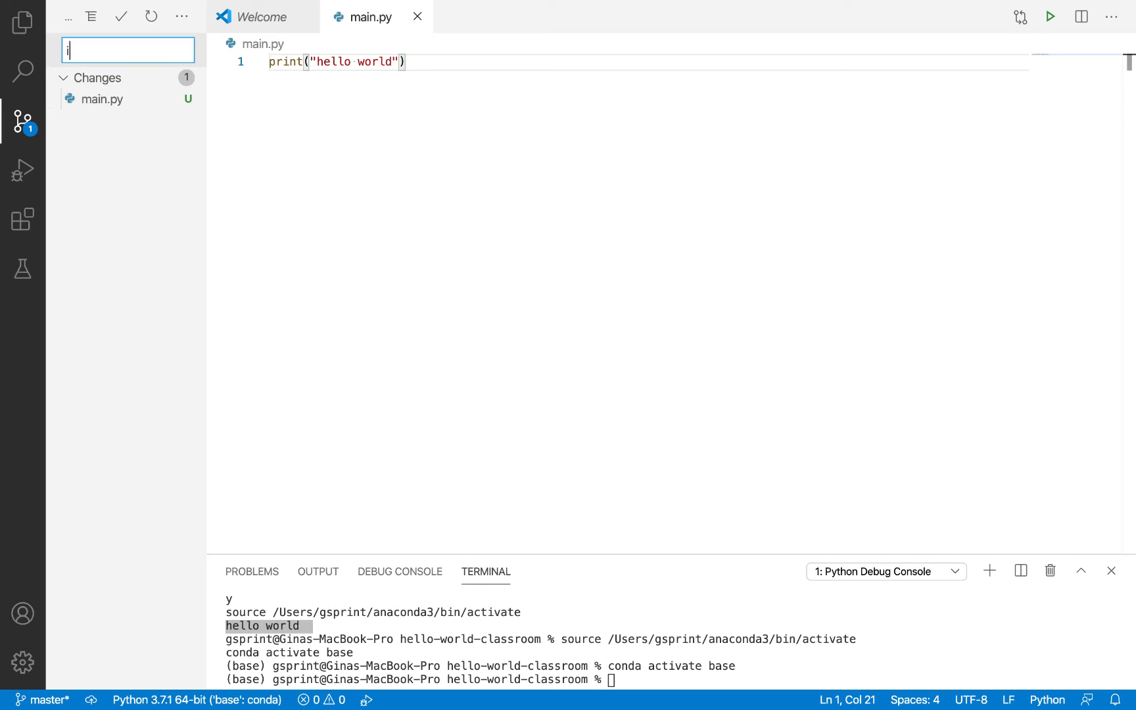
type("nitial")
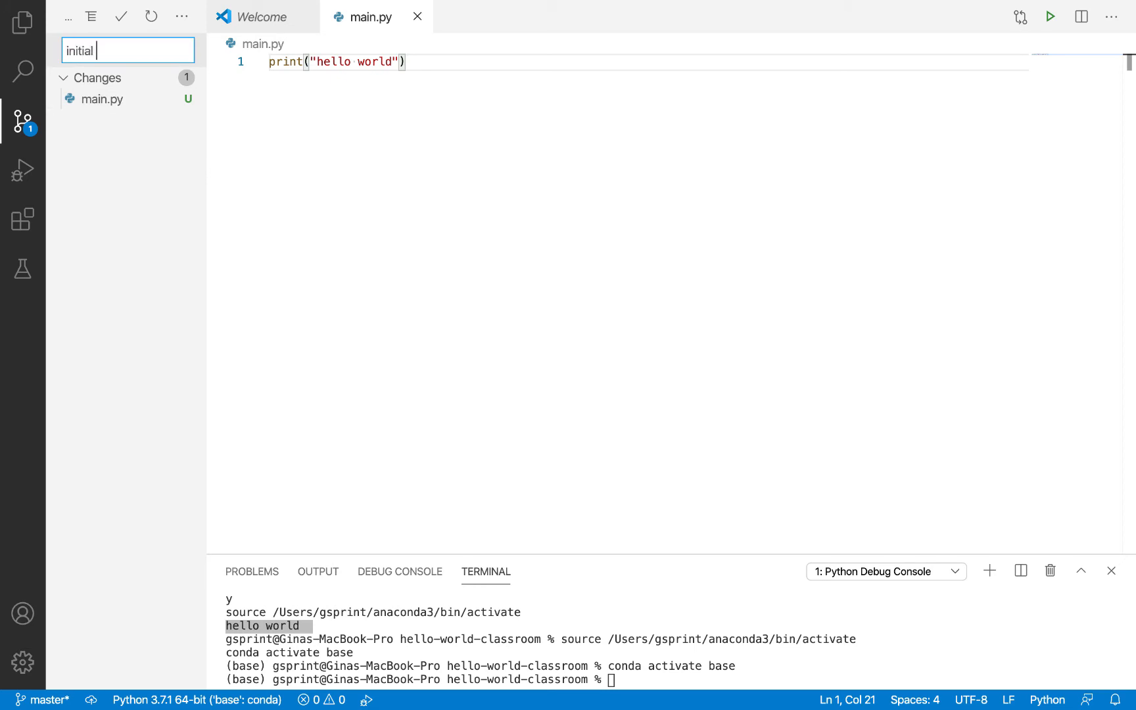
type("commit")
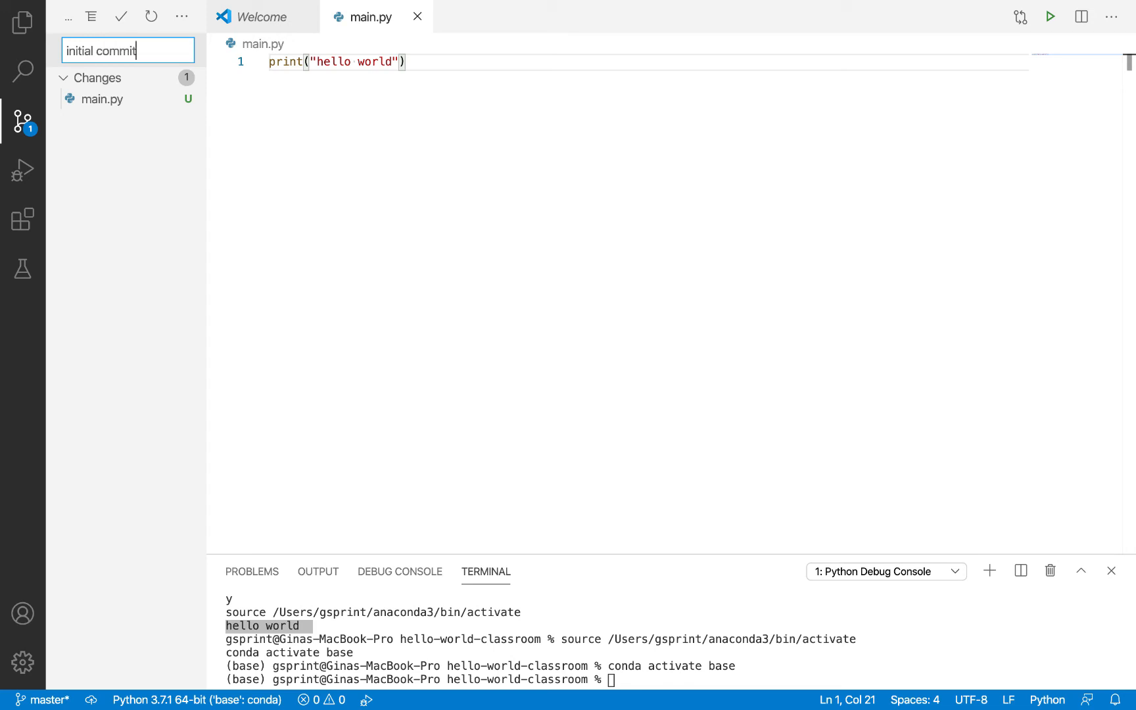
left_click(121, 16)
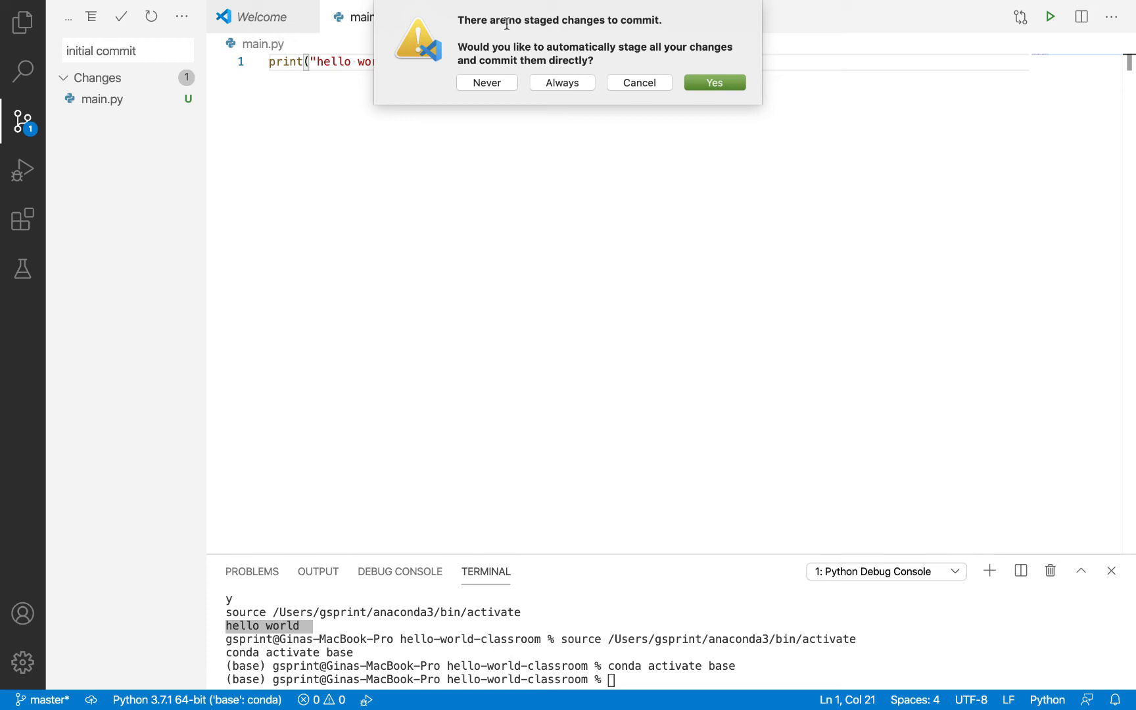
mouse_move(610, 52)
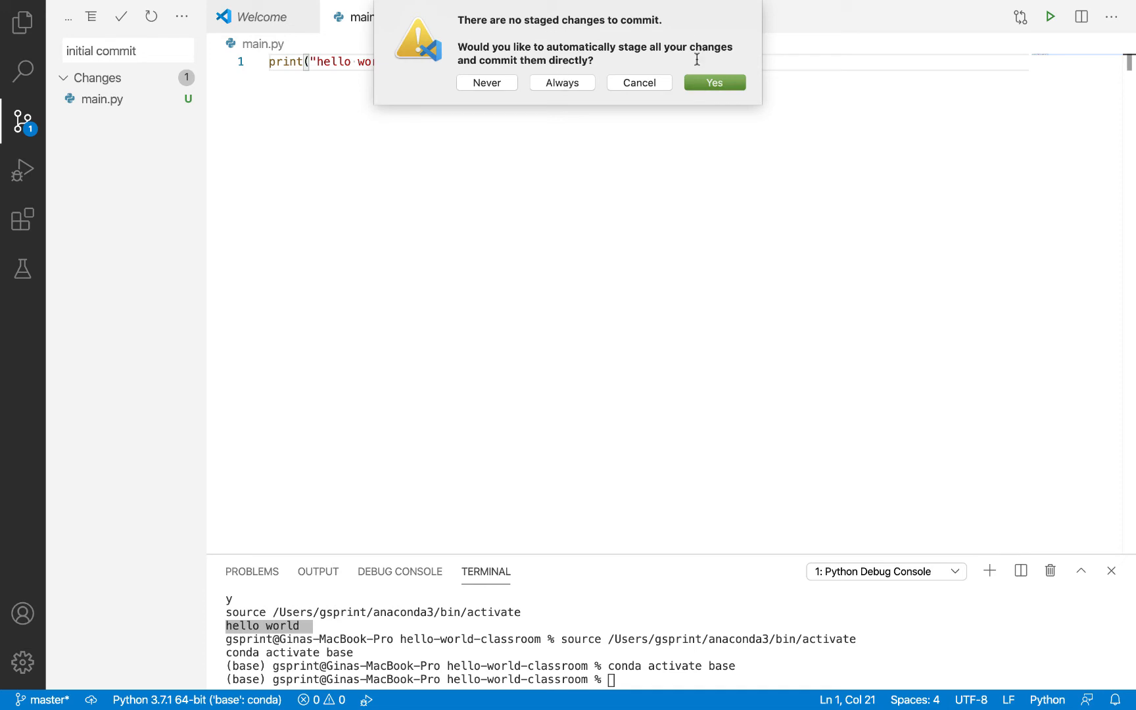
mouse_move(647, 40)
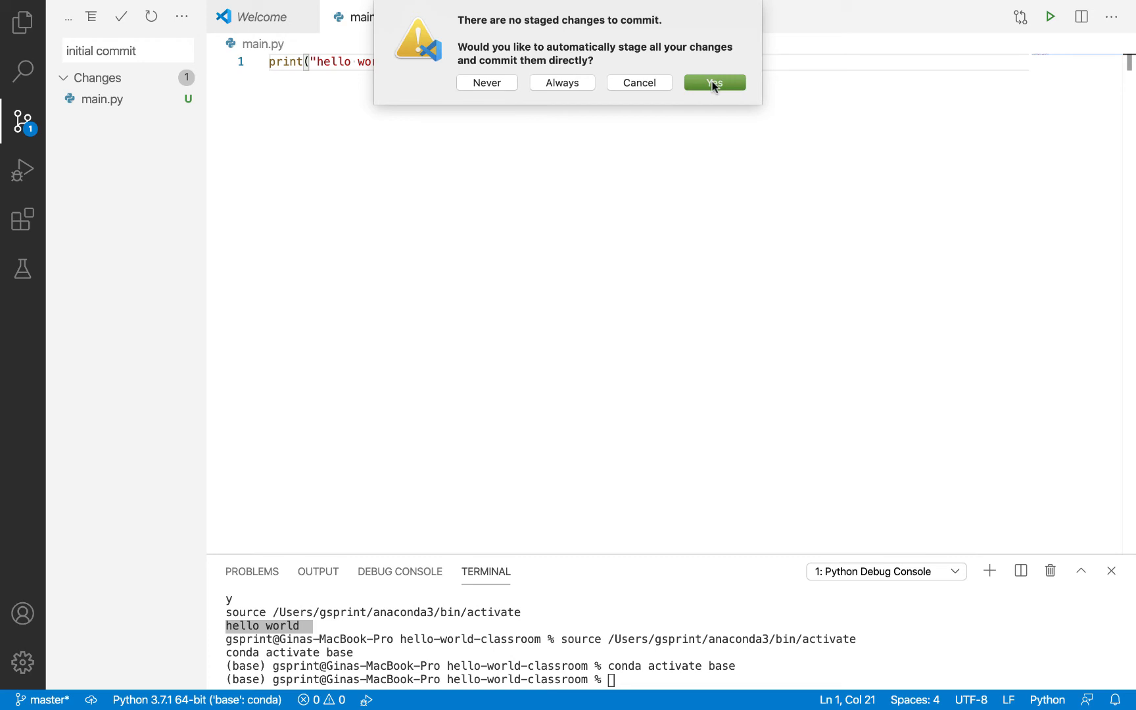
left_click(714, 82)
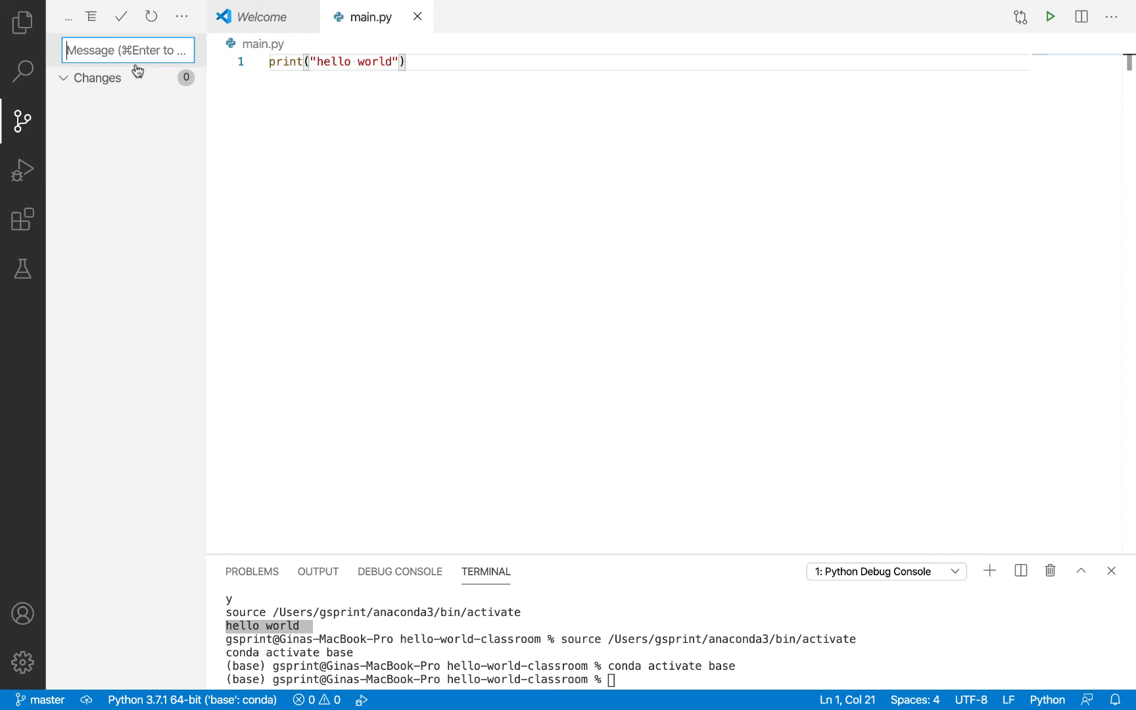
left_click(22, 22)
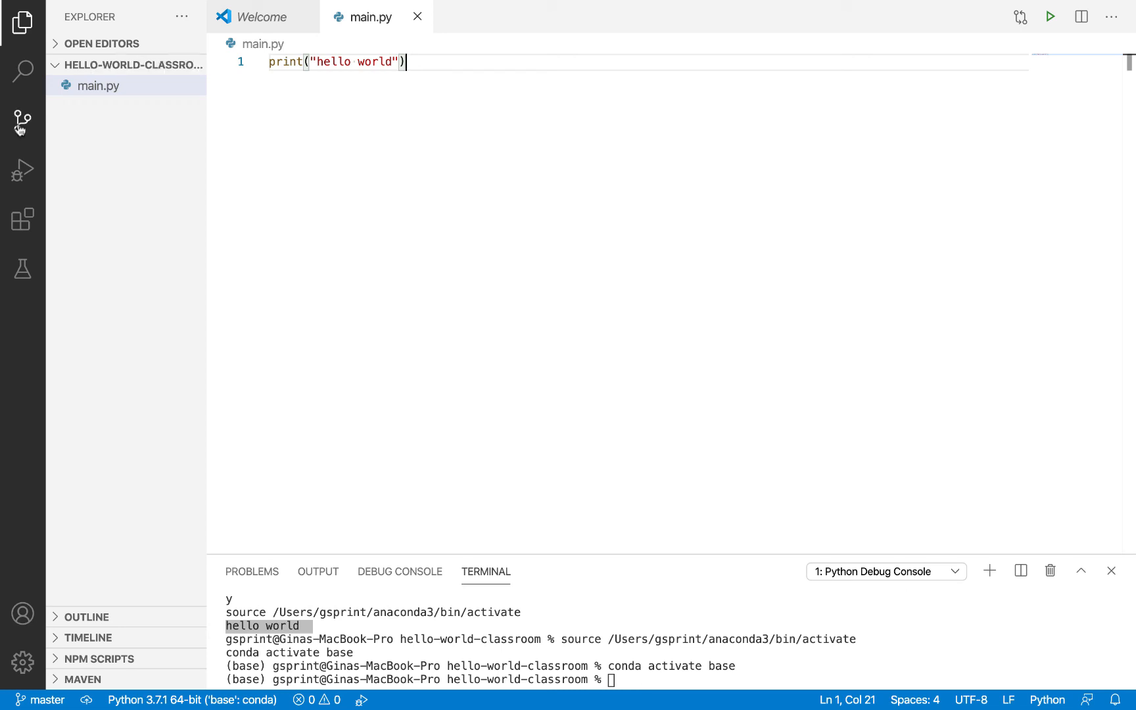
left_click(23, 120)
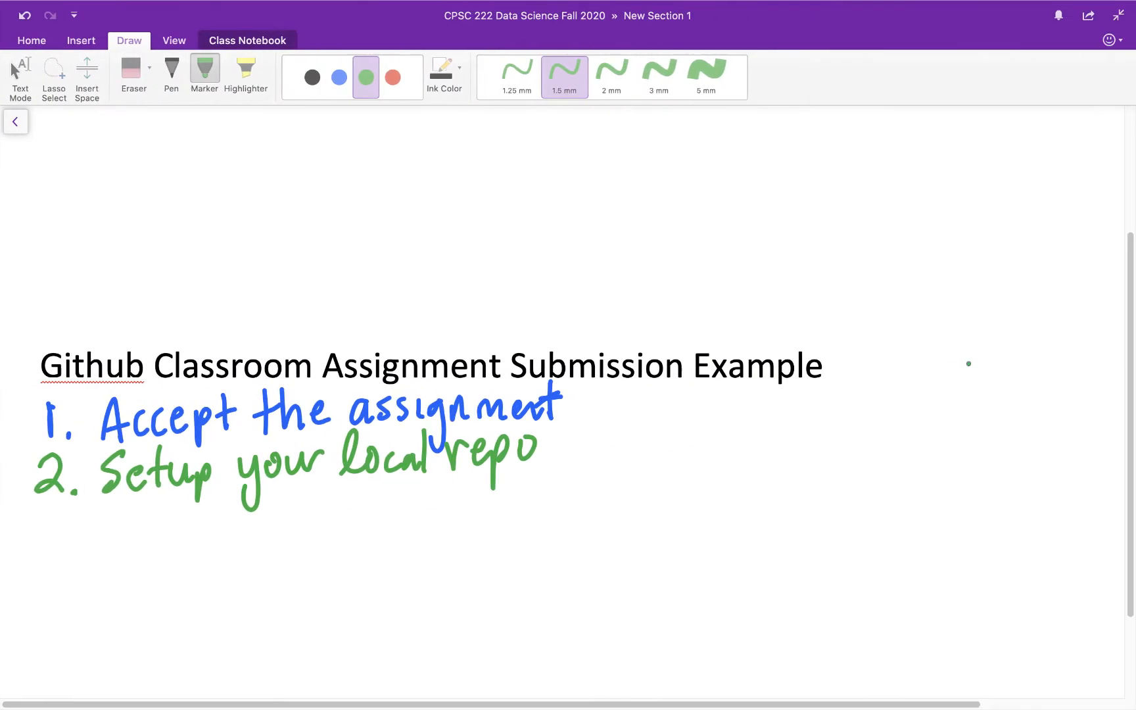
Step: Switch to red ink and handwrite '3. Push a co…' under step 2
left_click(391, 78)
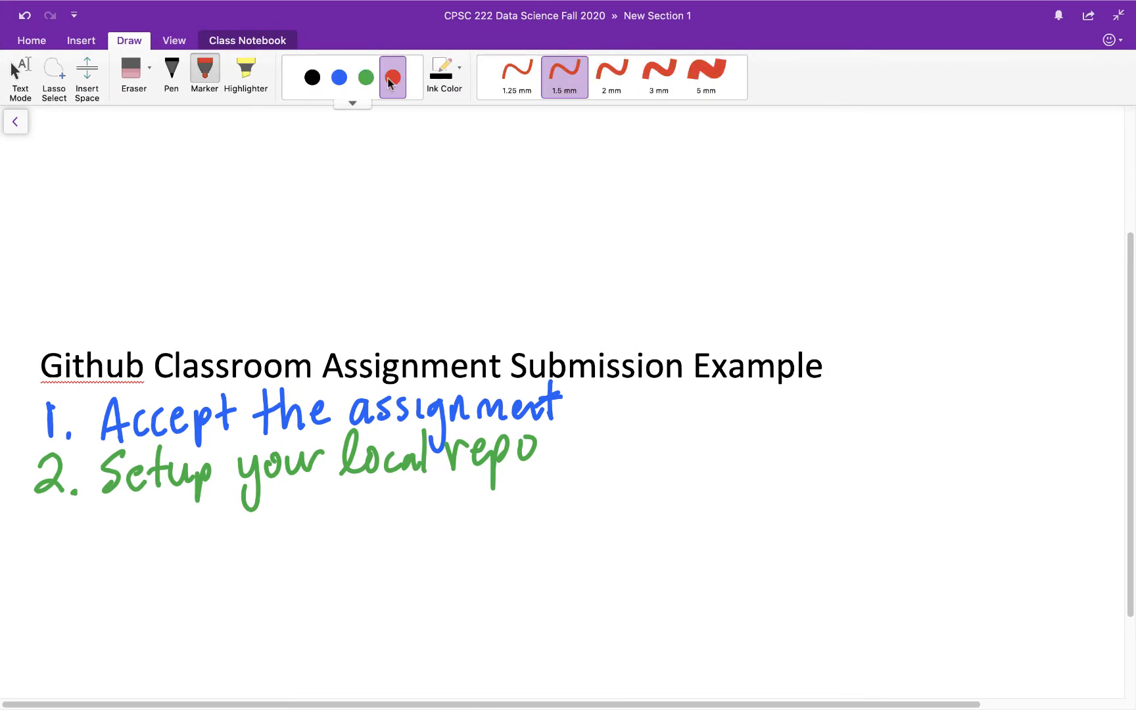
left_click_drag(33, 522, 69, 558)
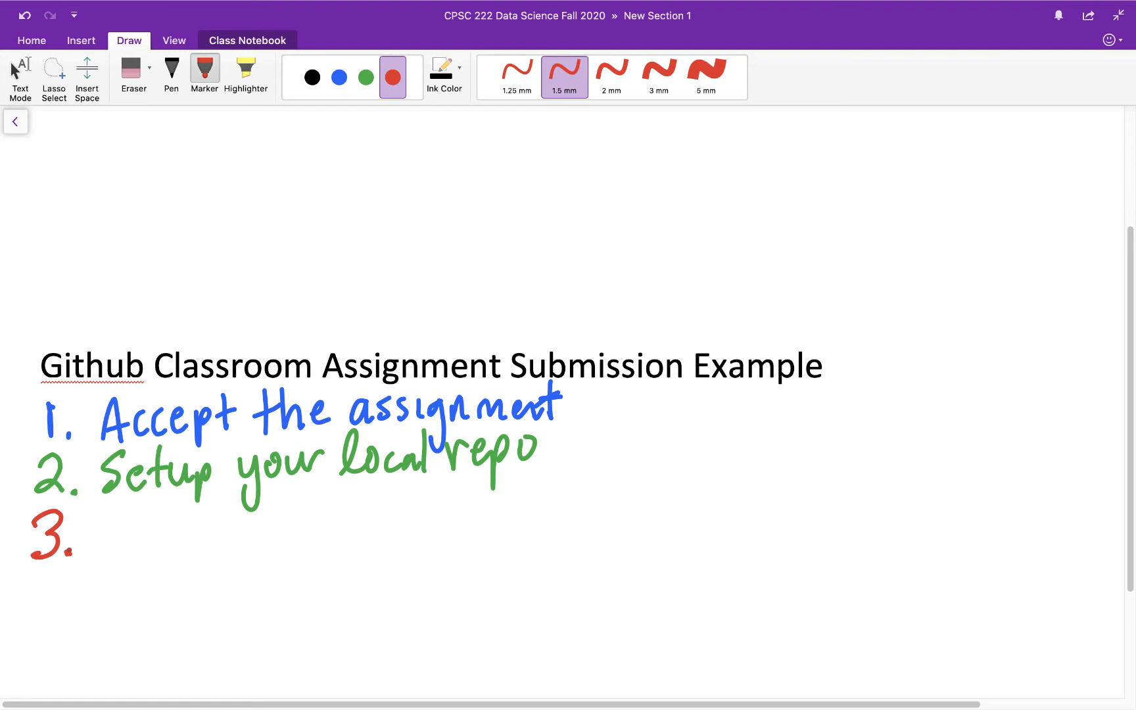
left_click_drag(94, 506, 163, 536)
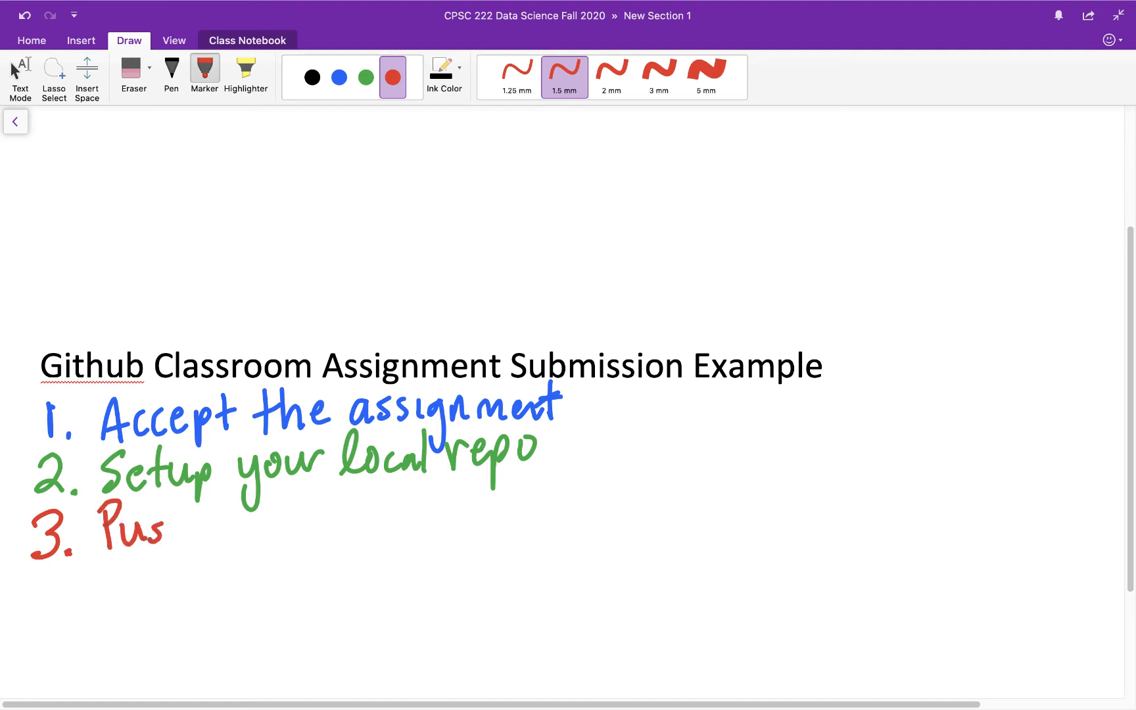
left_click_drag(144, 528, 333, 529)
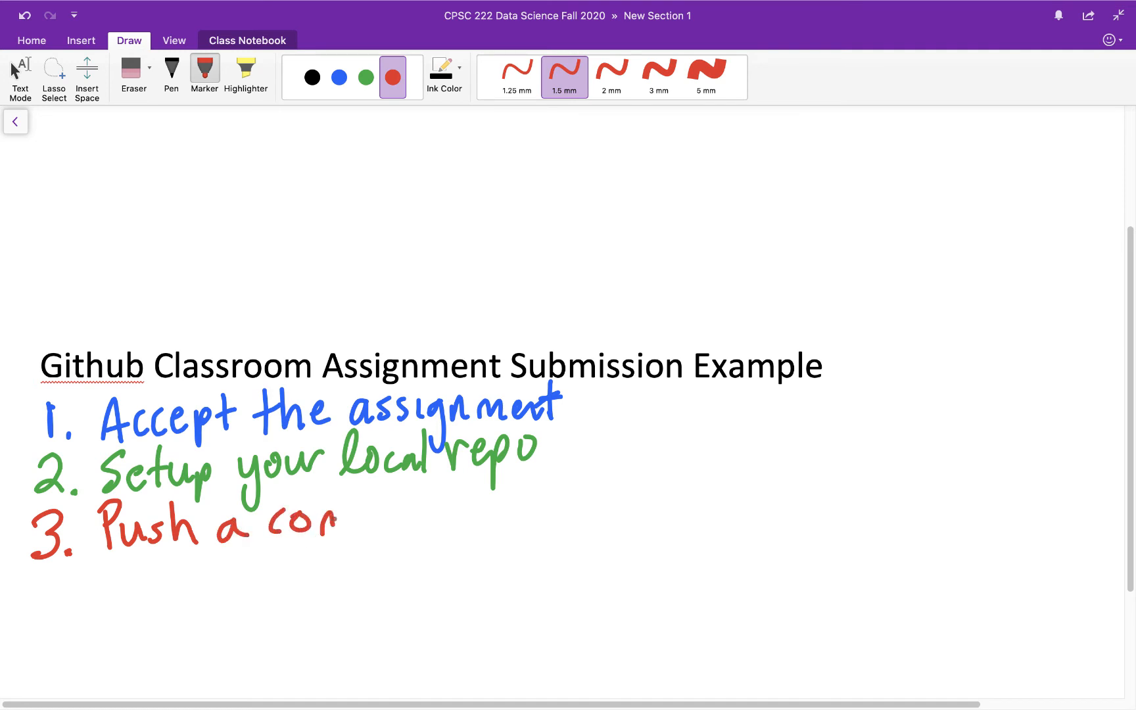
left_click_drag(333, 522, 445, 514)
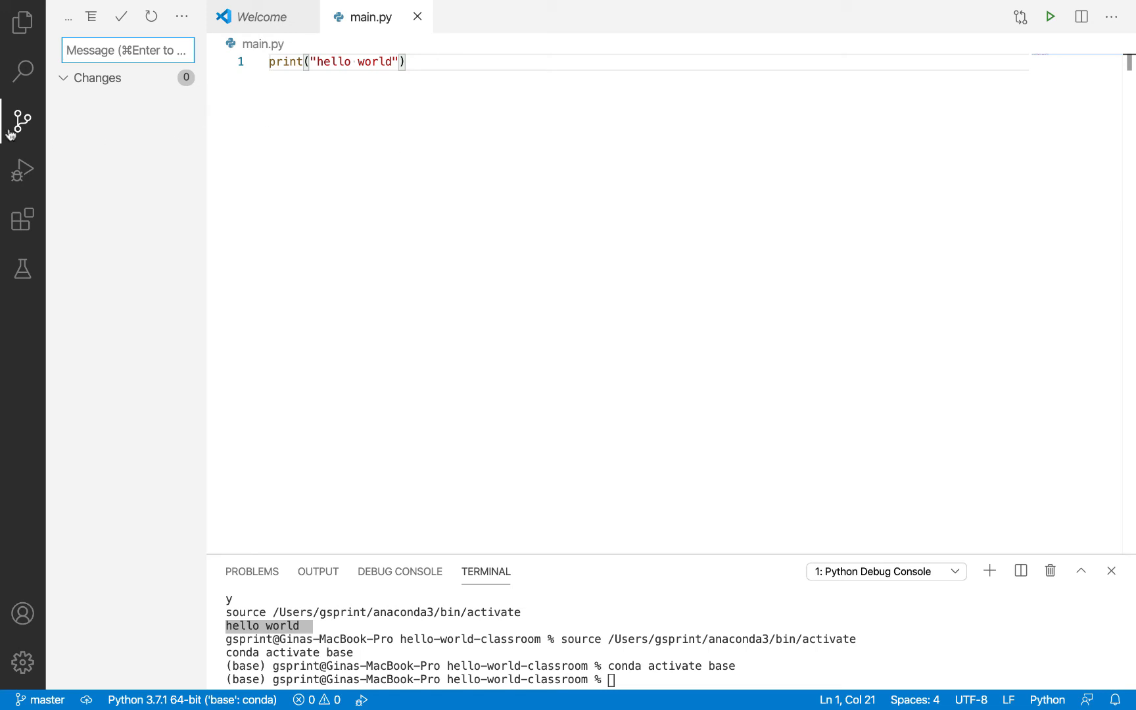
mouse_move(23, 121)
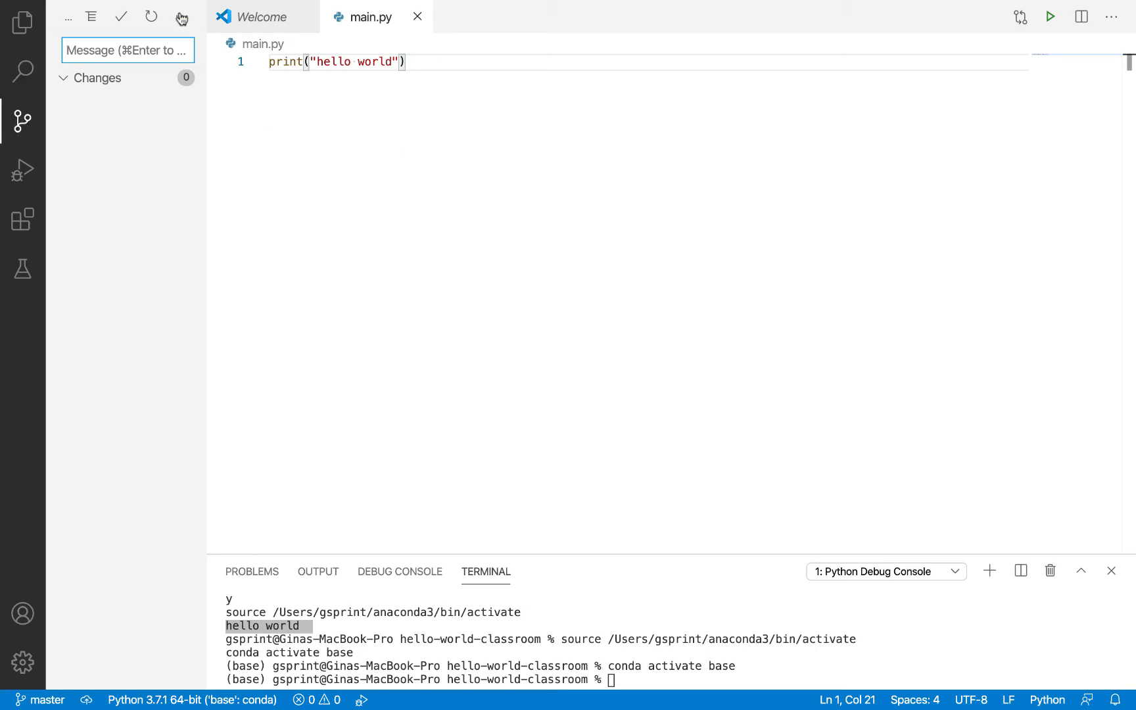
mouse_move(183, 17)
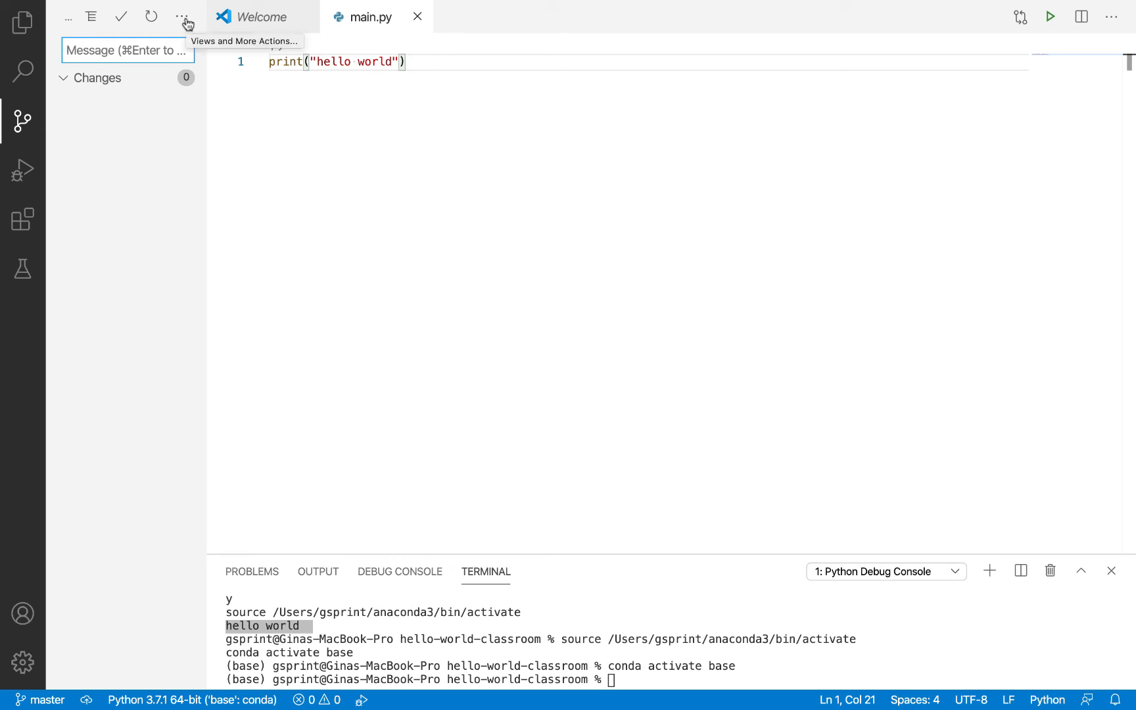
mouse_move(183, 20)
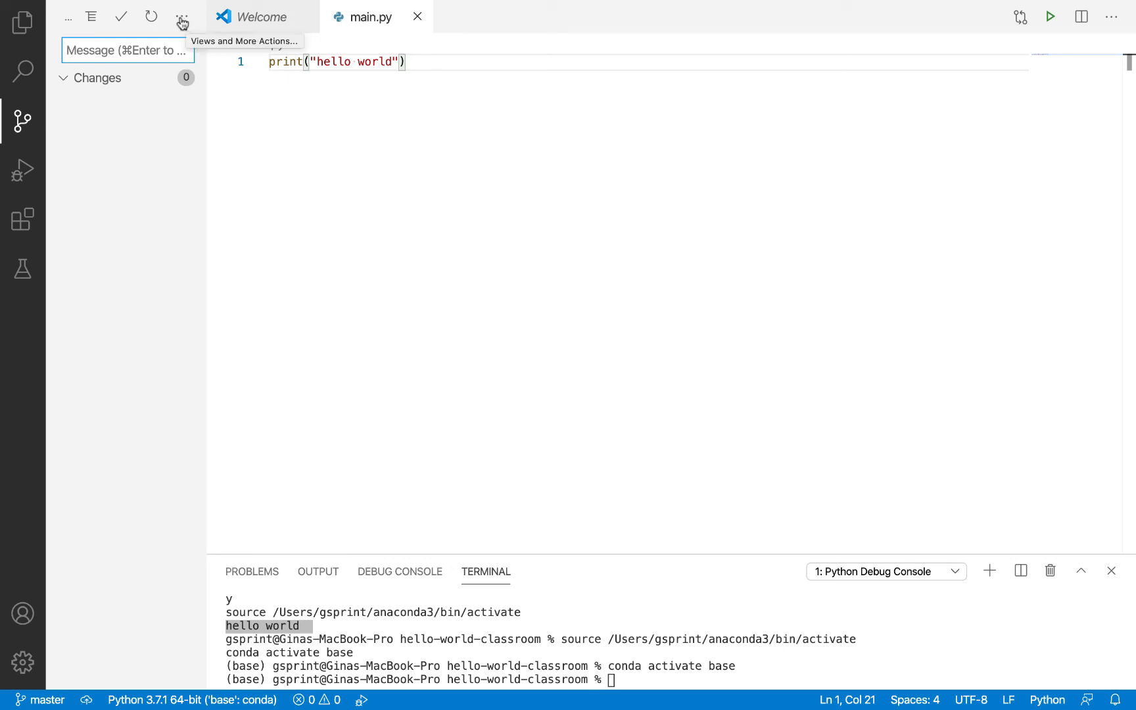
left_click(182, 16)
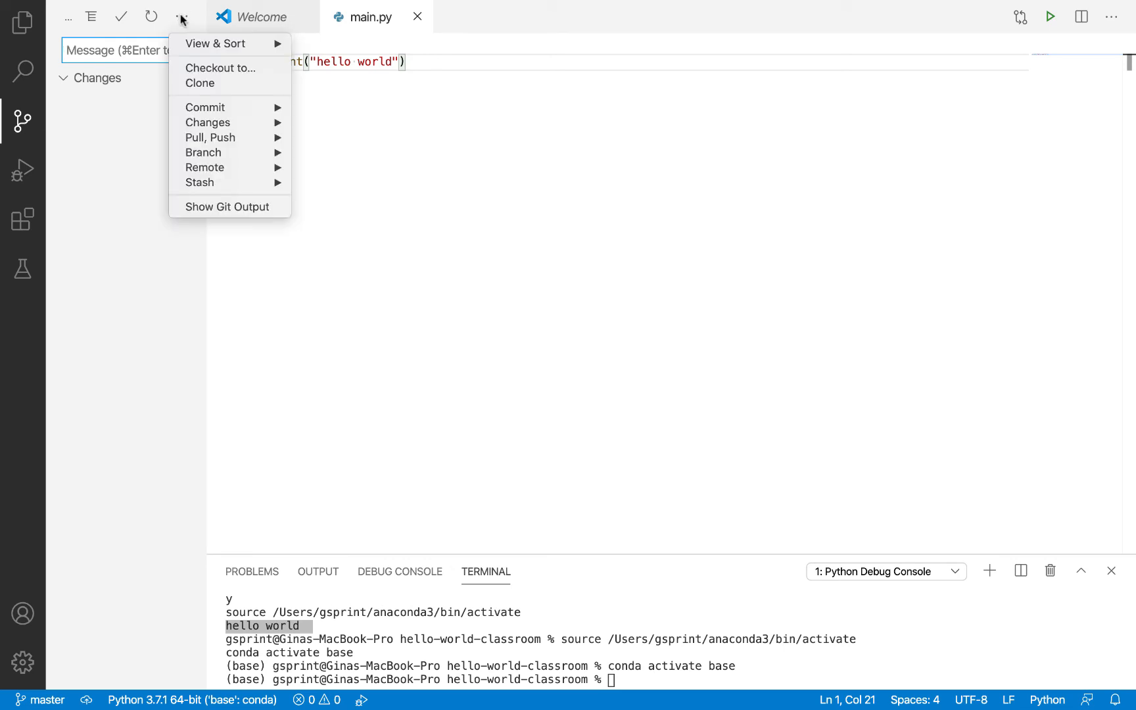
mouse_move(204, 152)
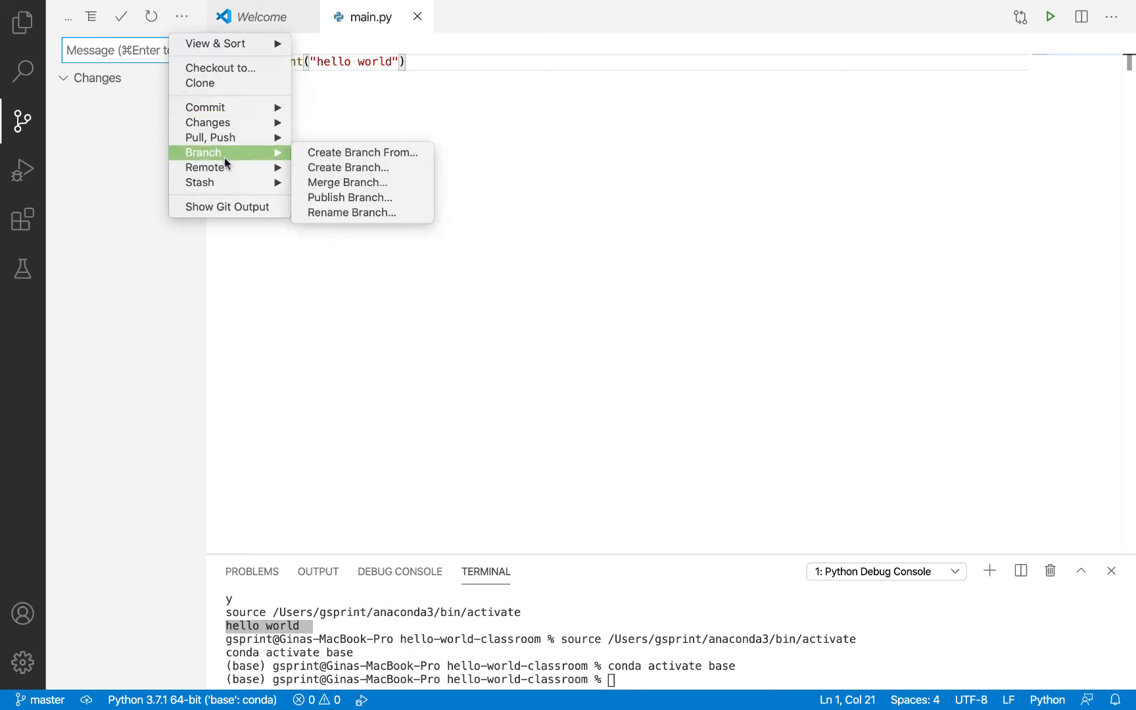
mouse_move(205, 168)
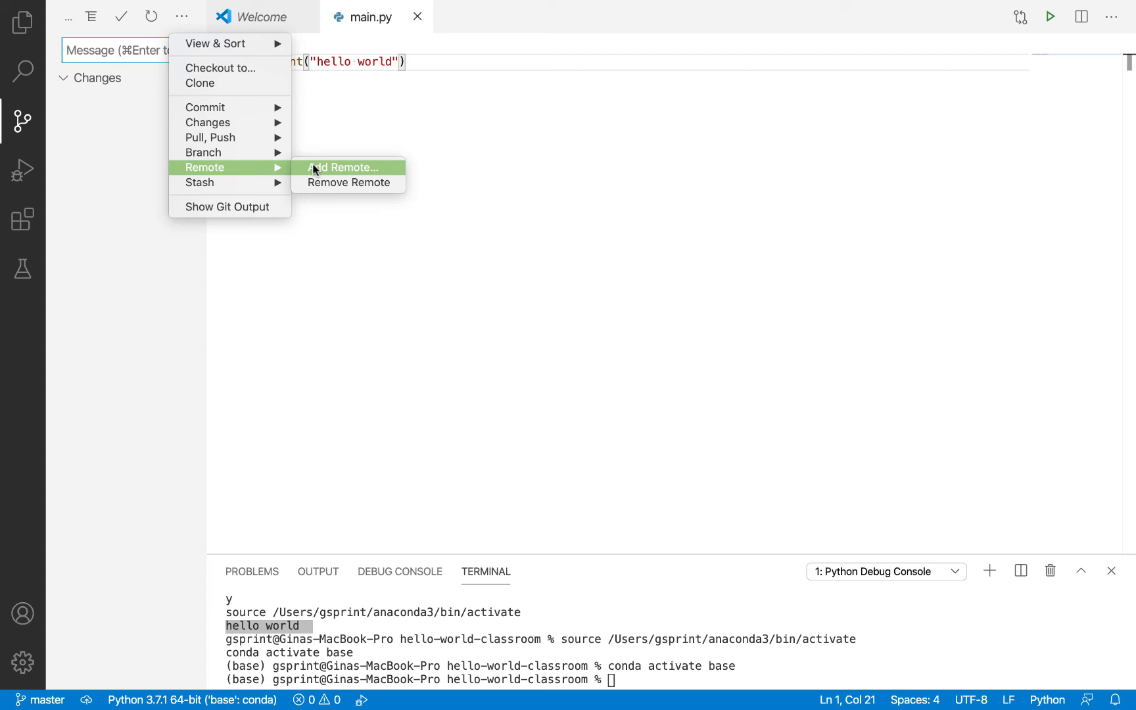
left_click(346, 167)
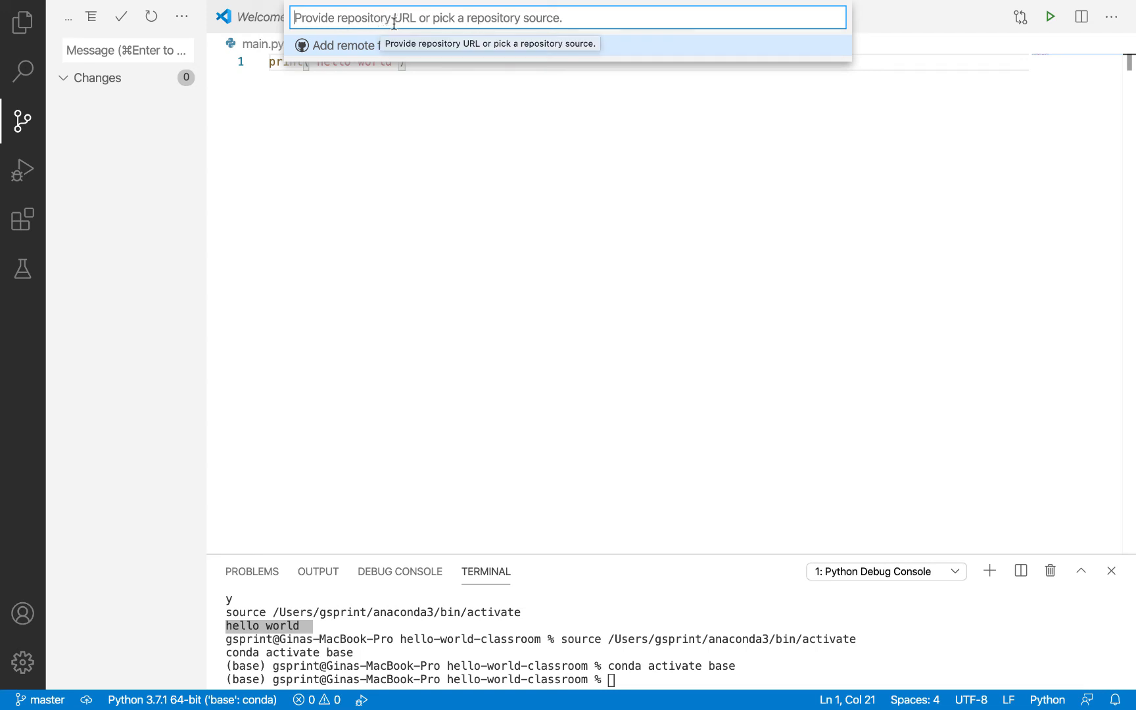
type("https://github.com/GonzagaCPSC222/hello-world-classroom-gsprint23.git")
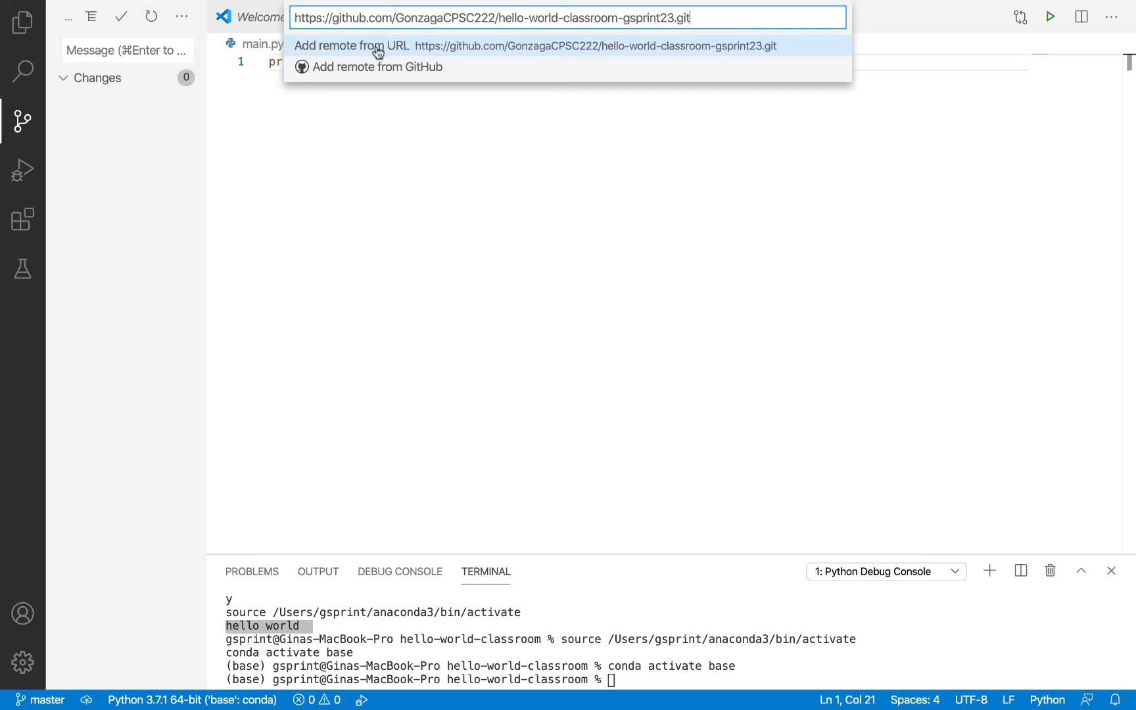
left_click(351, 45)
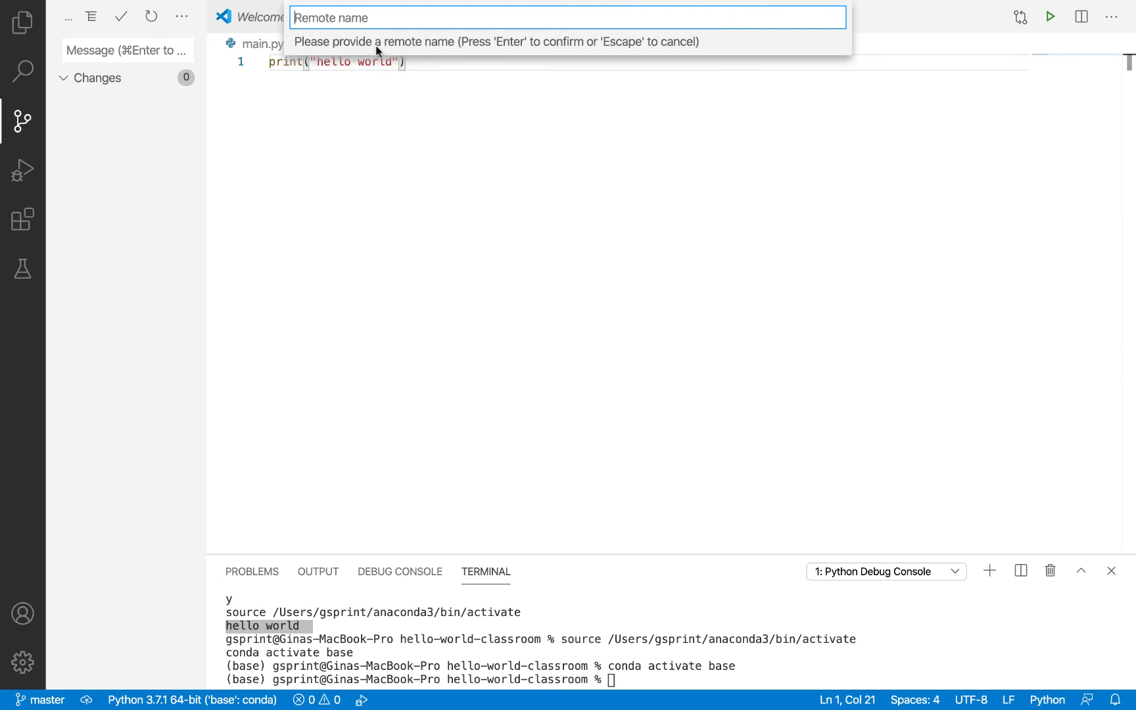
type("ori")
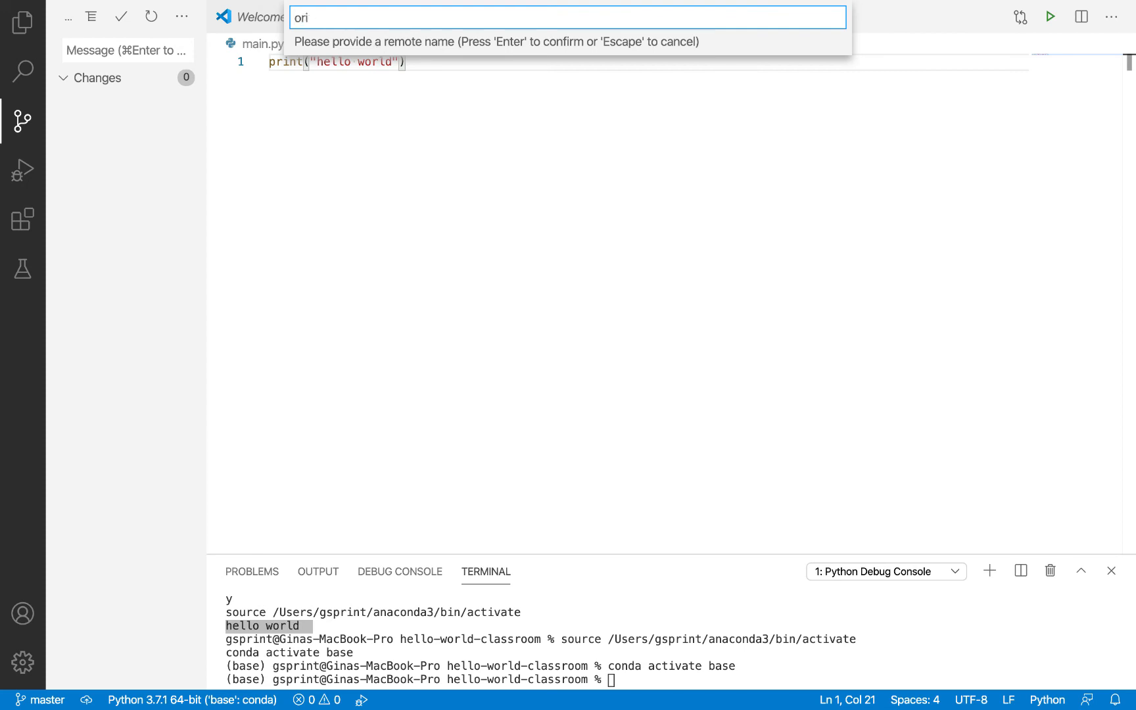
type("gin")
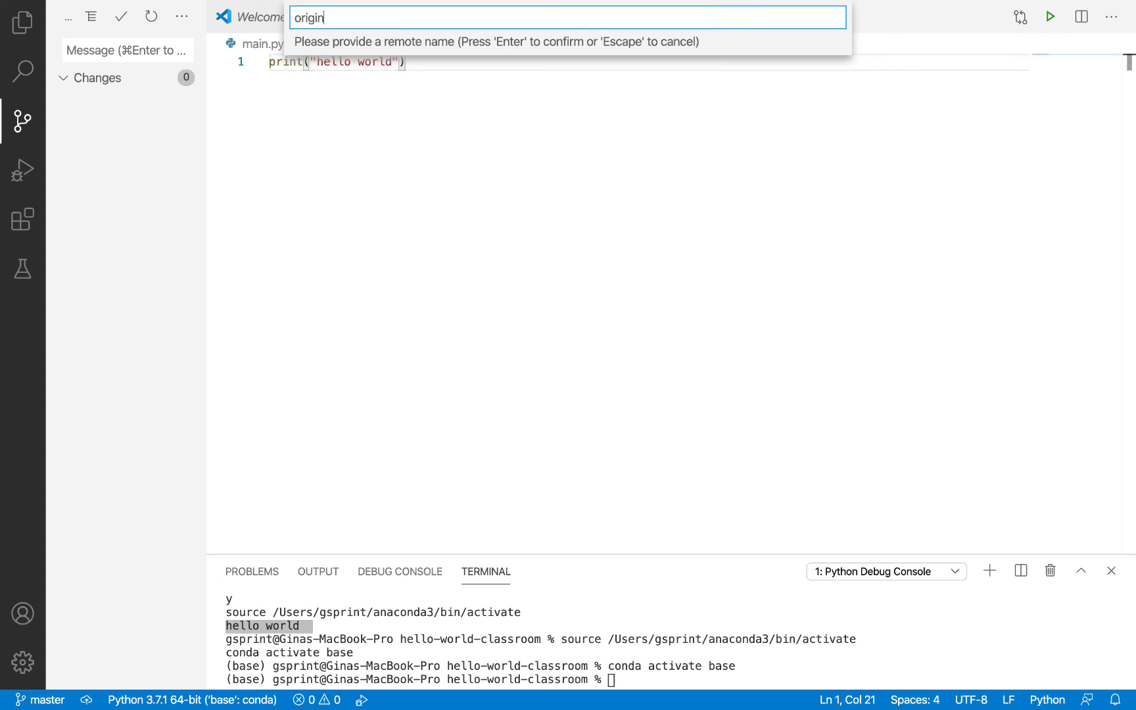
key("Enter")
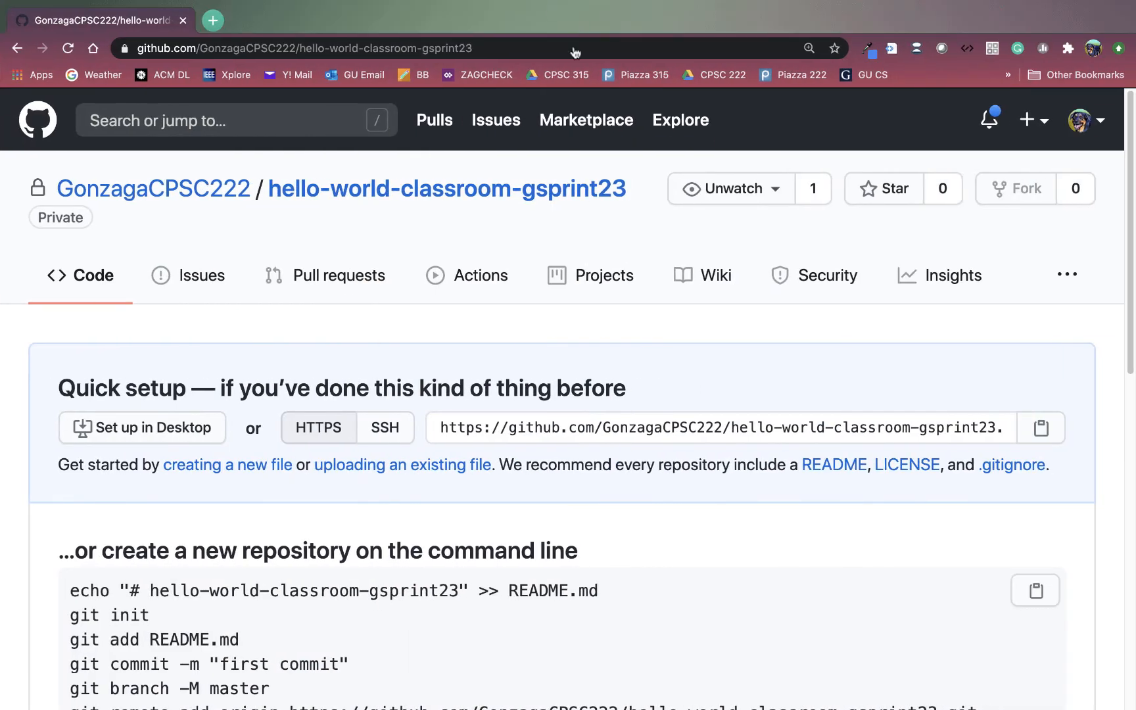
mouse_move(530, 142)
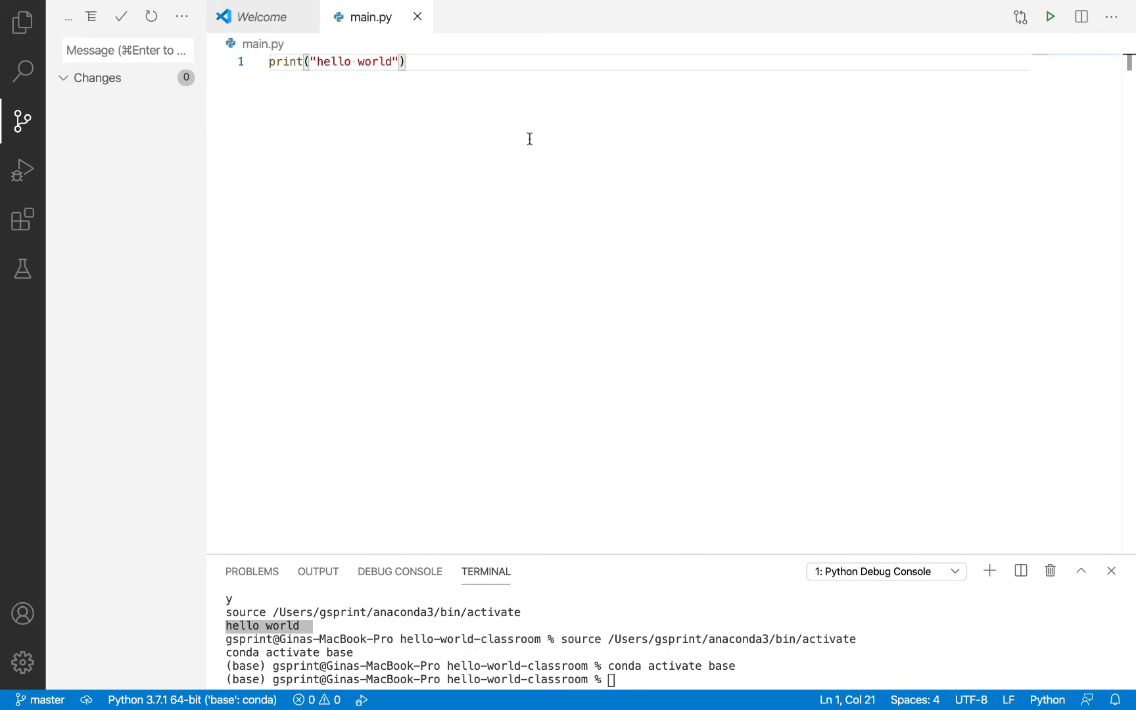
mouse_move(199, 107)
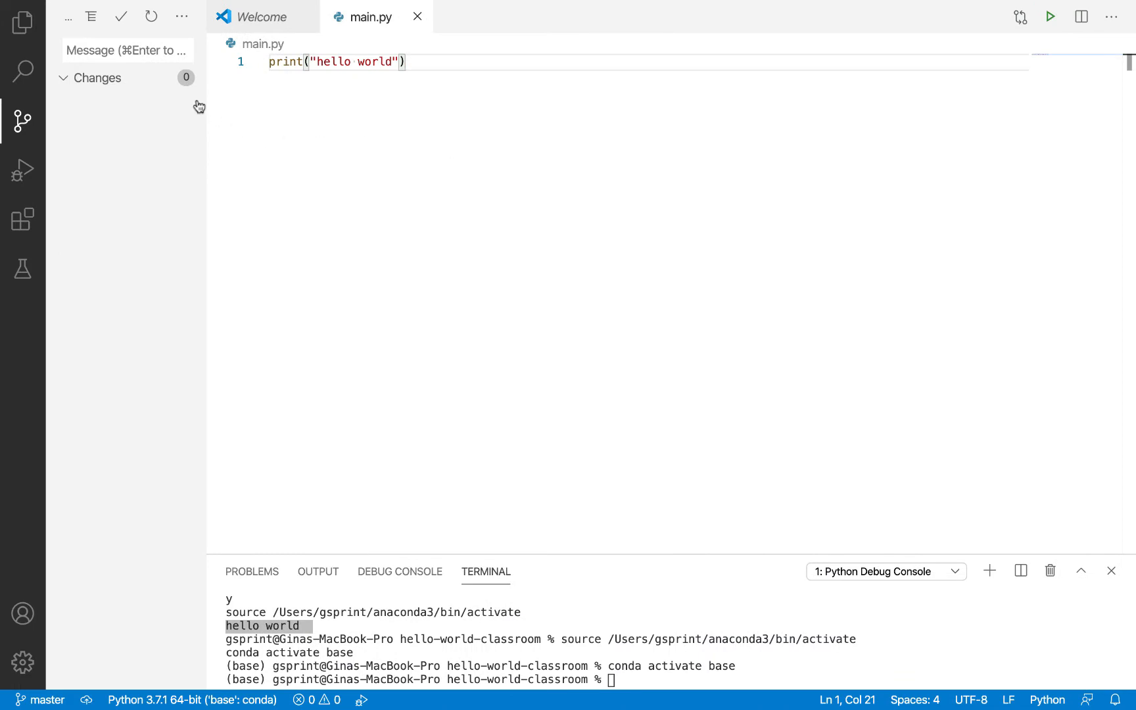
Step: Push the master branch to the origin remote using Pull, Push > Push to..
left_click(182, 15)
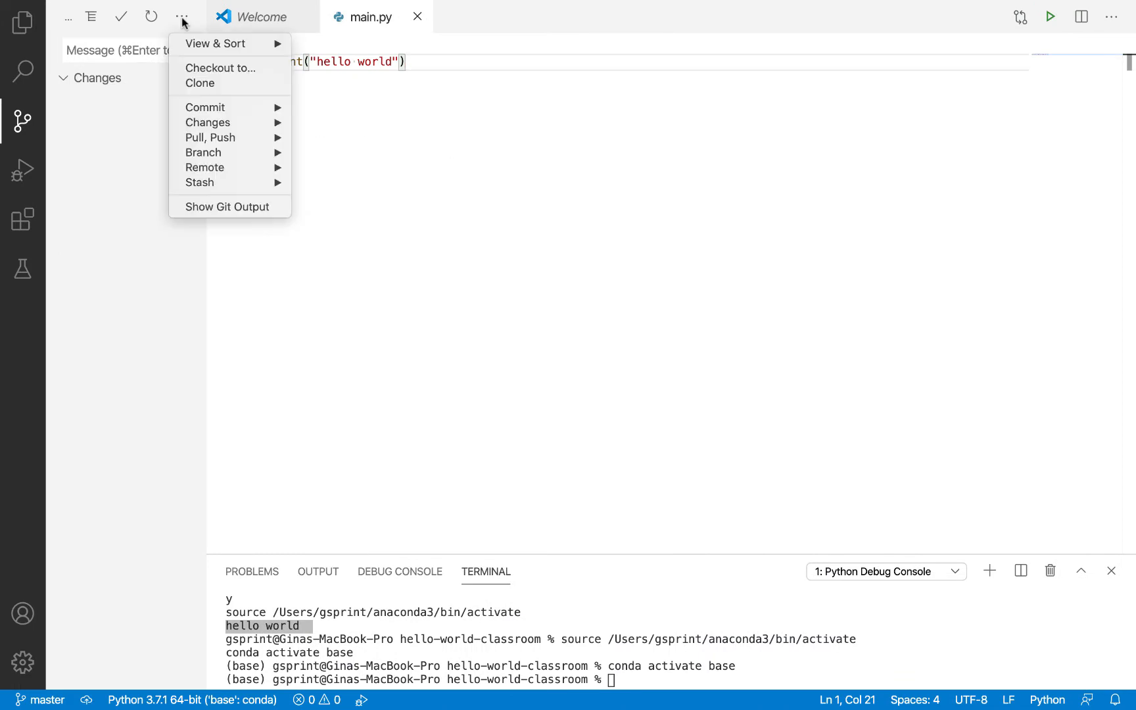
mouse_move(208, 121)
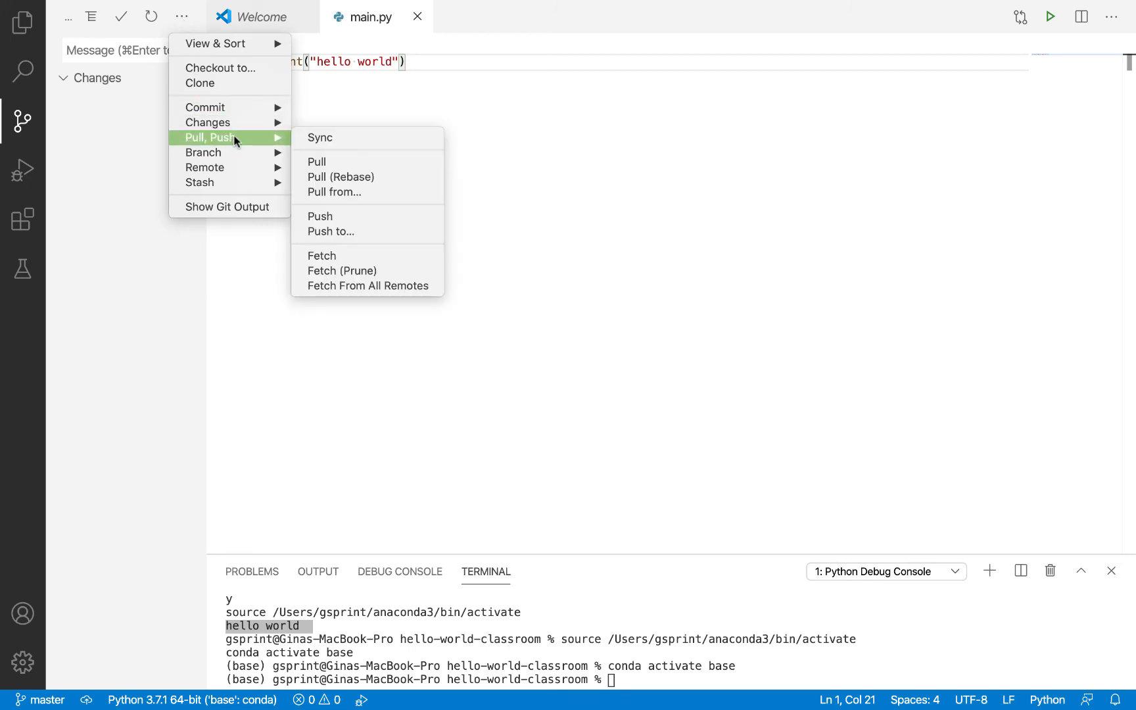
mouse_move(376, 231)
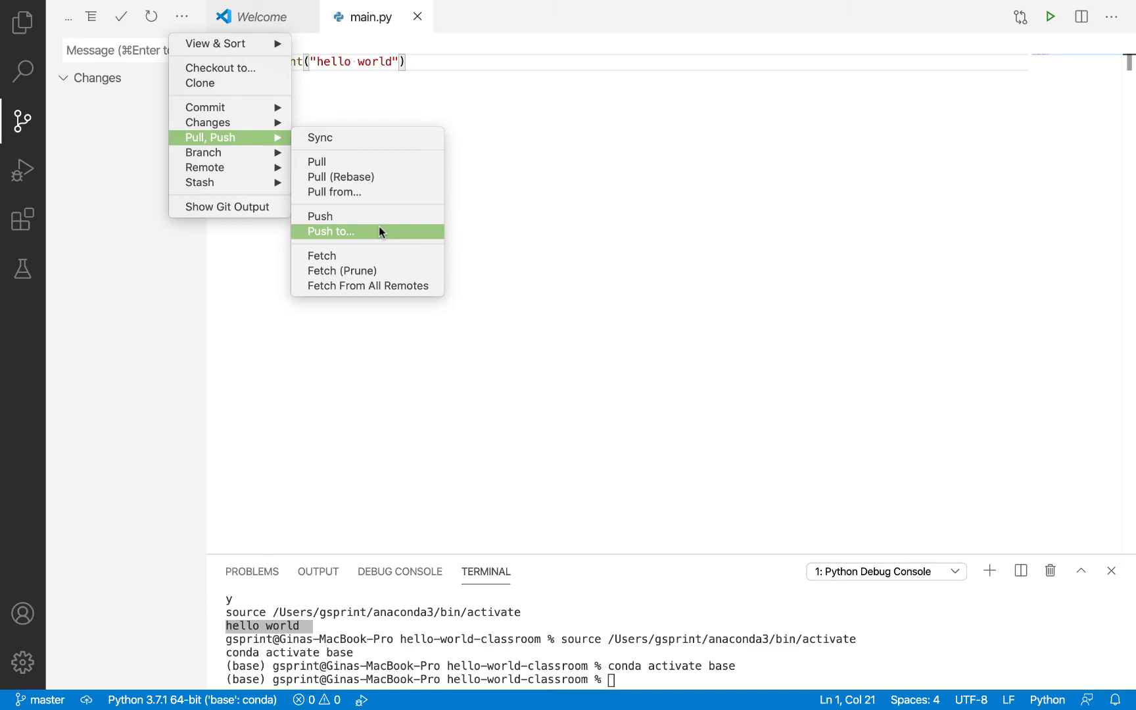
left_click(331, 231)
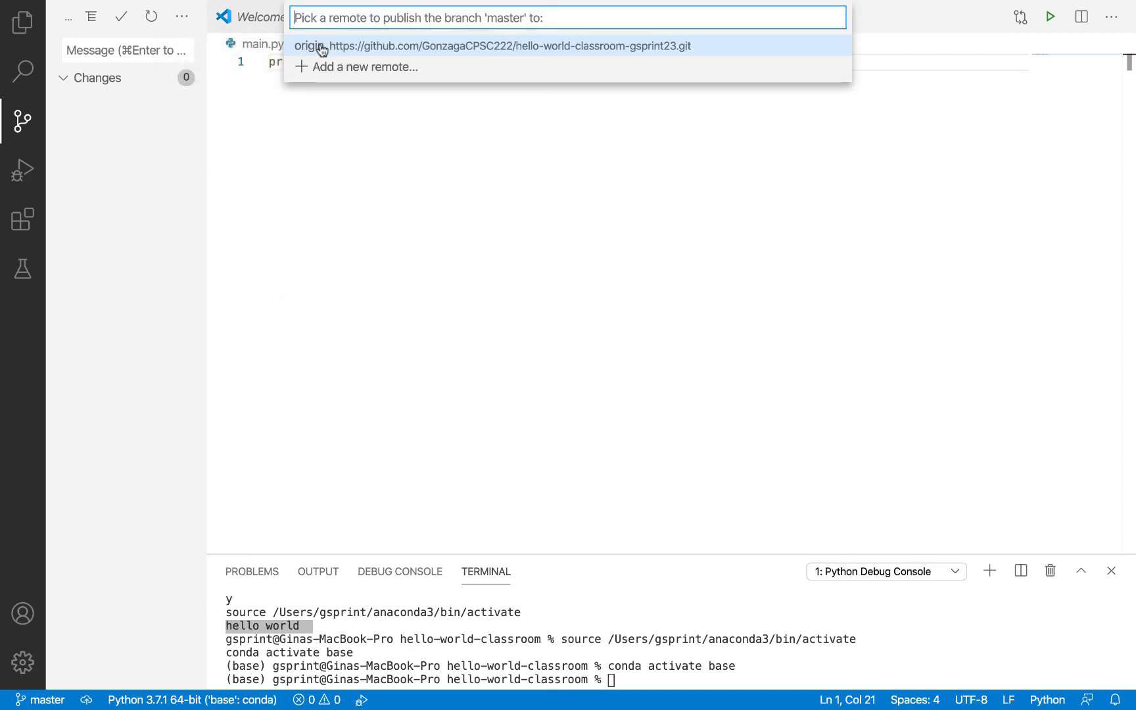
left_click(492, 45)
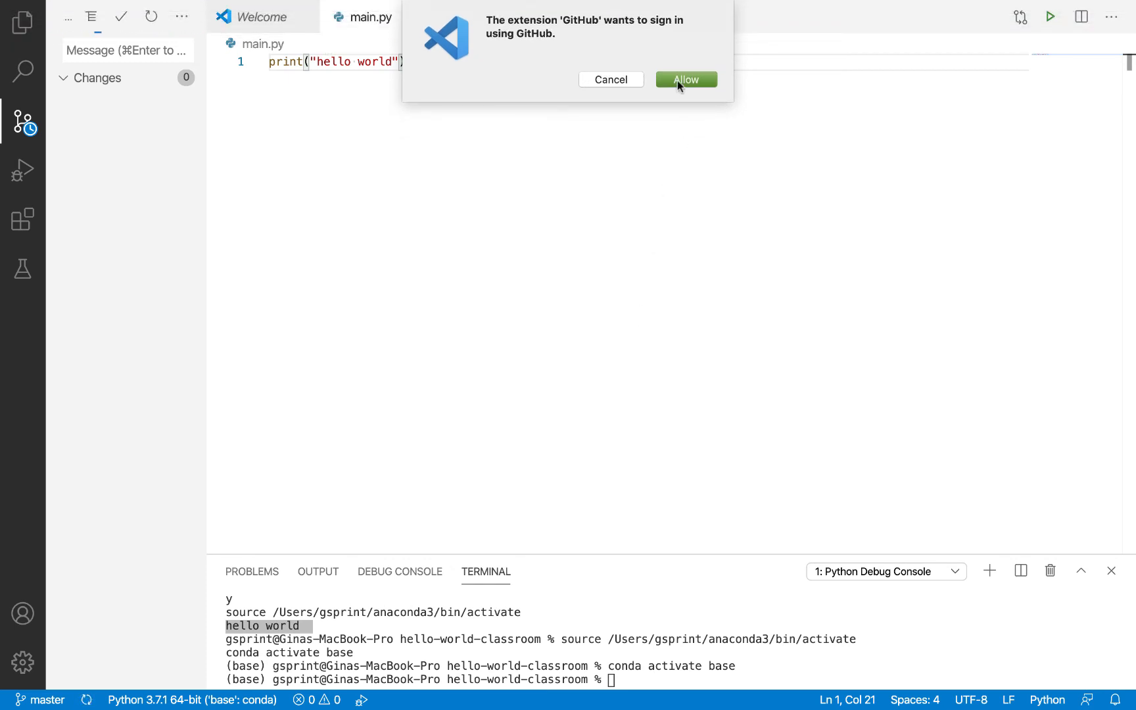
Step: Allow the GitHub extension sign-in, then authorize VS Code on GitHub's Chrome page
left_click(684, 80)
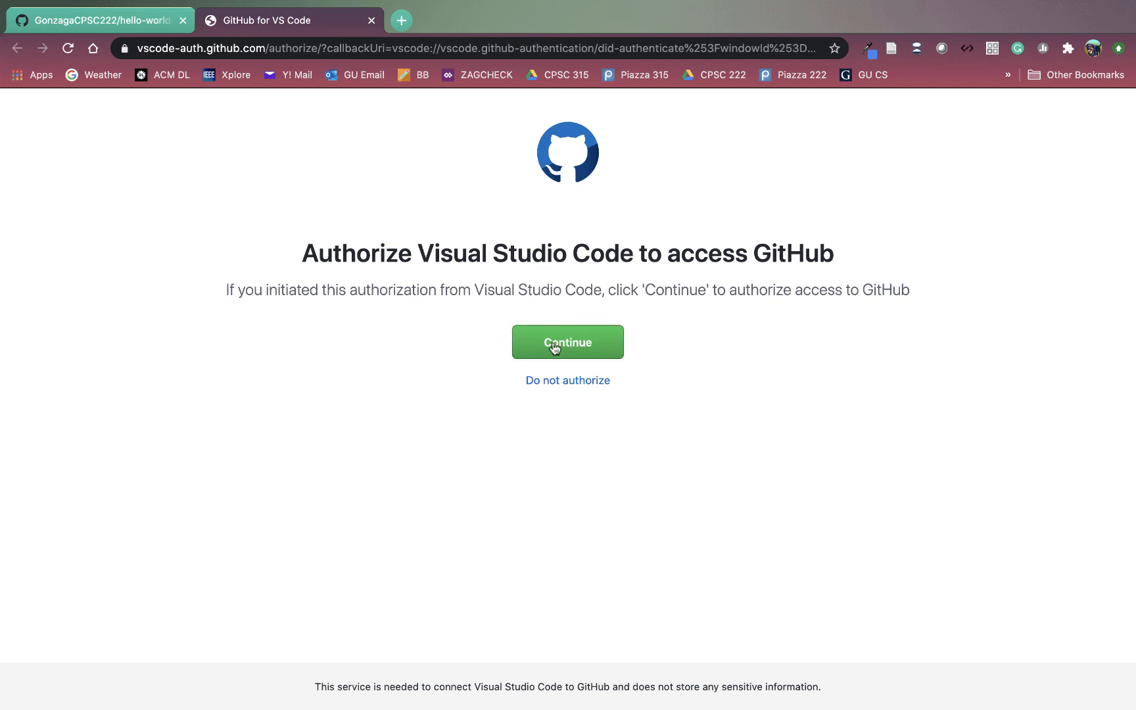
left_click(567, 341)
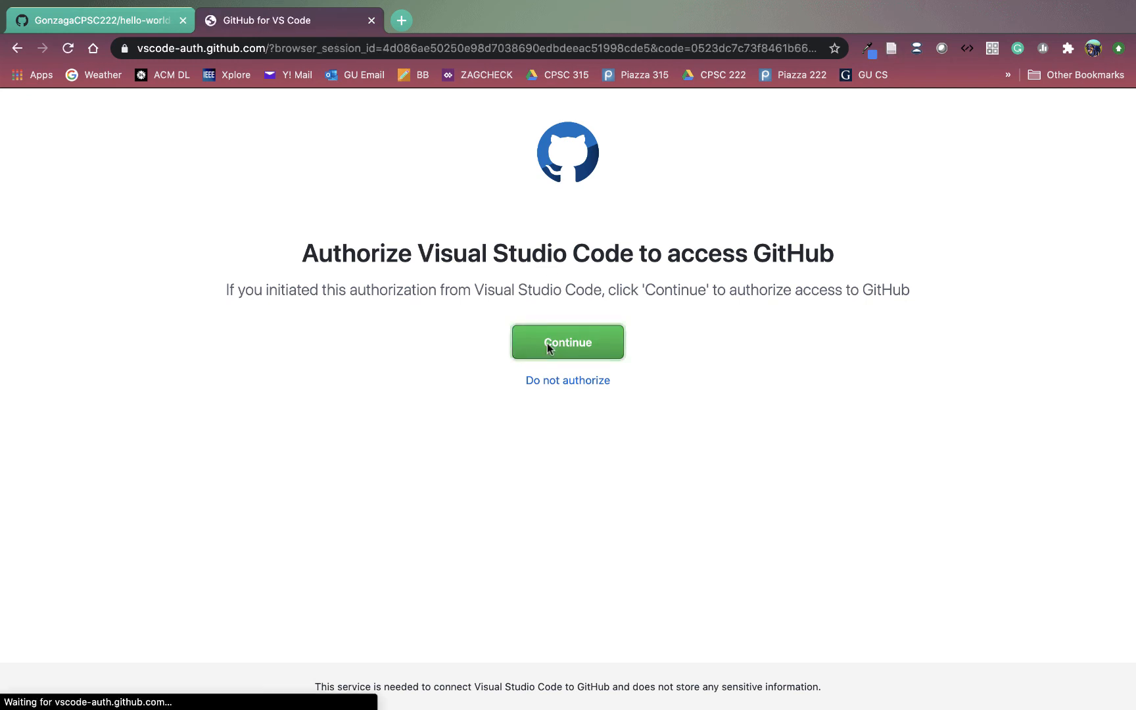
left_click(567, 342)
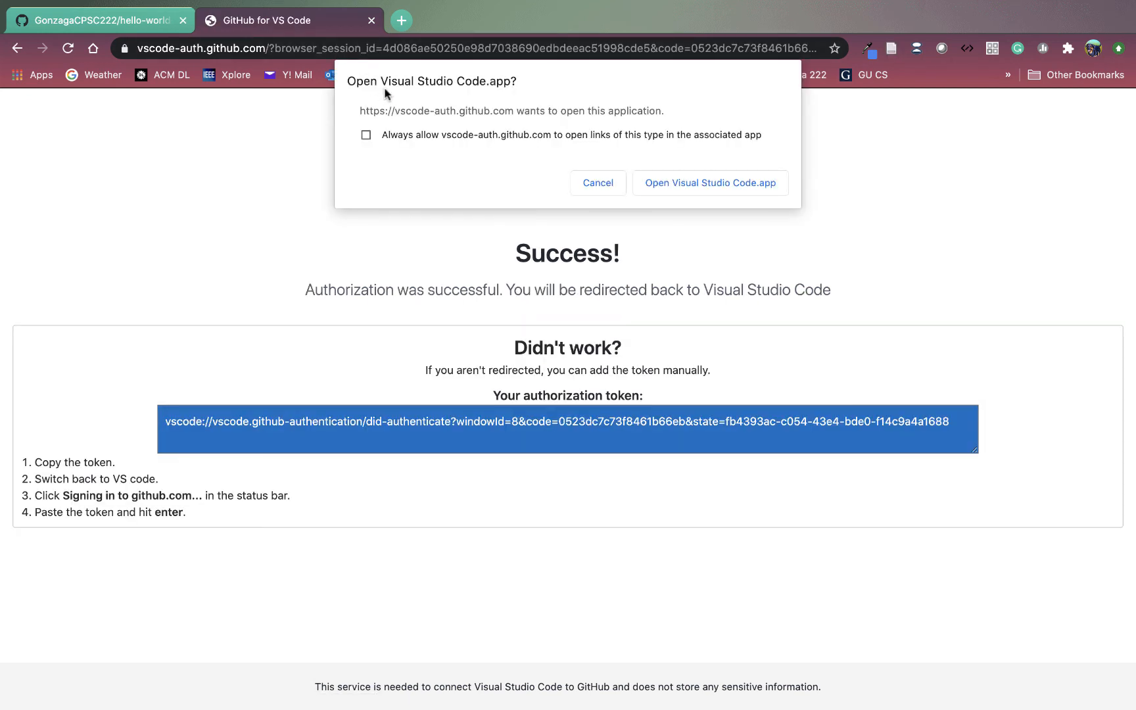
mouse_move(424, 88)
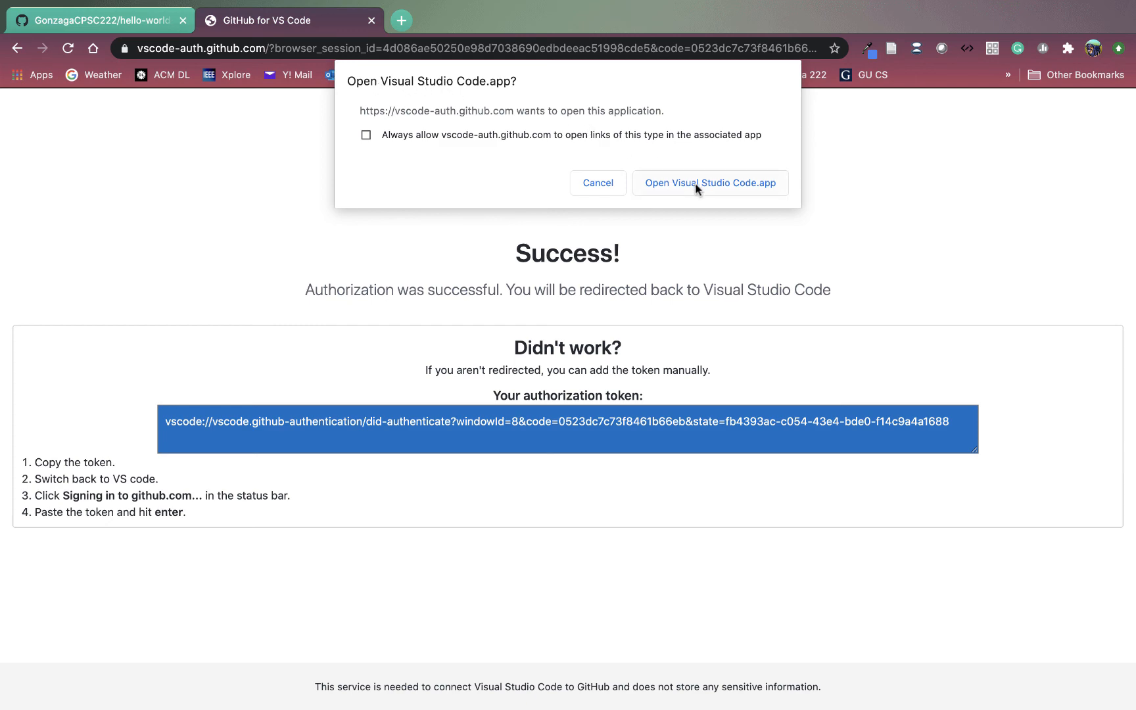
Step: Hand authorization back to VS Code, always allow the link, and decline periodic git fetch
left_click(708, 183)
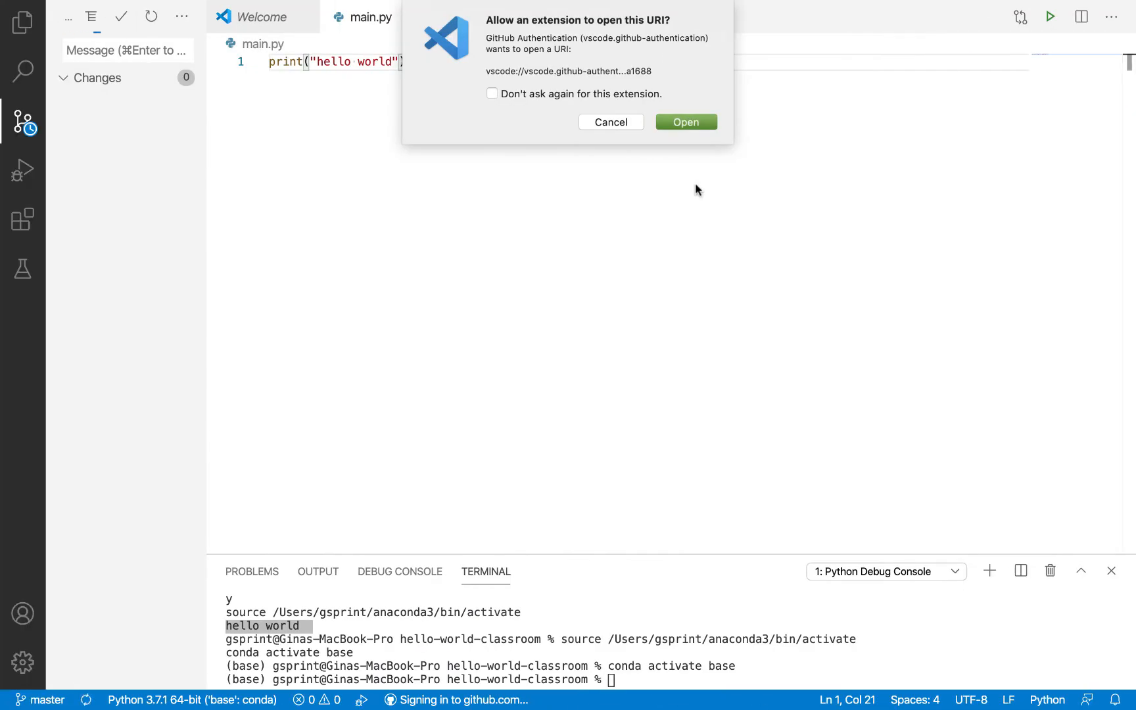
mouse_move(571, 34)
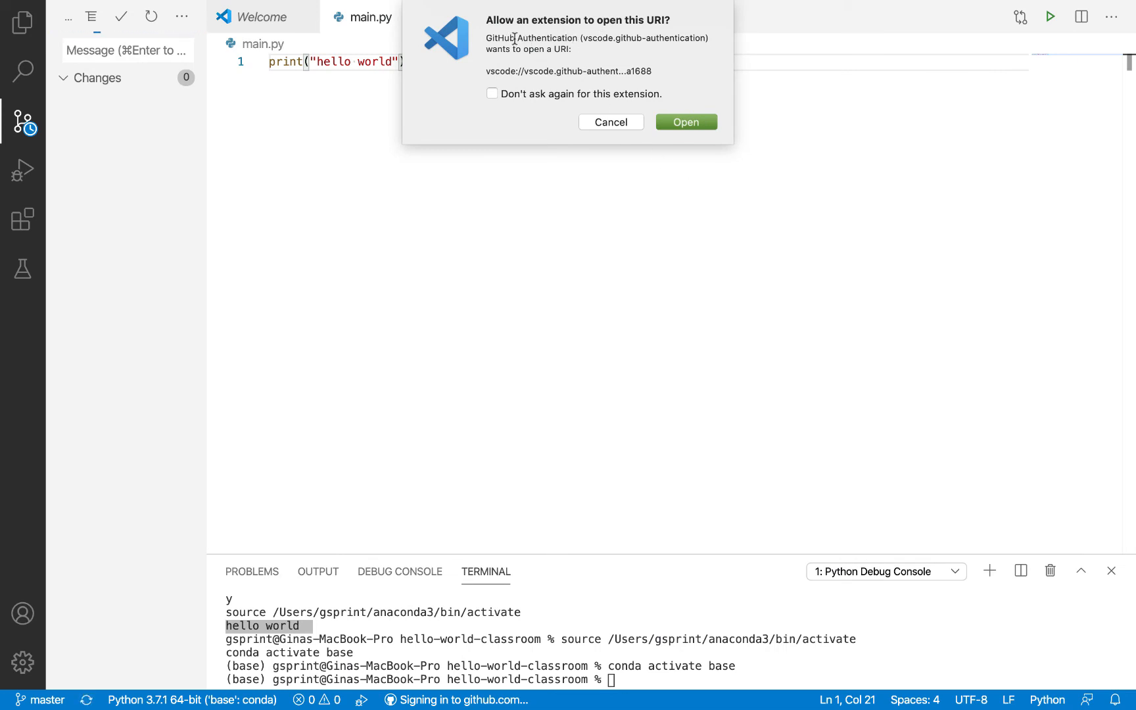
left_click(492, 93)
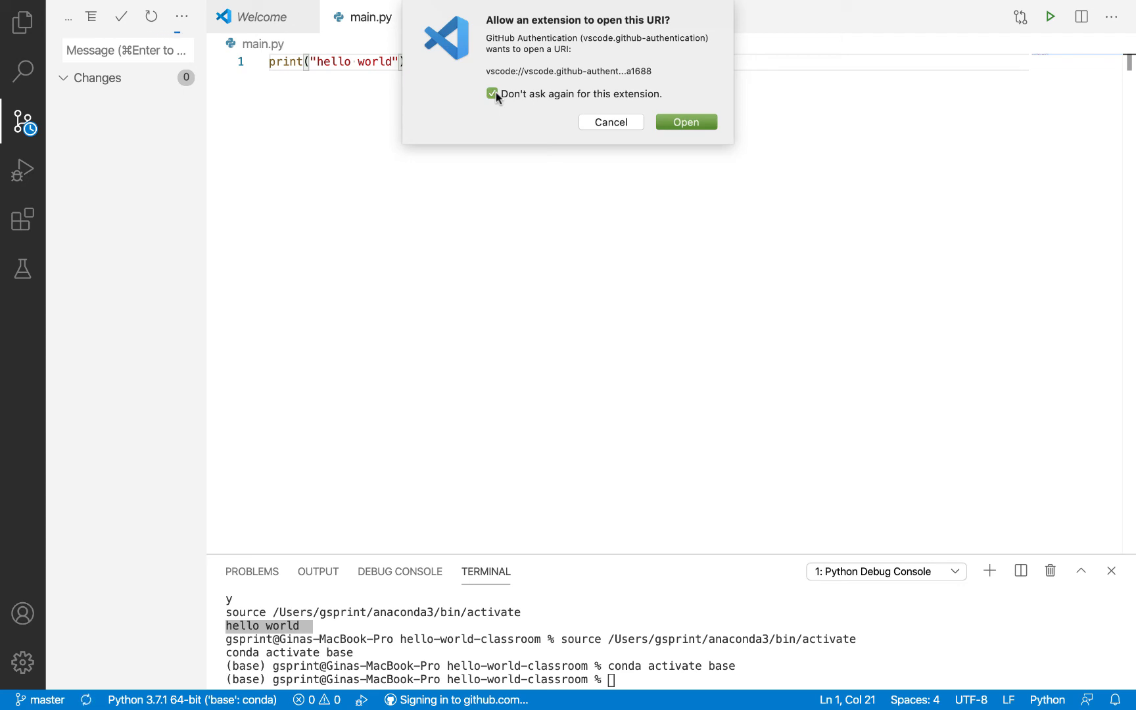
left_click(684, 121)
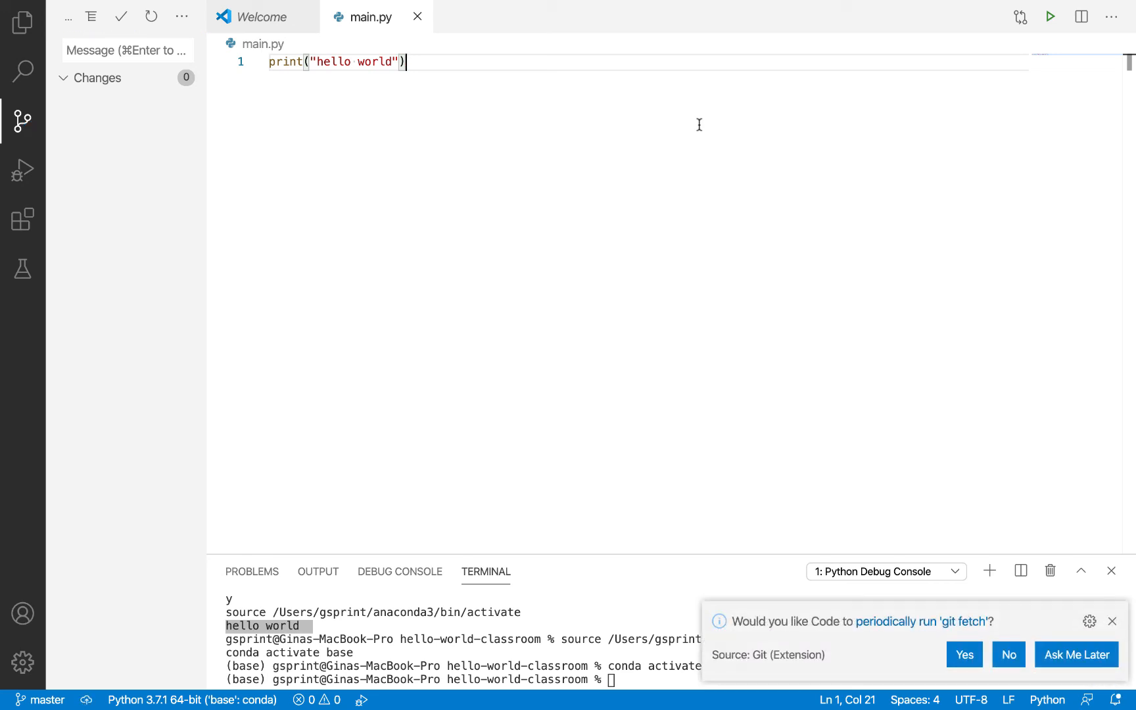
mouse_move(700, 378)
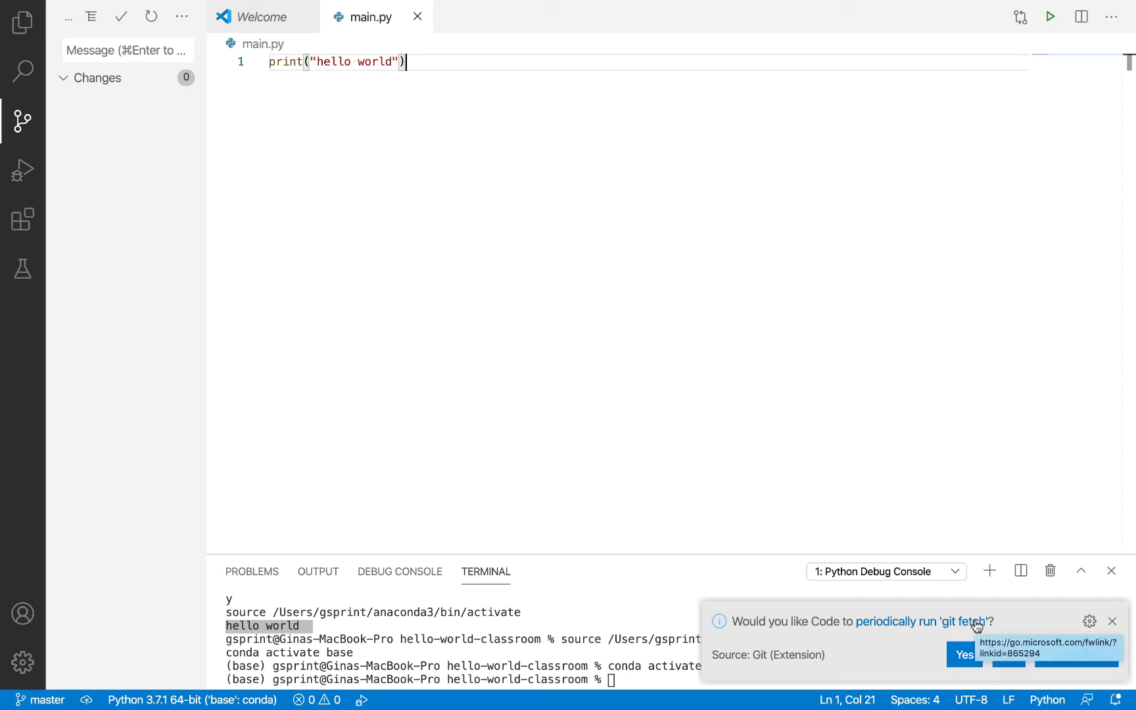
mouse_move(1007, 654)
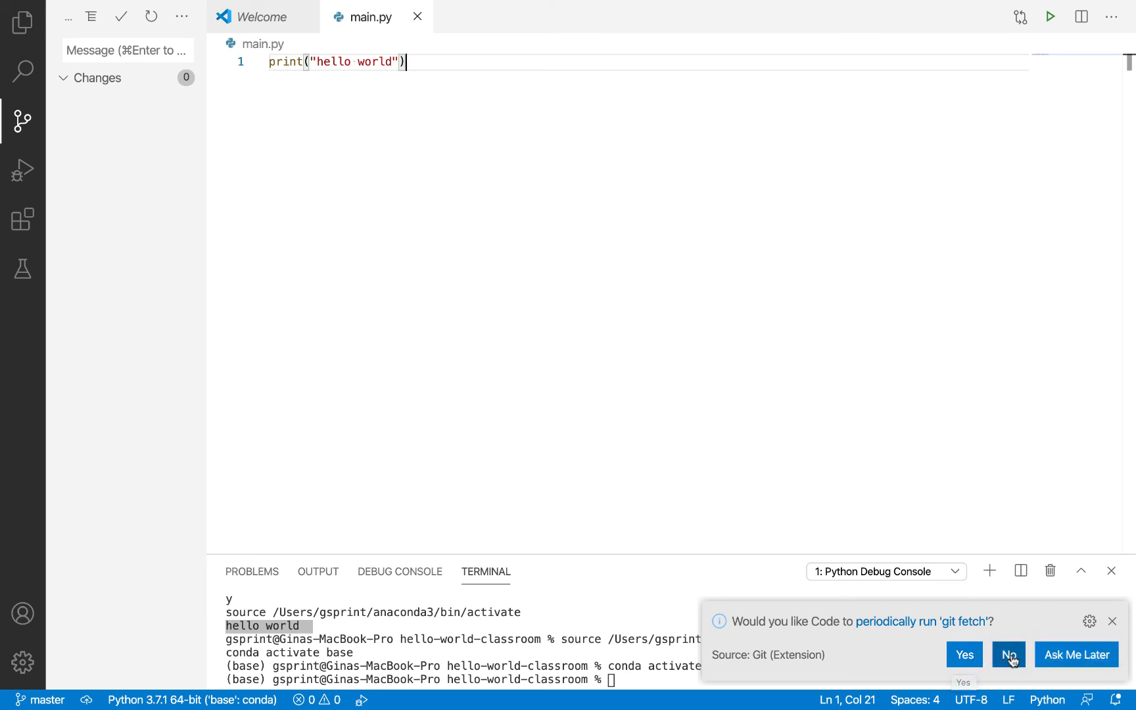
left_click(1007, 654)
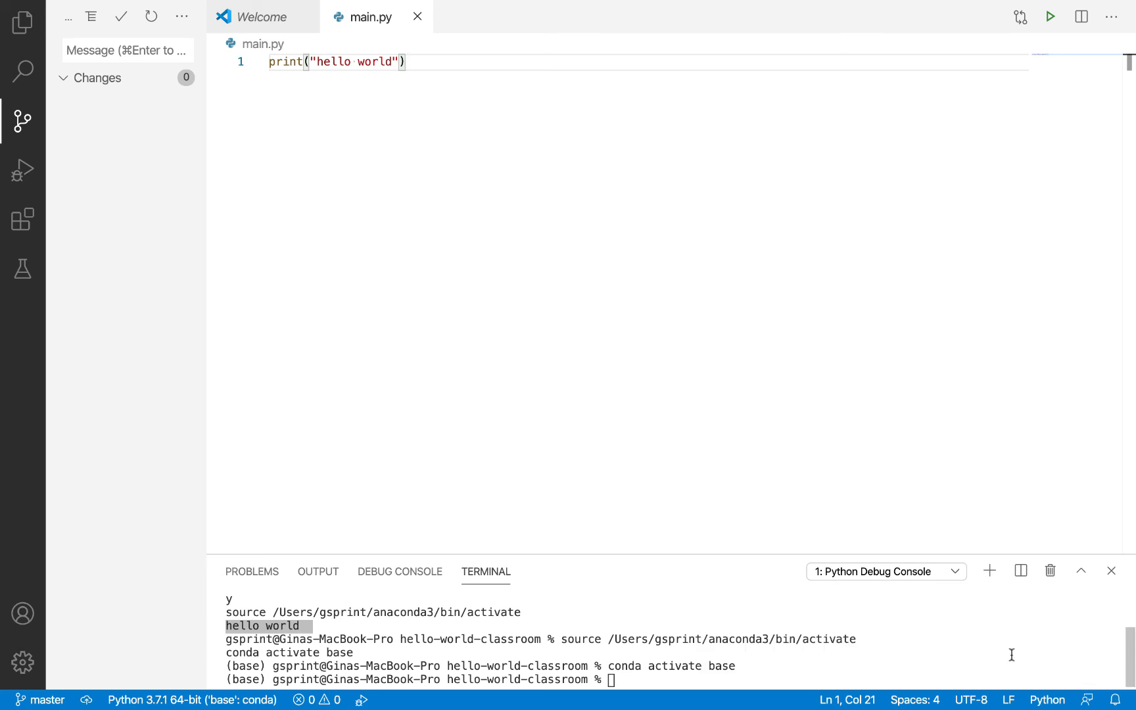
mouse_move(323, 273)
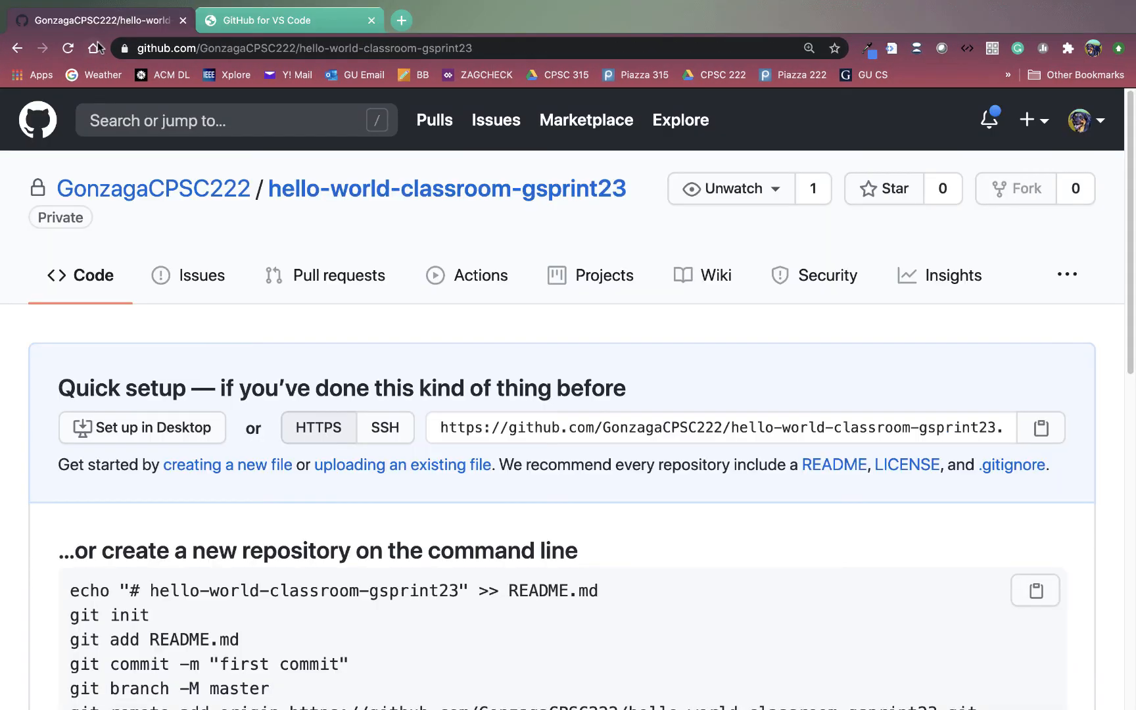
Step: Reload the GitHub repo, view main.py with print("hello world"), then return to the repo home
left_click(67, 48)
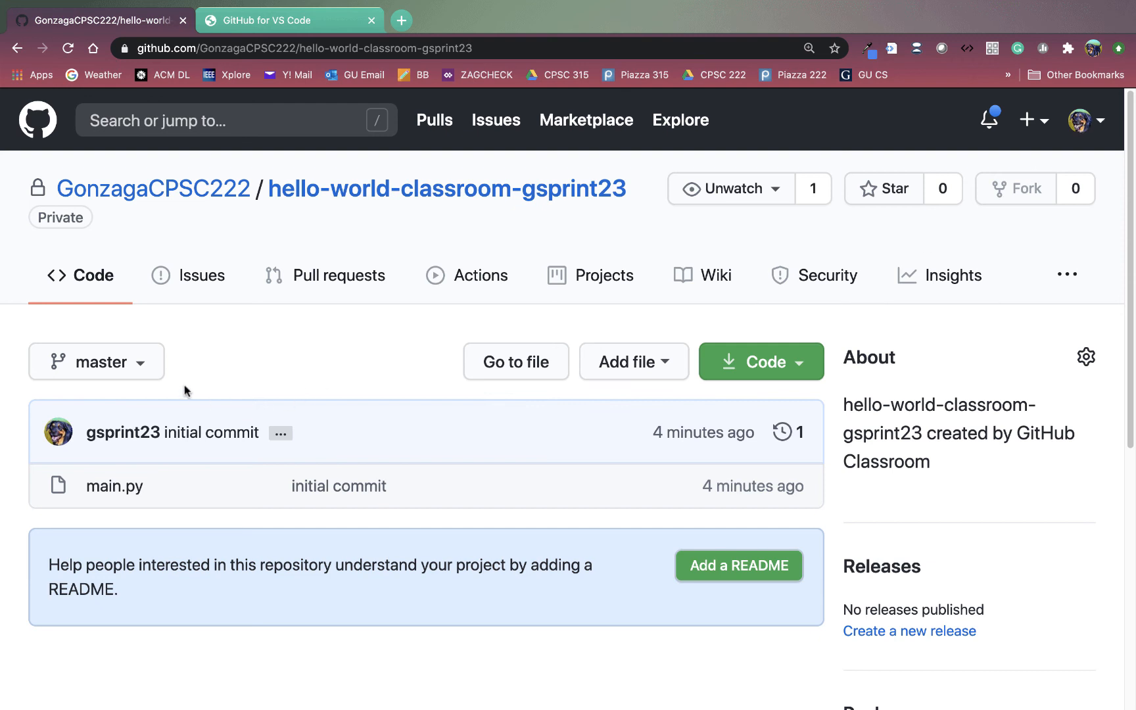
mouse_move(113, 486)
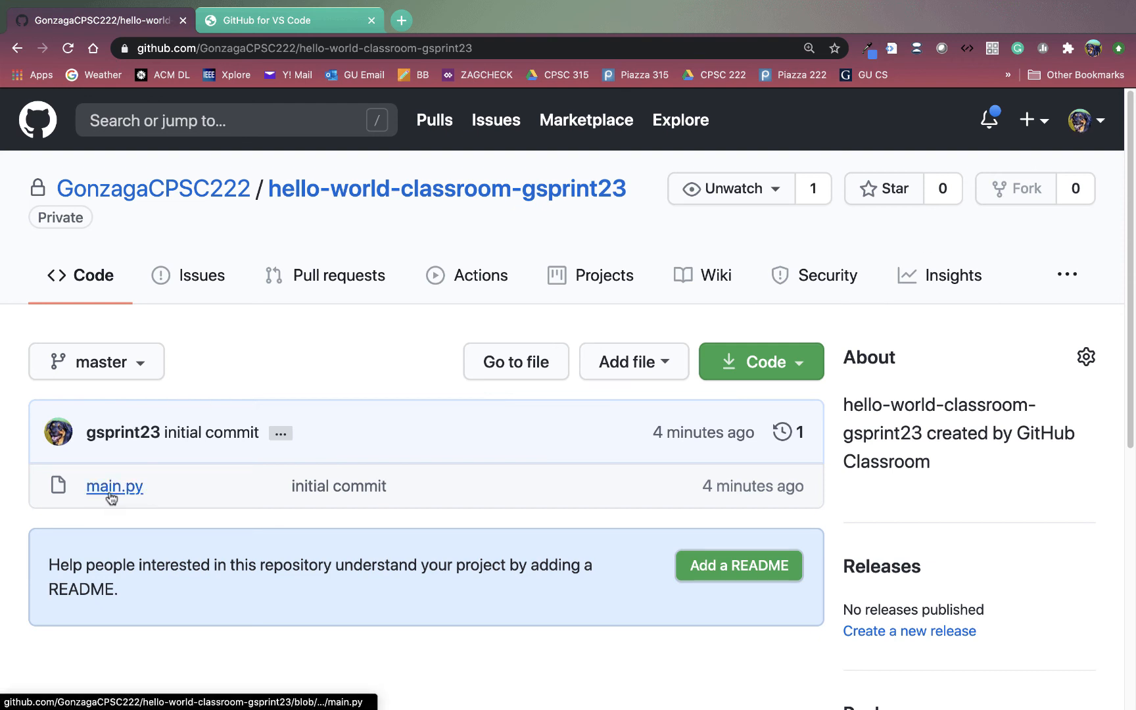
left_click(114, 485)
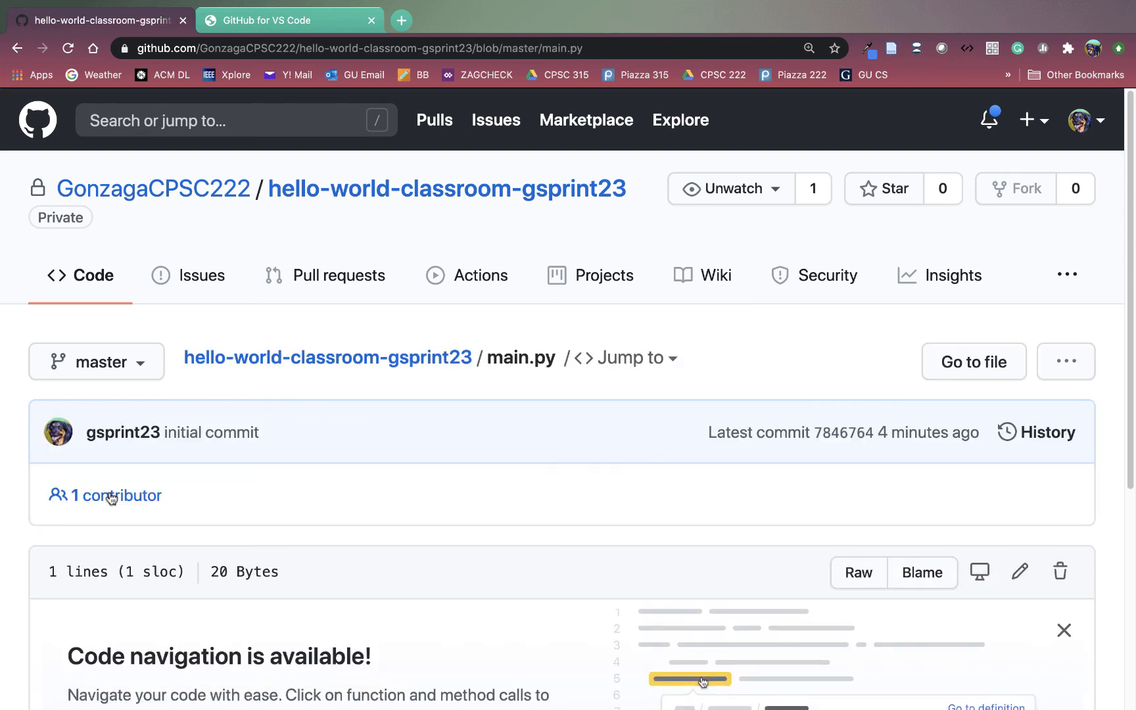
scroll("down", 3)
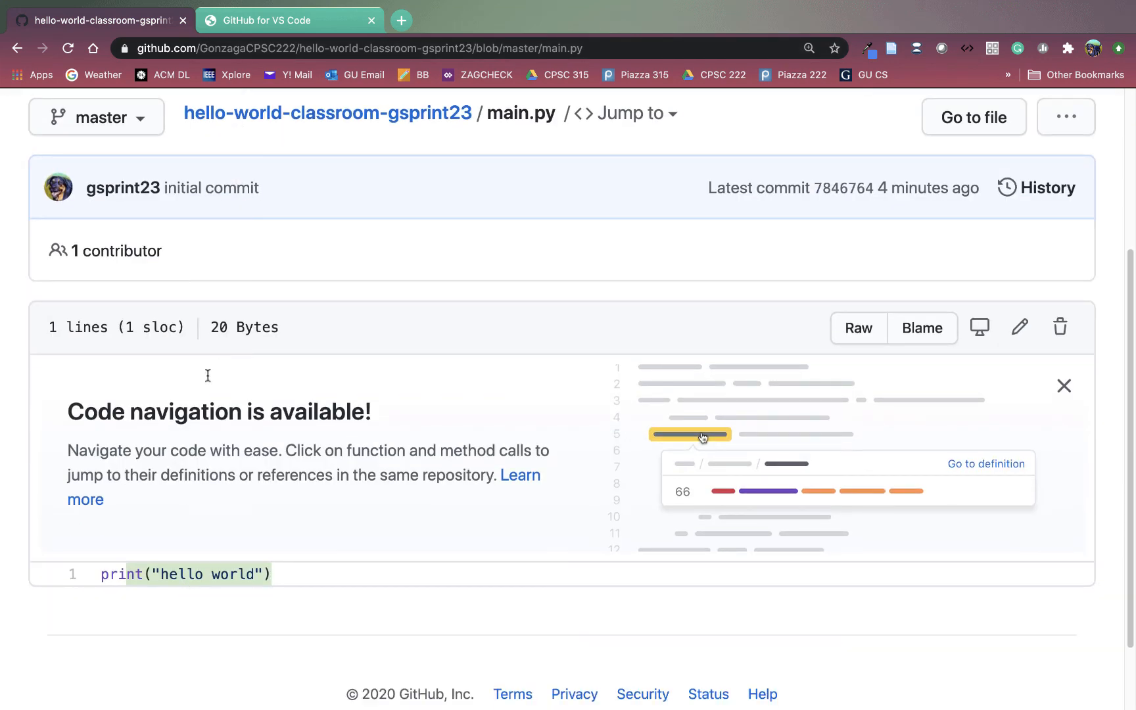
mouse_move(177, 612)
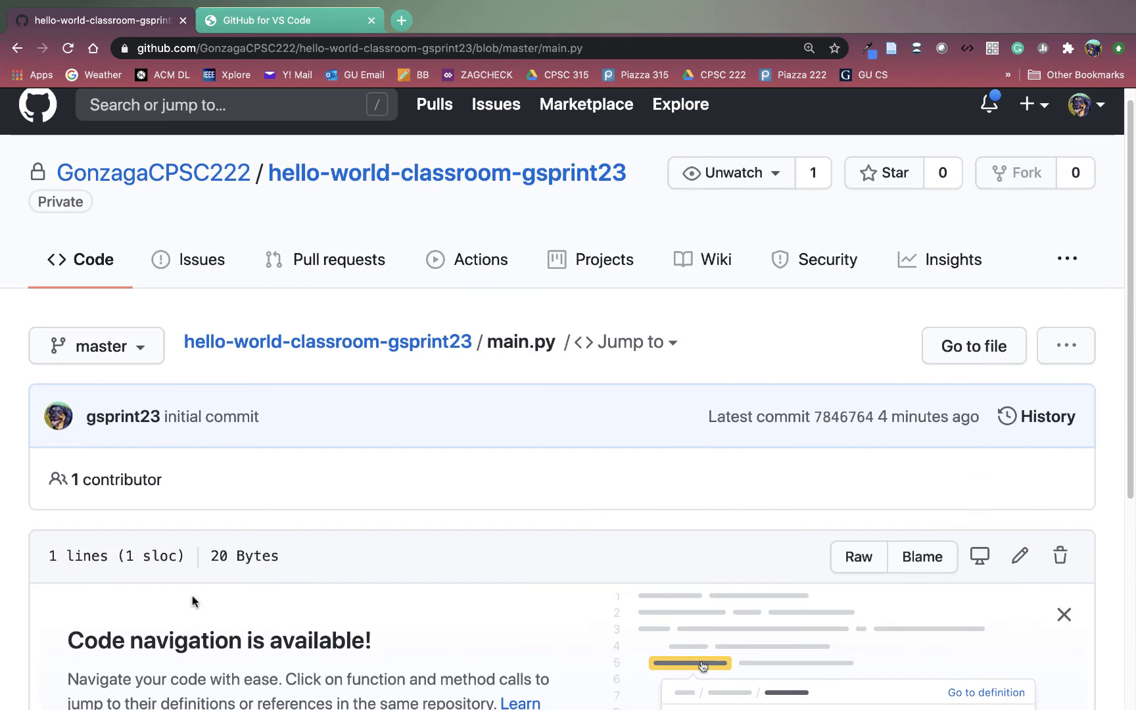
left_click(447, 189)
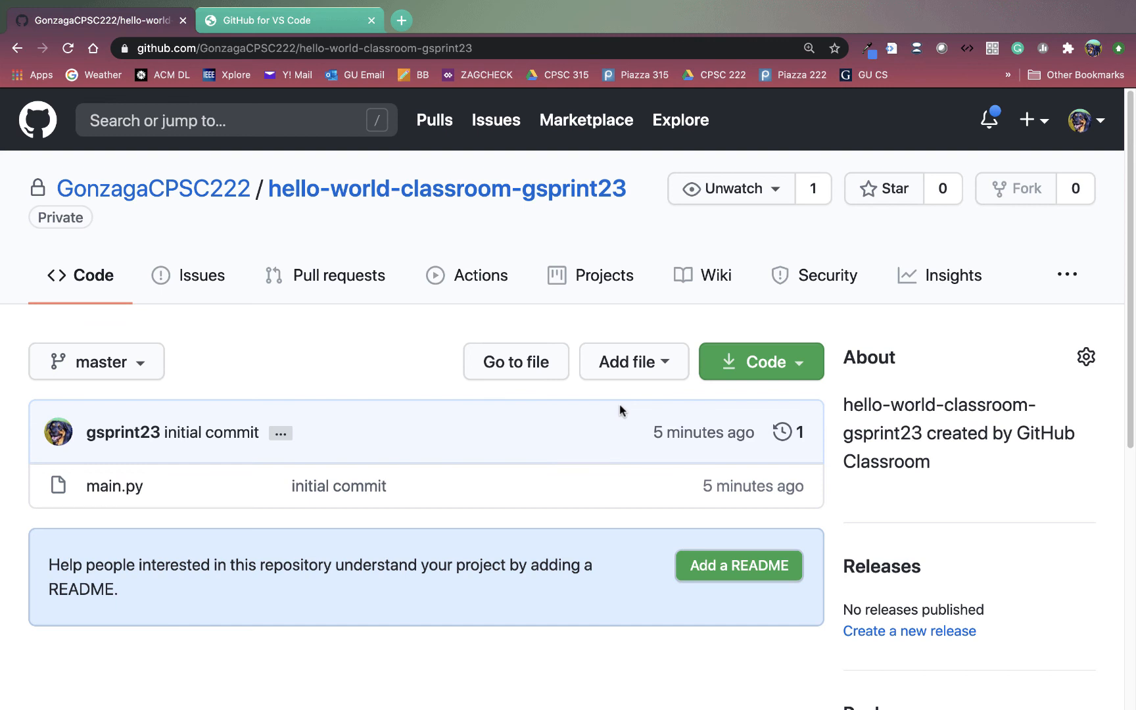
left_click(759, 361)
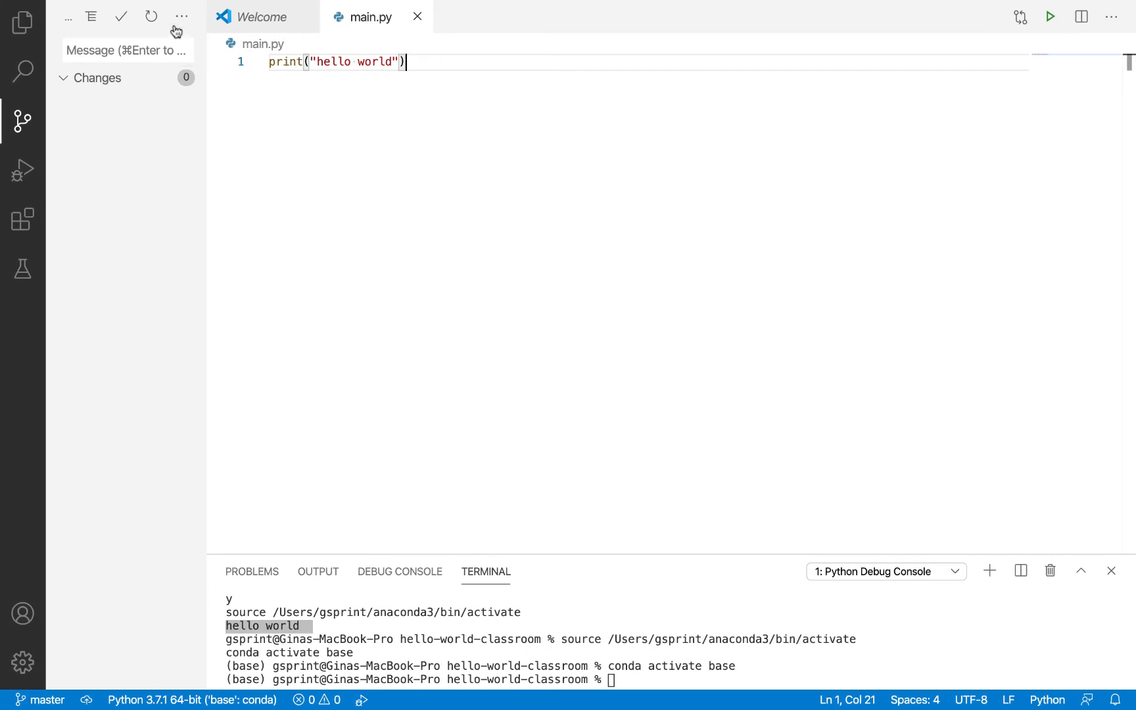
left_click(180, 15)
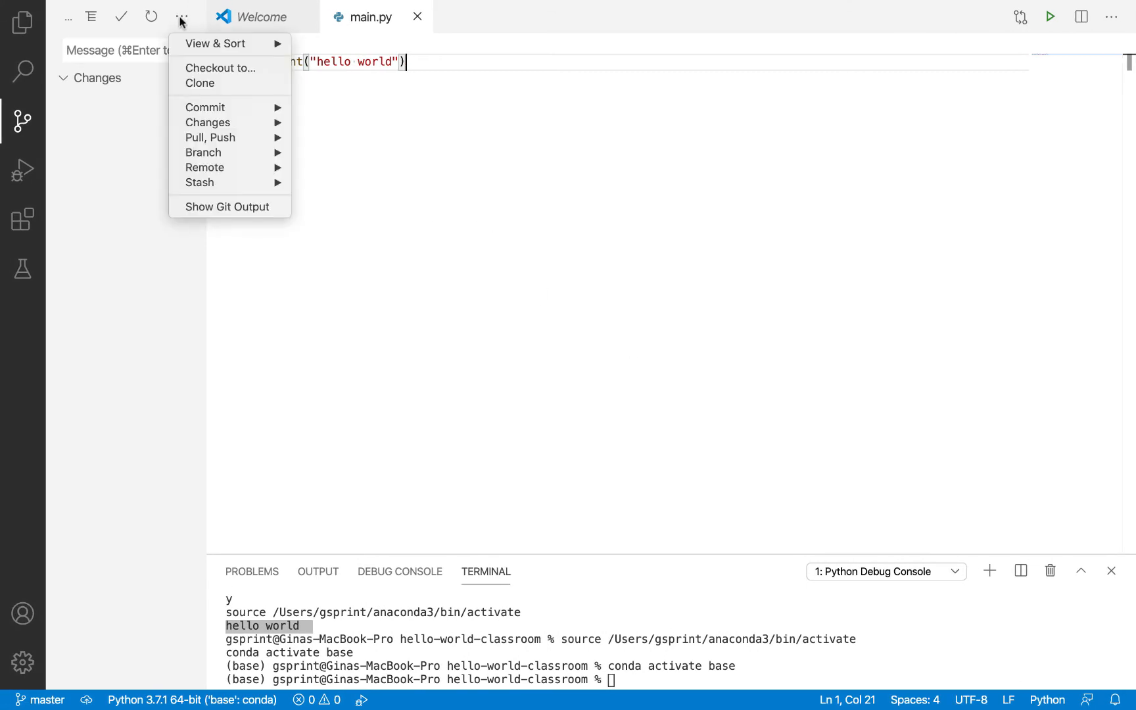
mouse_move(207, 122)
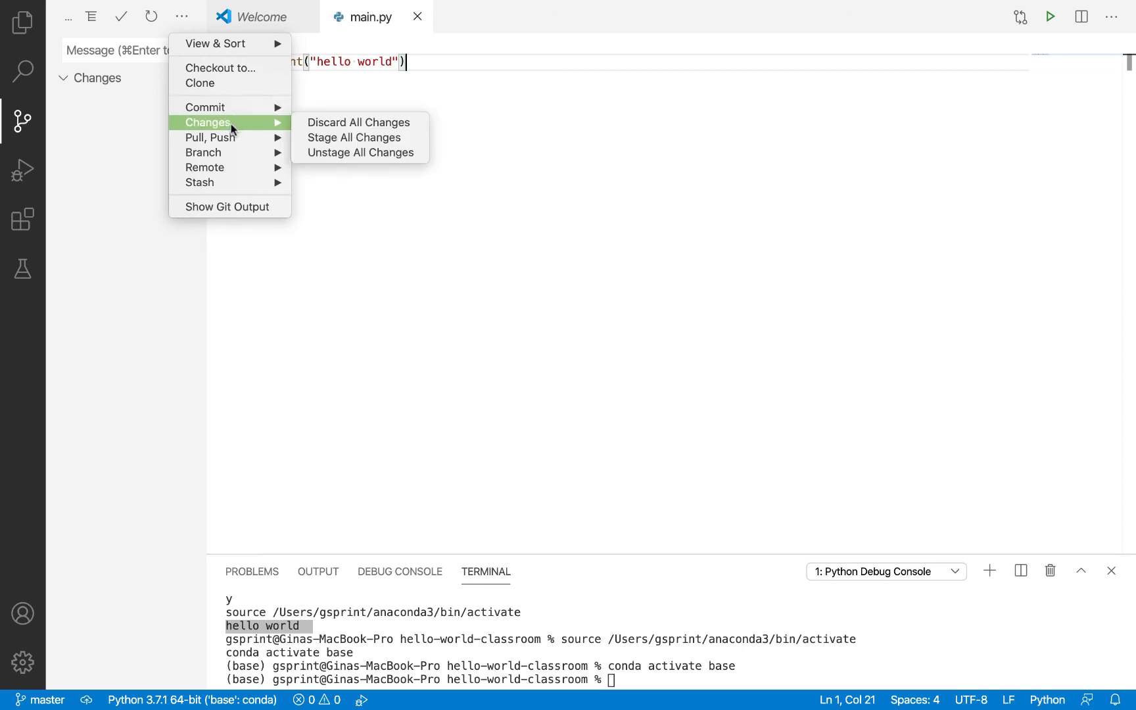
mouse_move(227, 83)
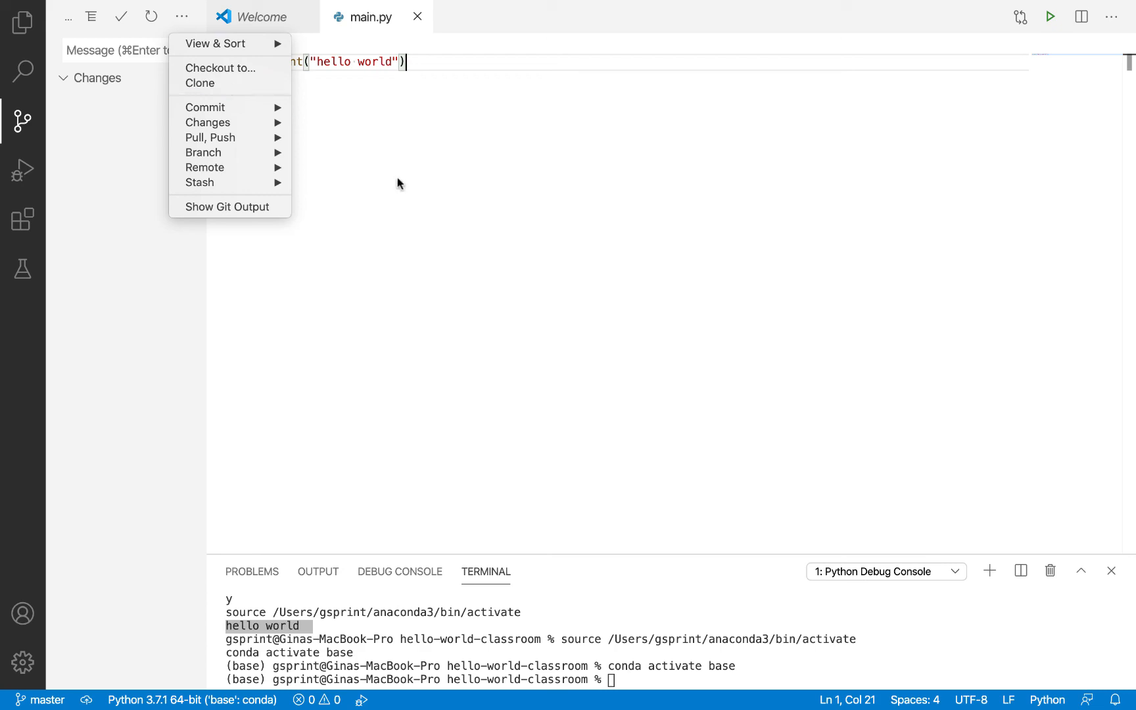
left_click(445, 203)
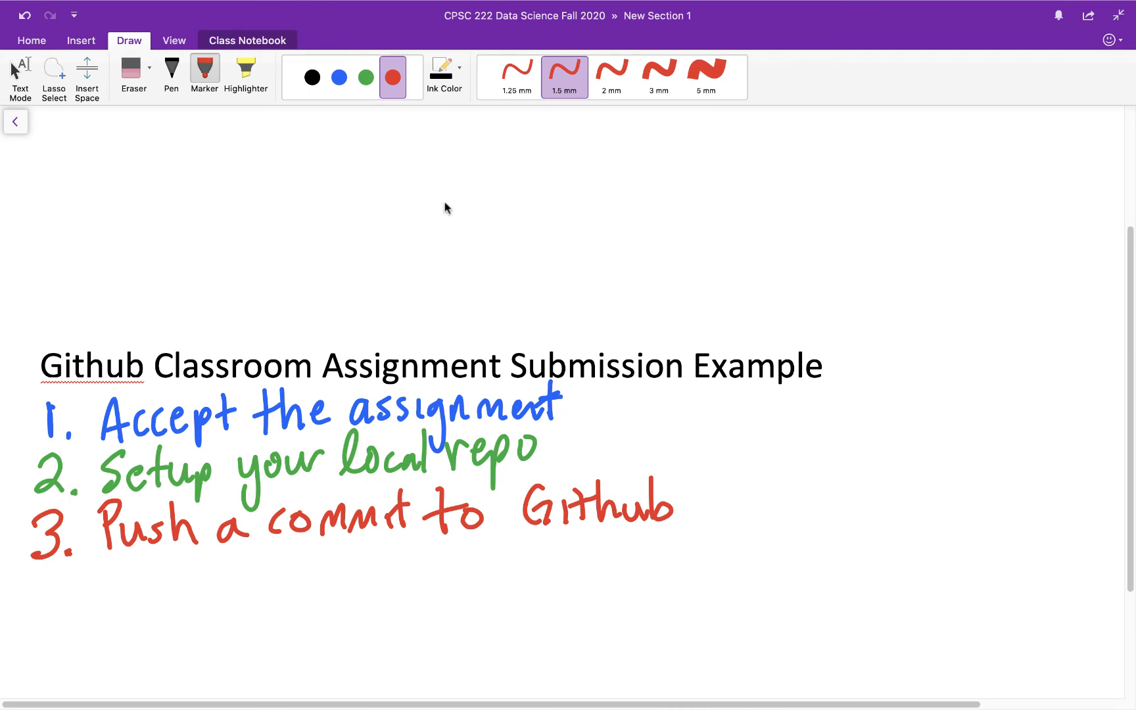
Step: Handwrite '4. Continue Work' in black marker below red step 3
left_click(312, 78)
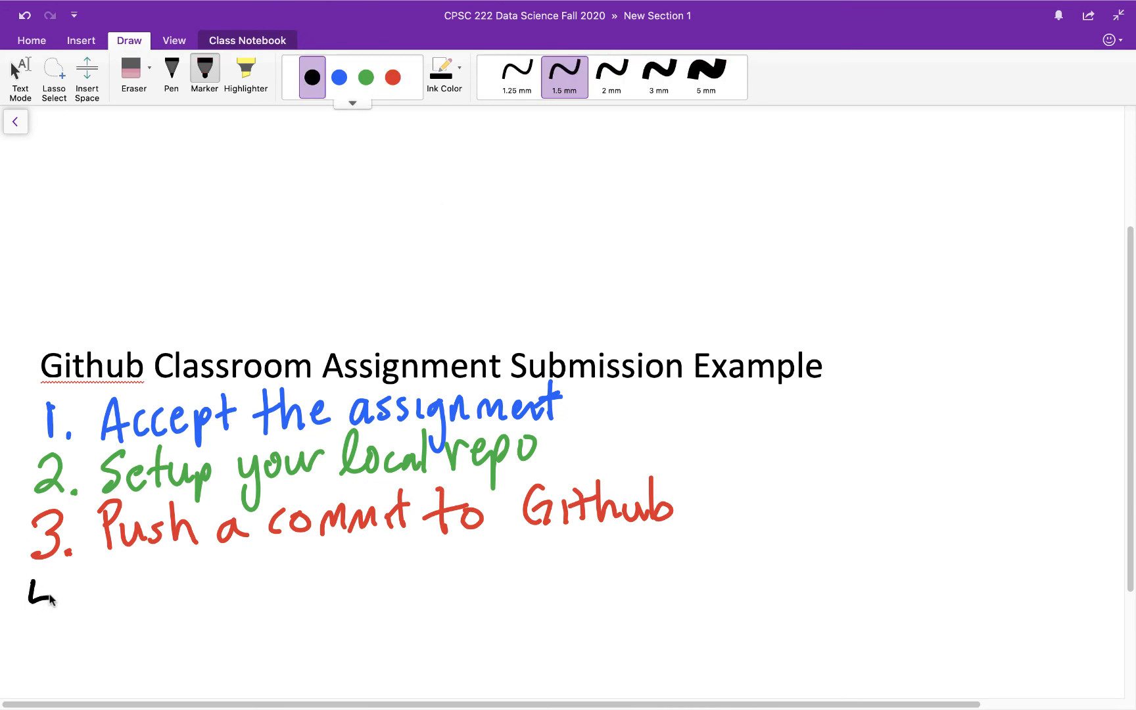
left_click_drag(33, 580, 65, 609)
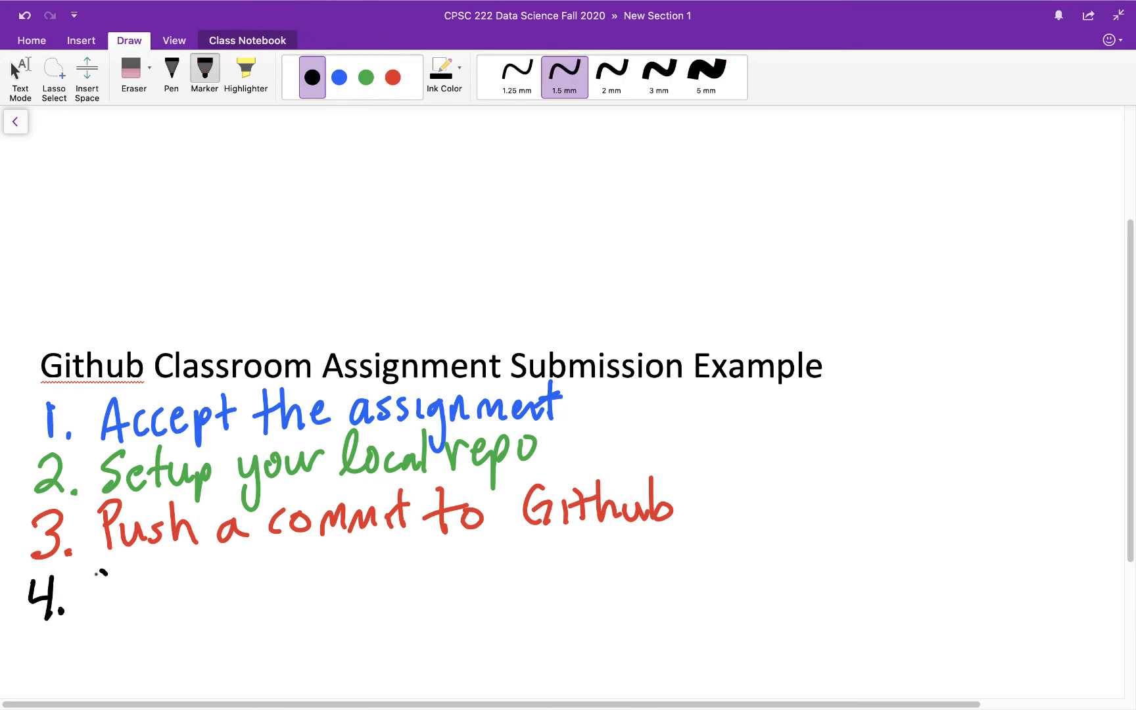
left_click_drag(94, 587, 196, 587)
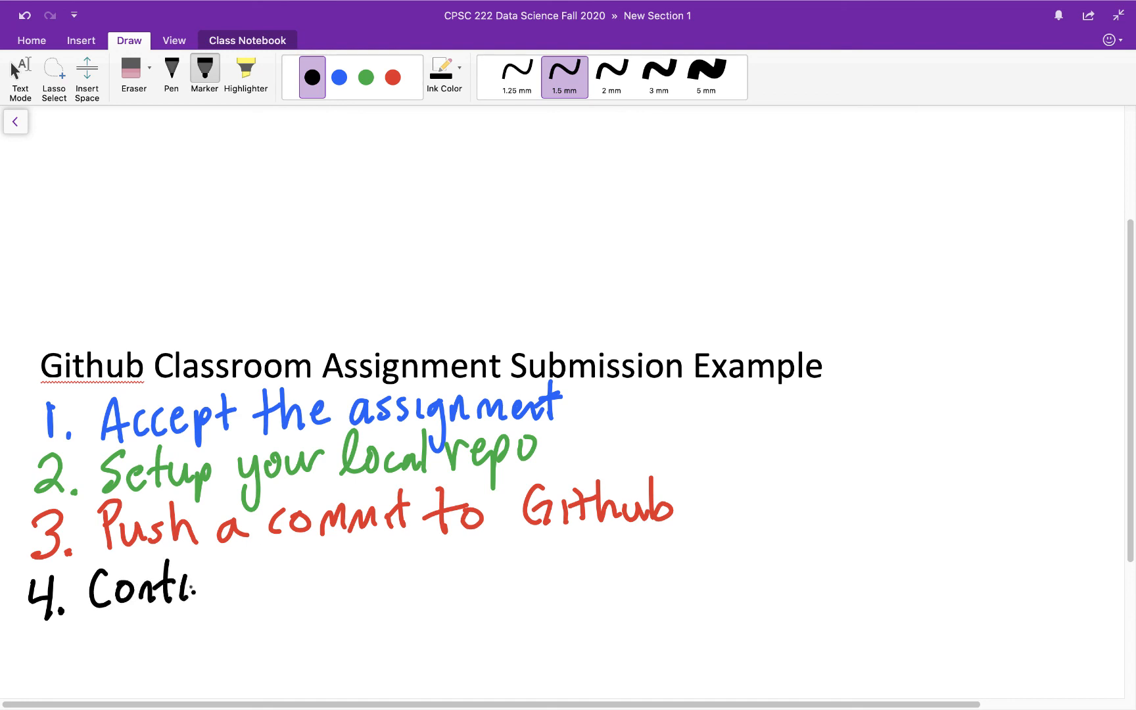
left_click_drag(196, 587, 348, 583)
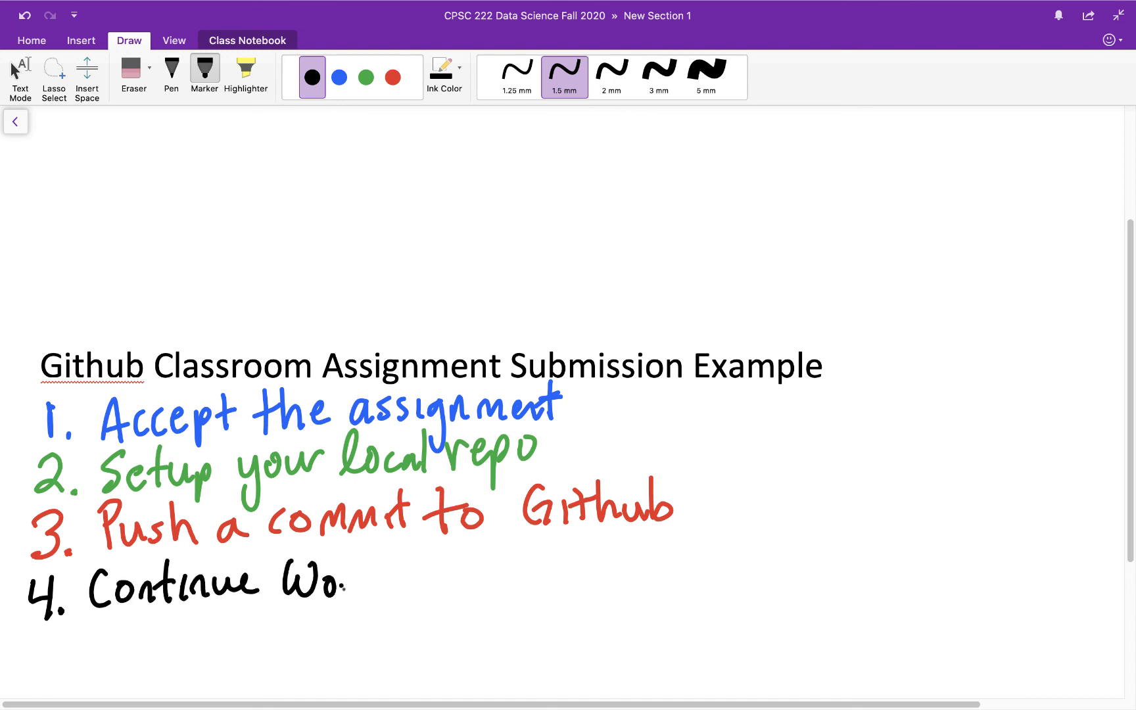
left_click_drag(347, 583, 391, 579)
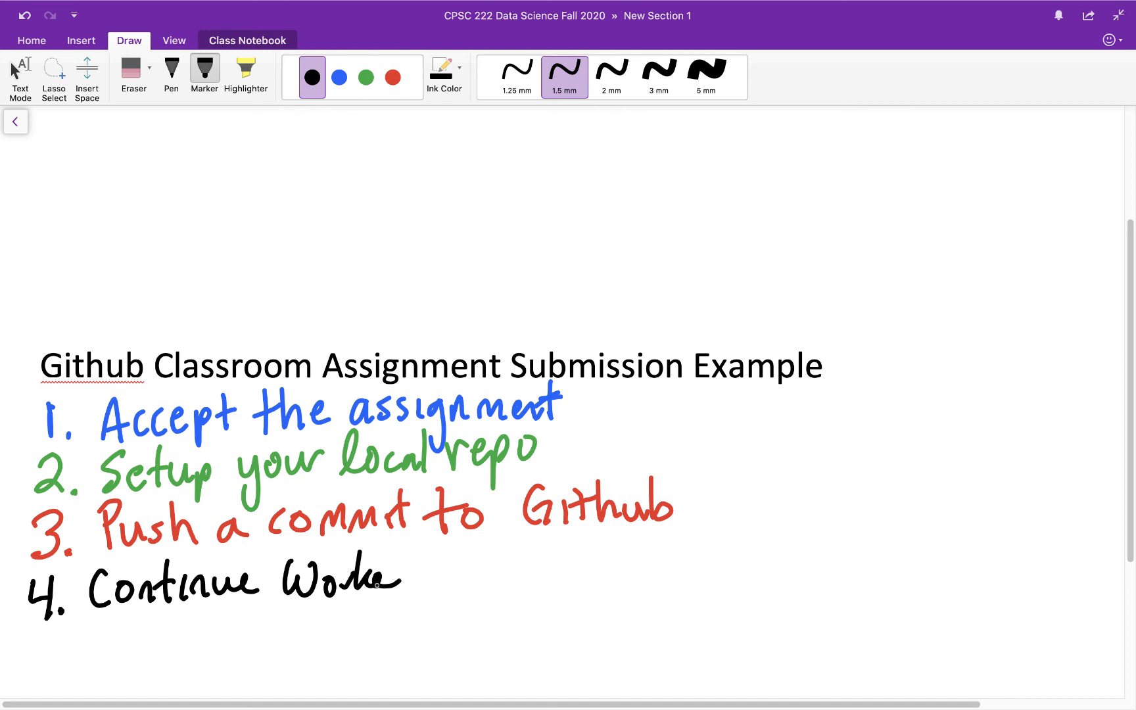
left_click_drag(388, 580, 427, 608)
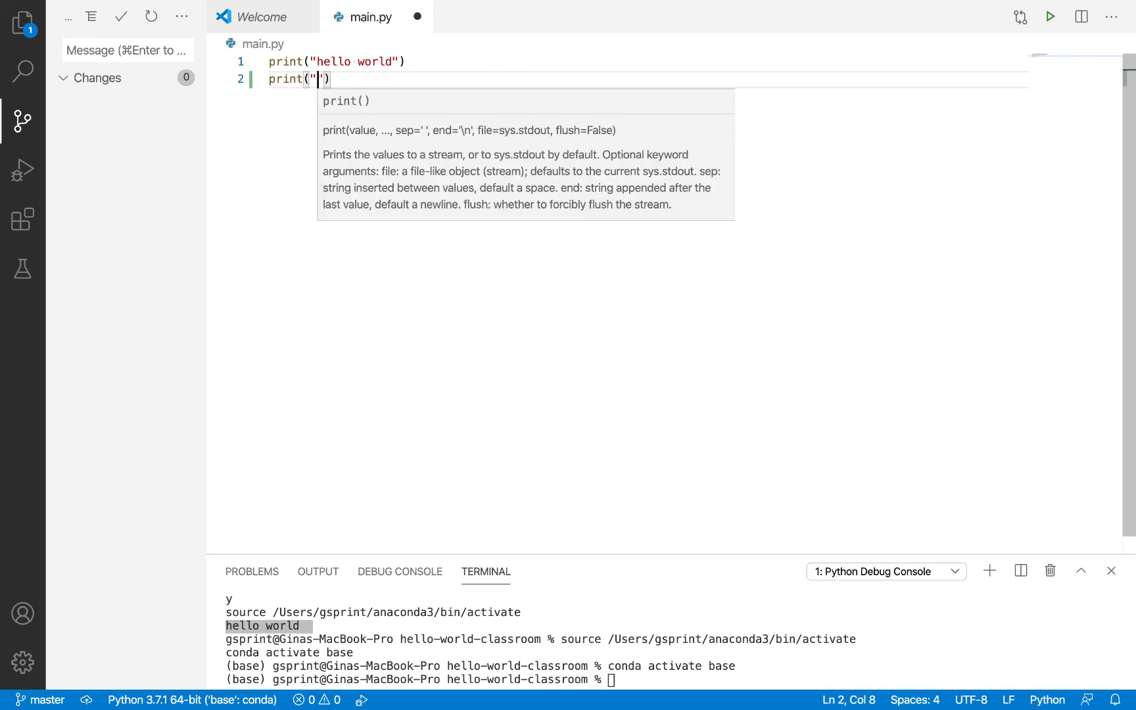
Step: Add print("another change!!") to main.py and commit all as 'another commit with another change'
type("another change!")
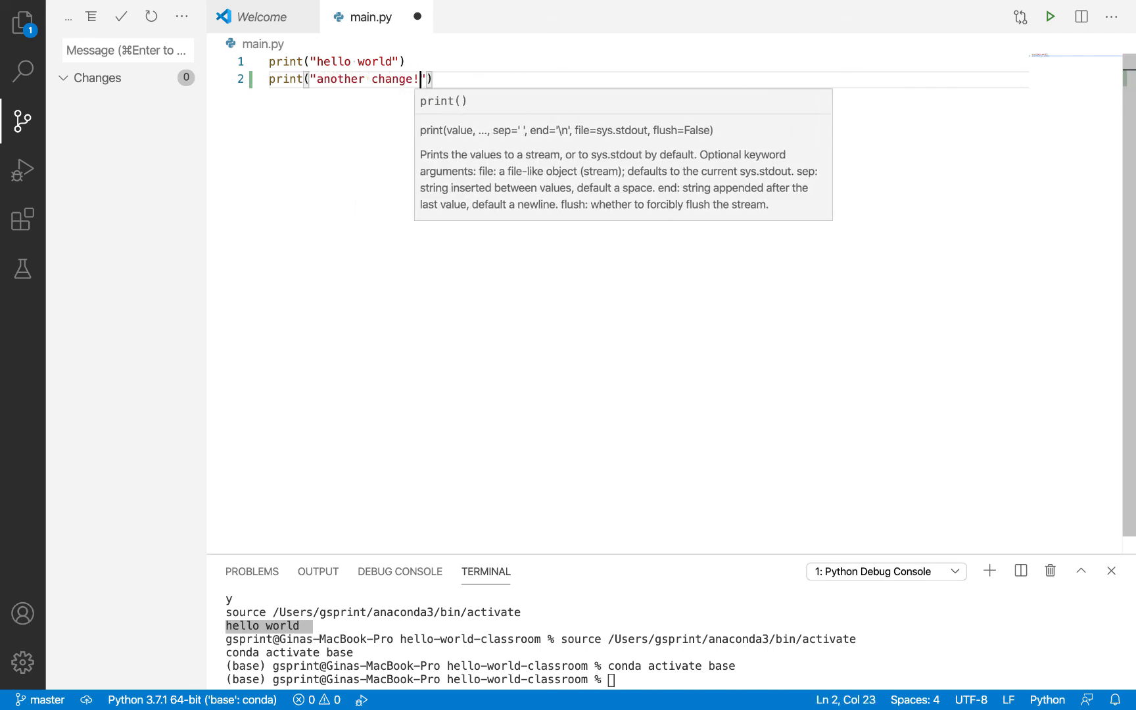
type("!!")
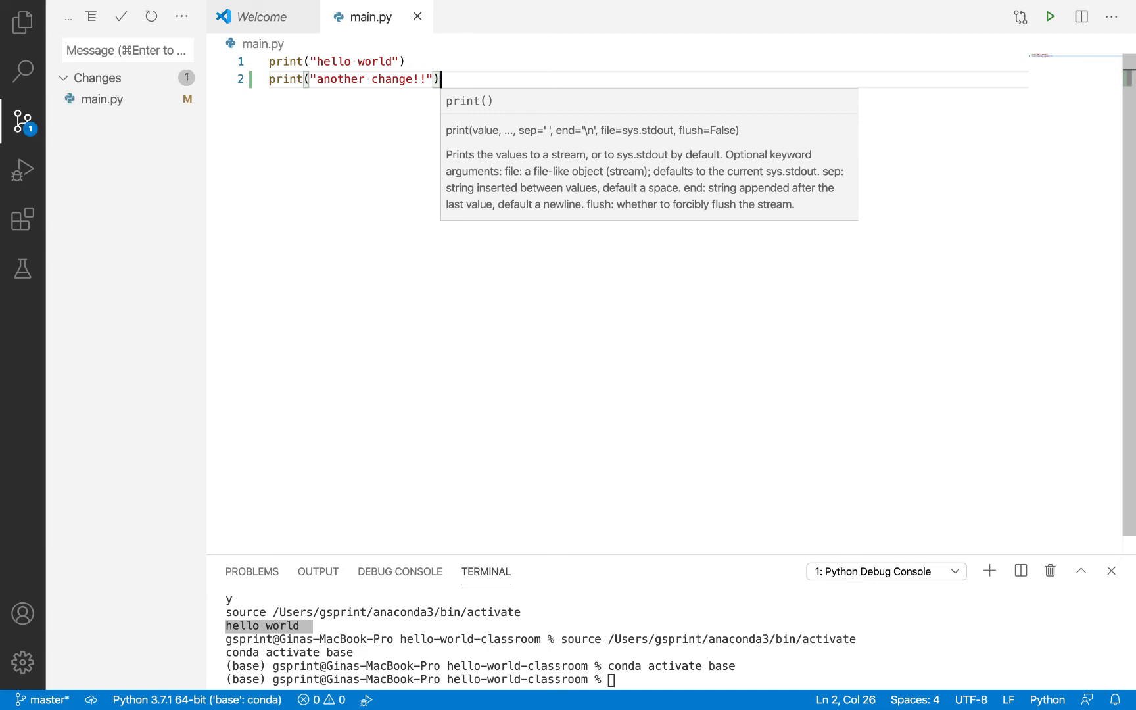
mouse_move(23, 122)
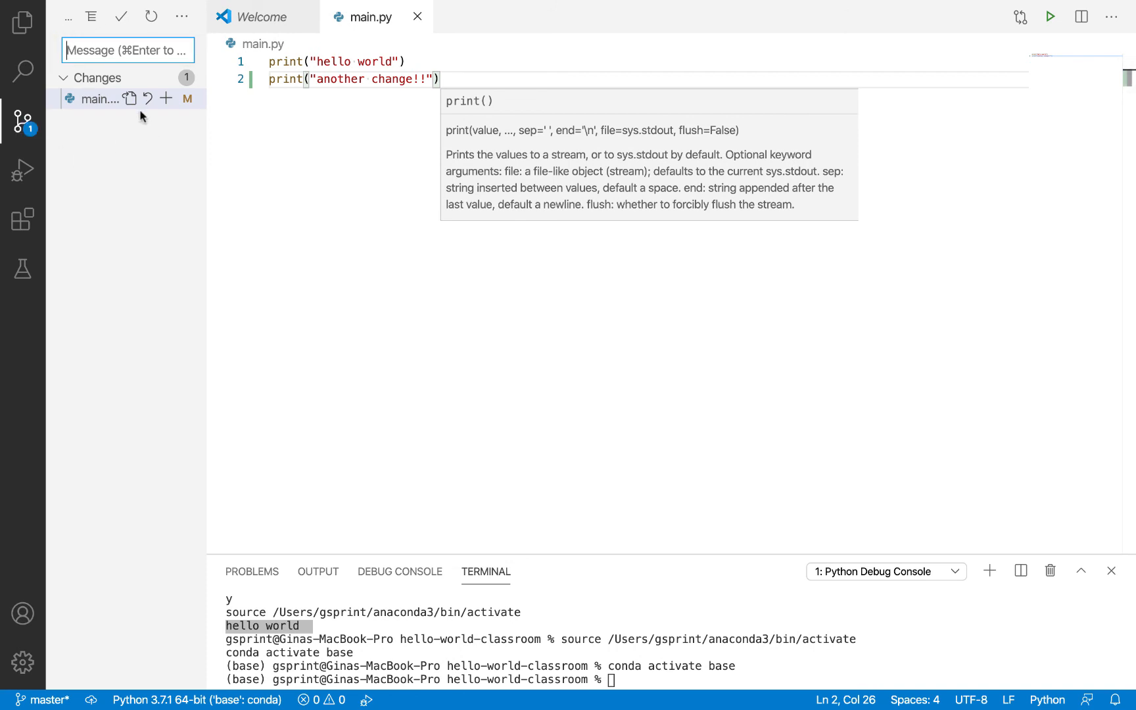
mouse_move(187, 102)
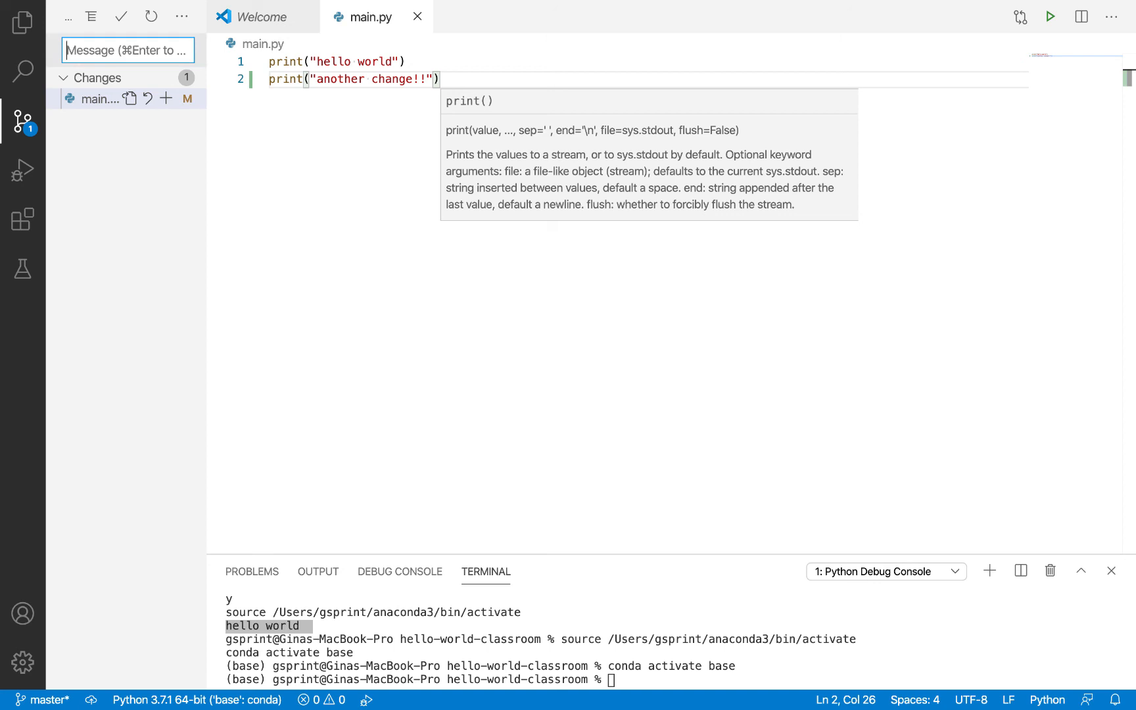
type("another commit")
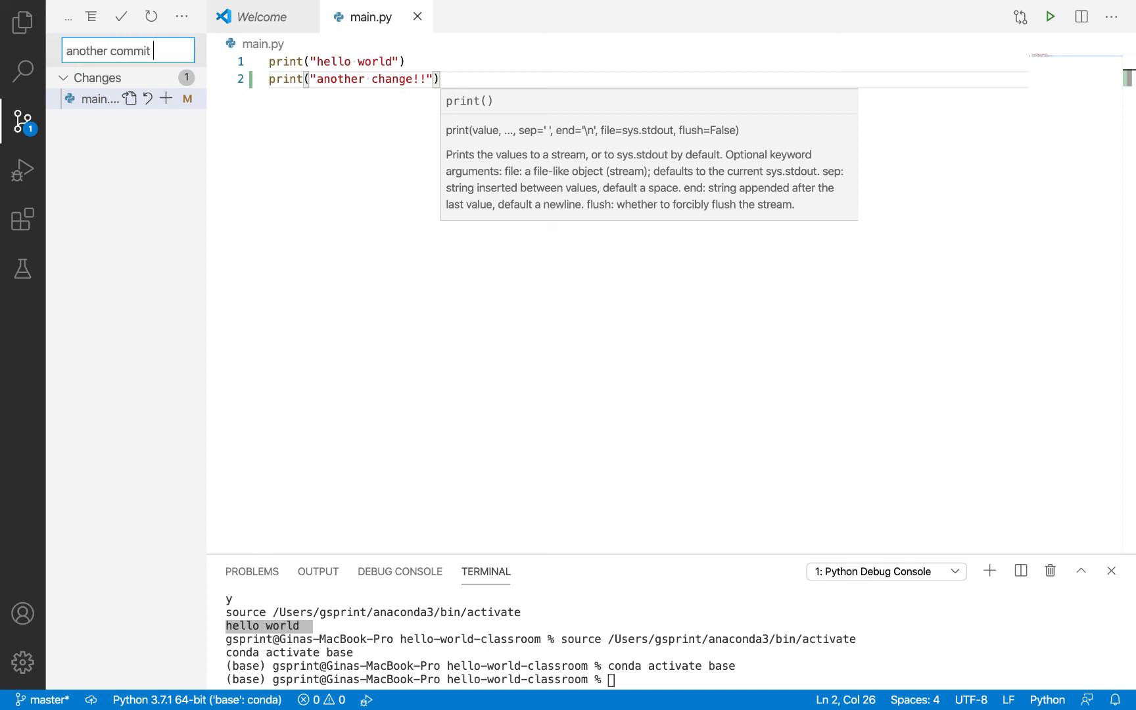
type("with another")
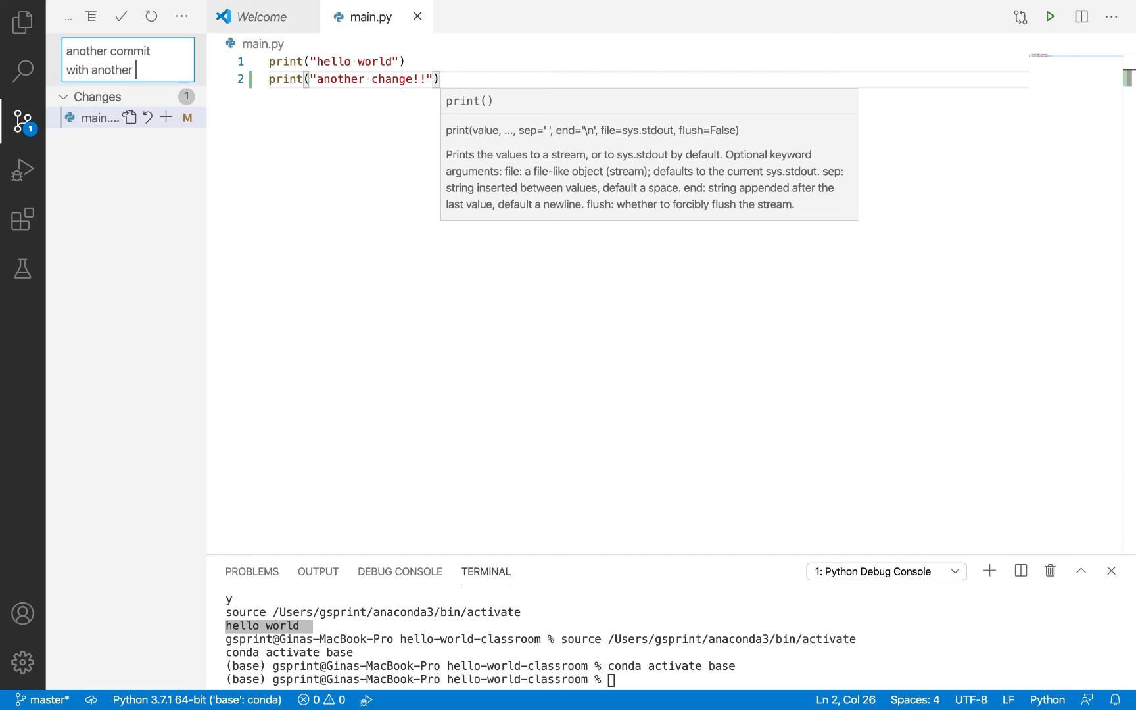
type("change")
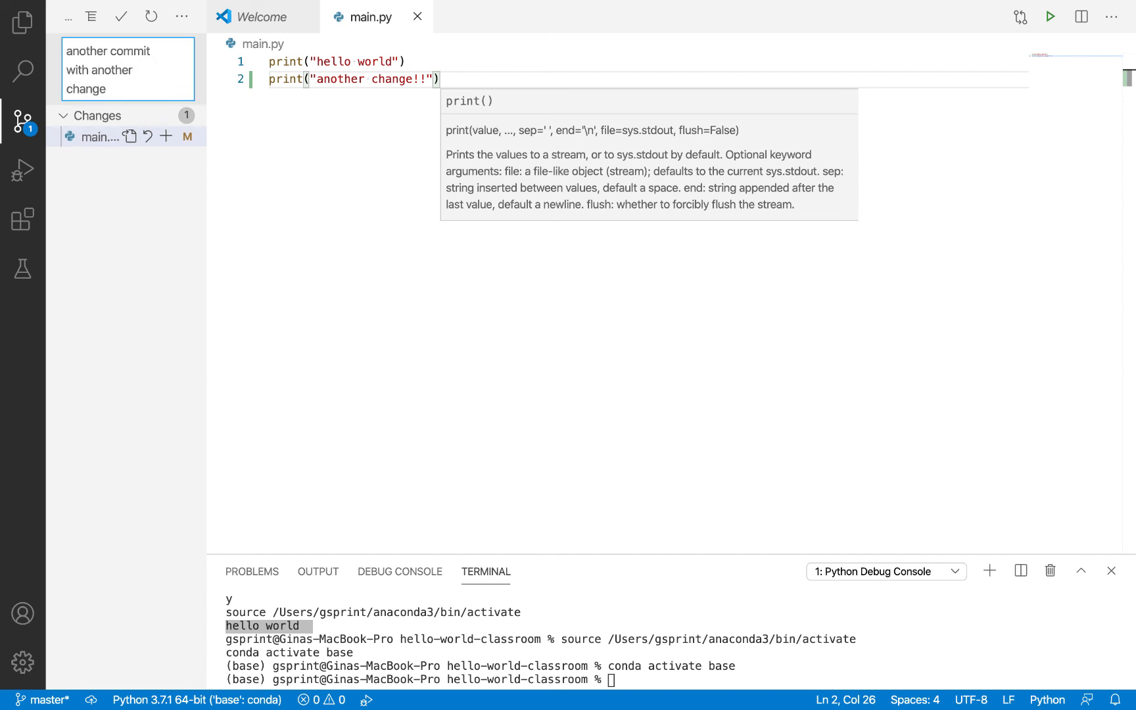
left_click(121, 16)
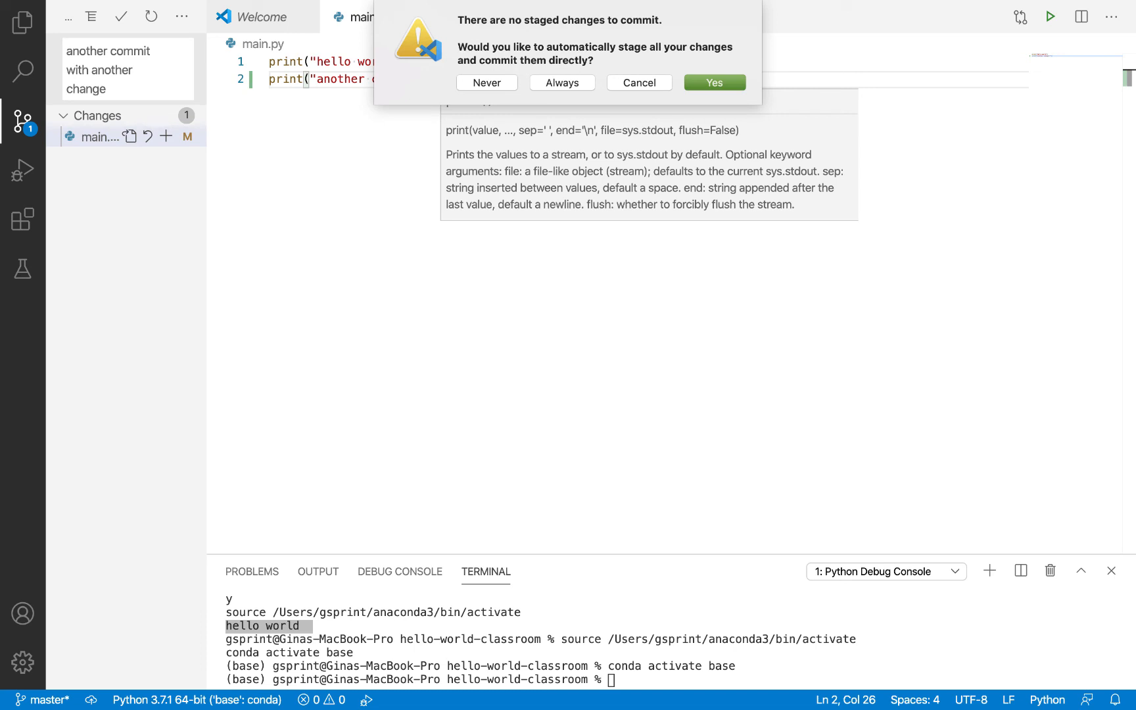
left_click(712, 82)
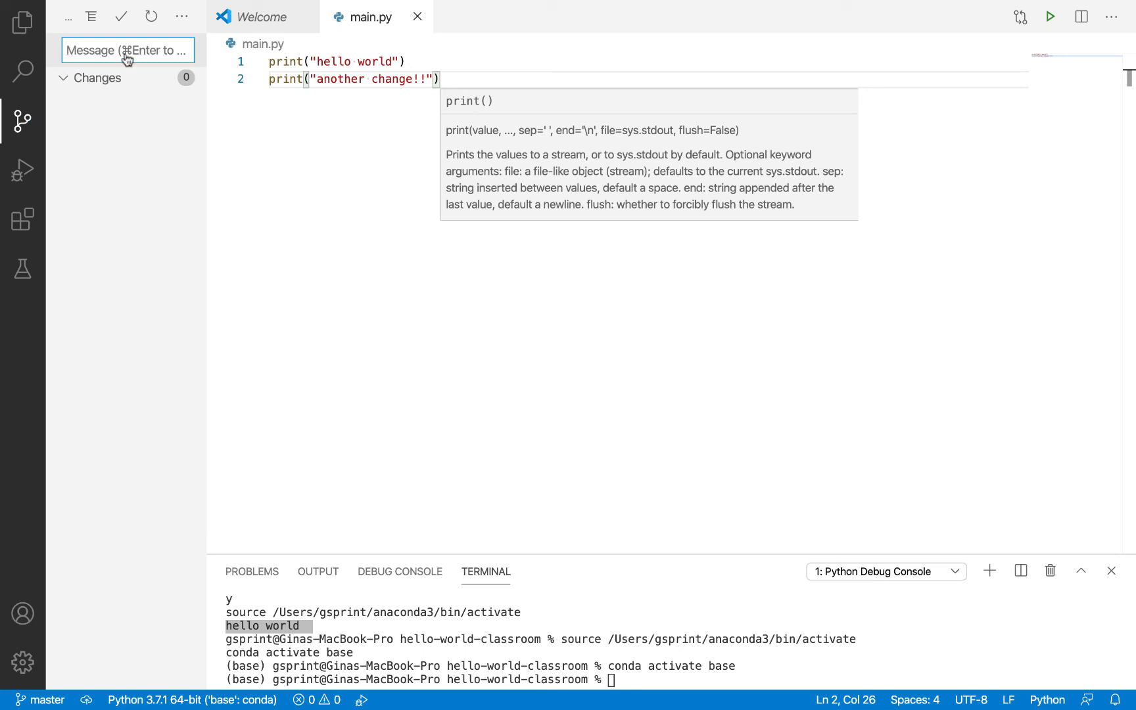
mouse_move(119, 587)
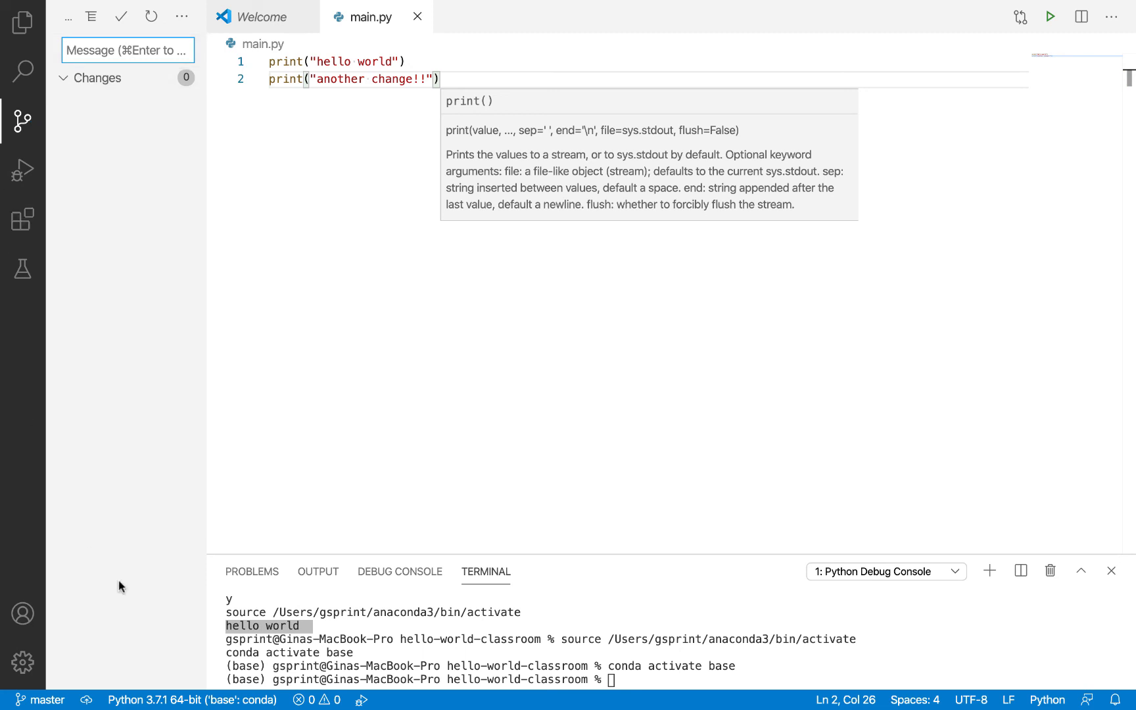
mouse_move(87, 699)
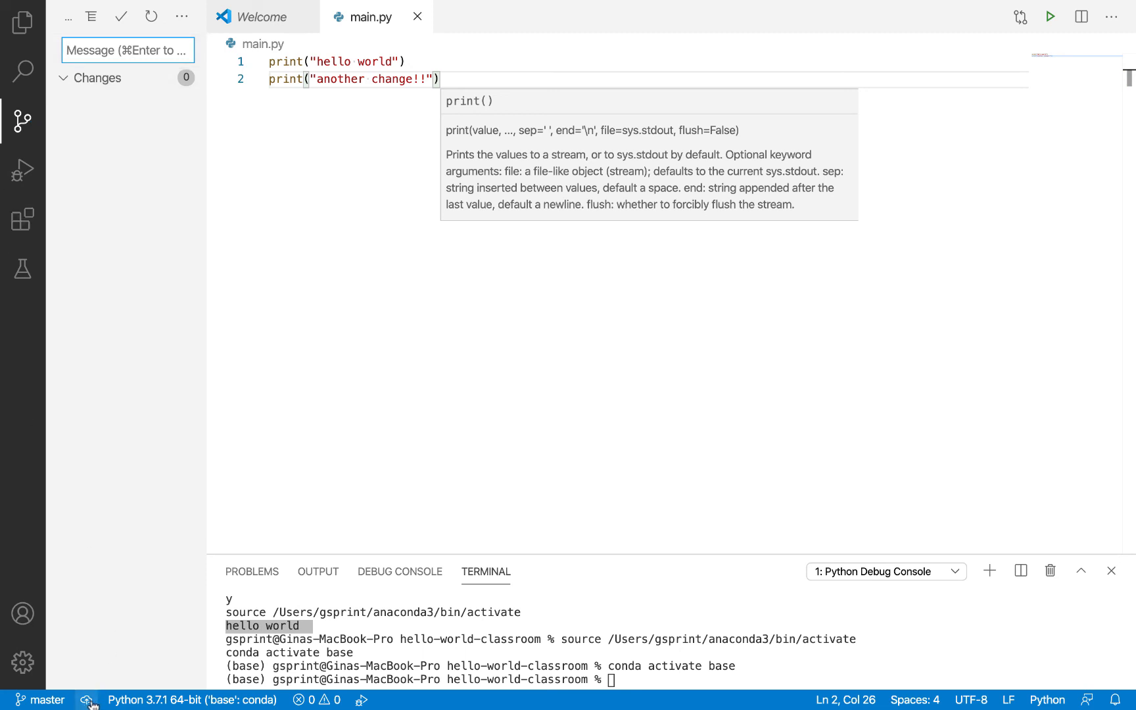
mouse_move(86, 699)
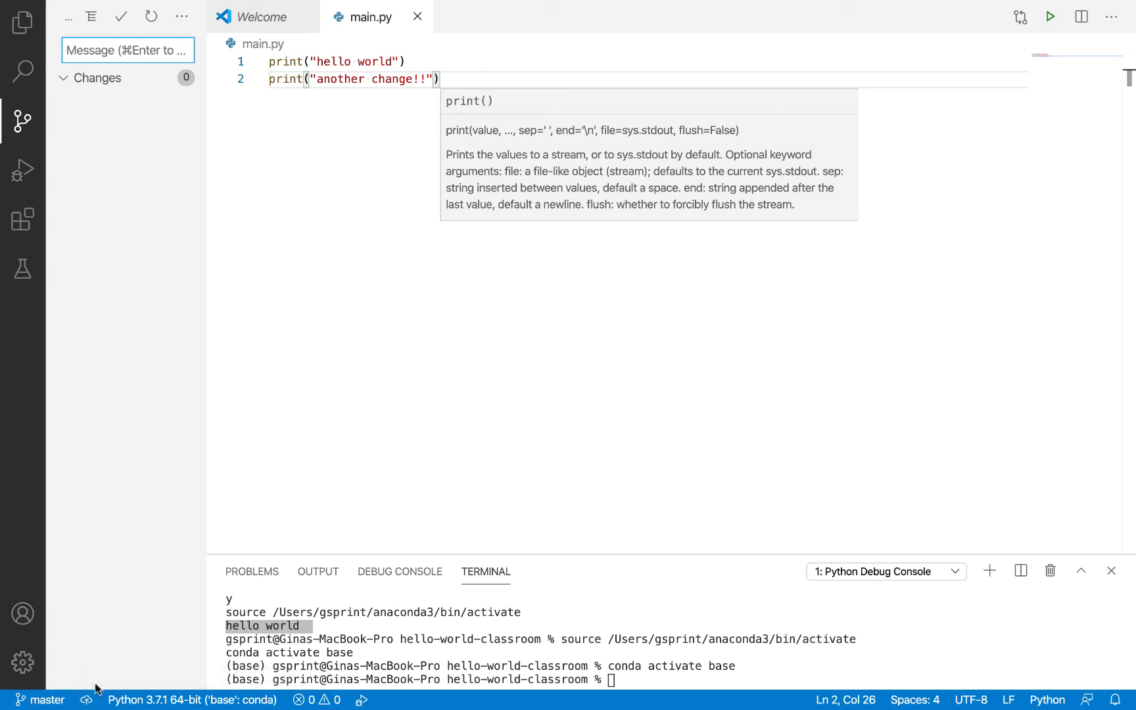
mouse_move(86, 699)
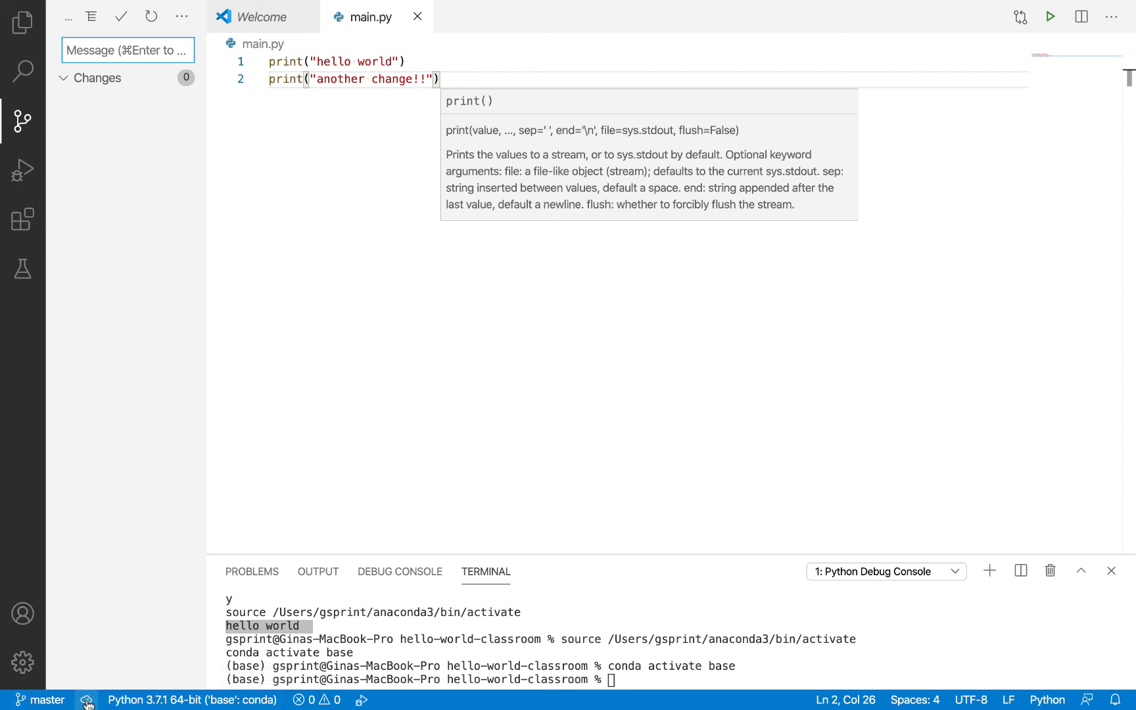
mouse_move(86, 700)
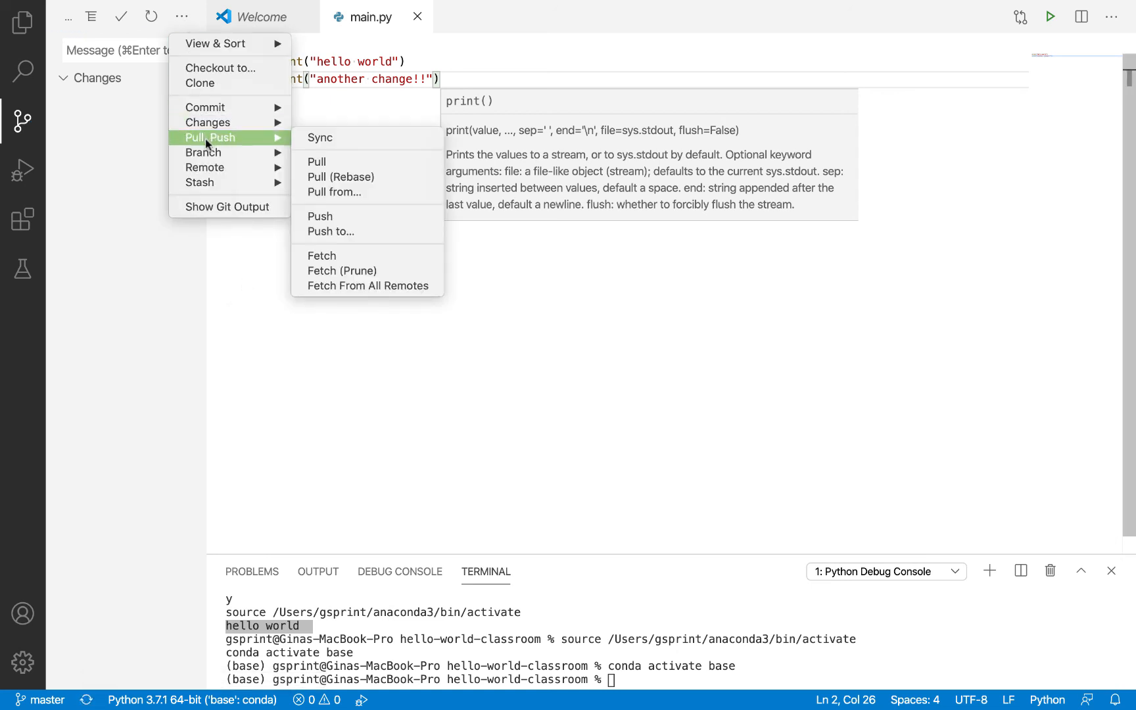
mouse_move(343, 221)
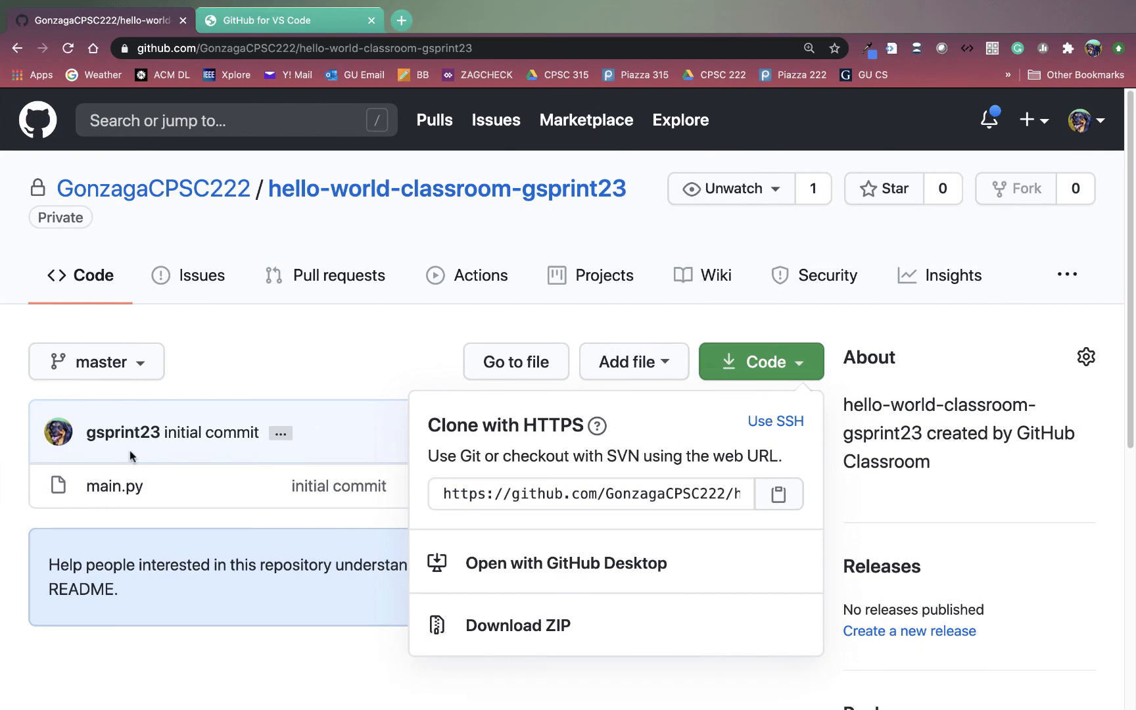
Step: Open main.py on GitHub and scroll to see both print lines in the latest commit
left_click(114, 486)
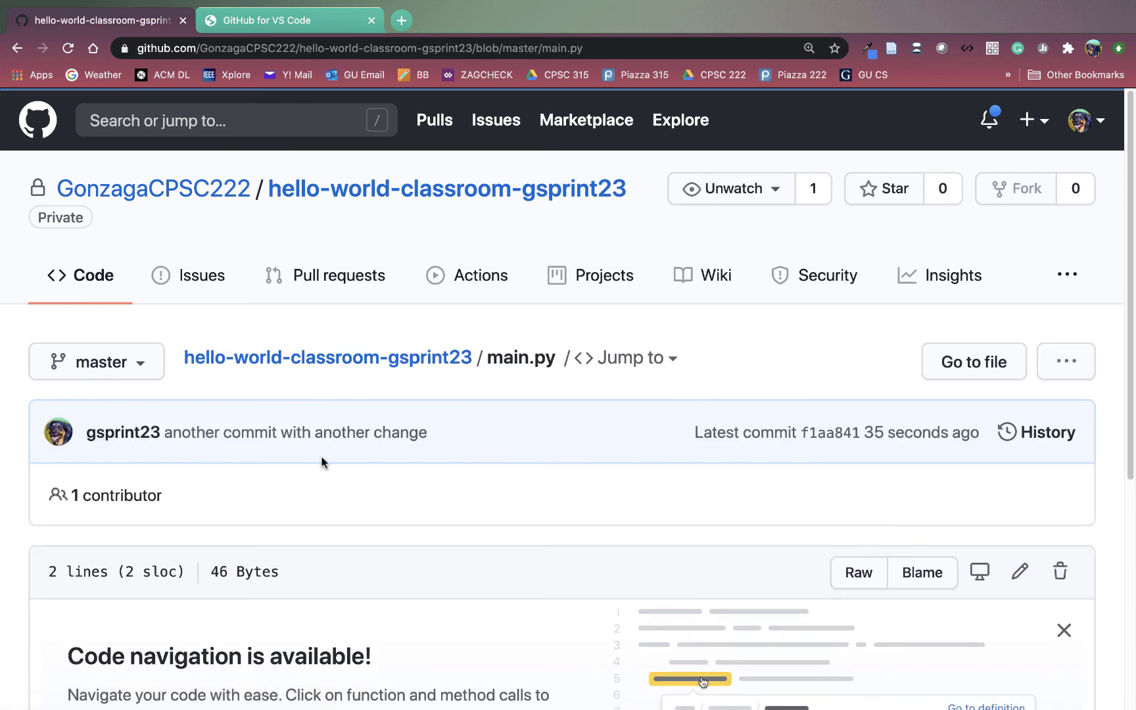
scroll("down", 3)
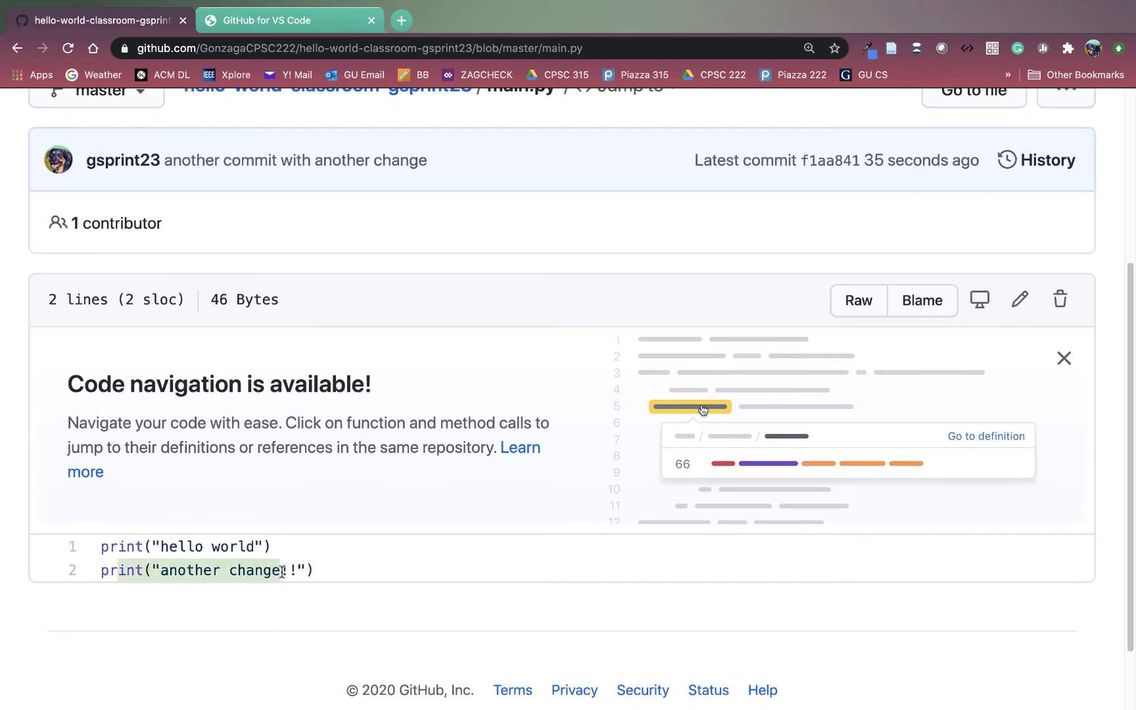